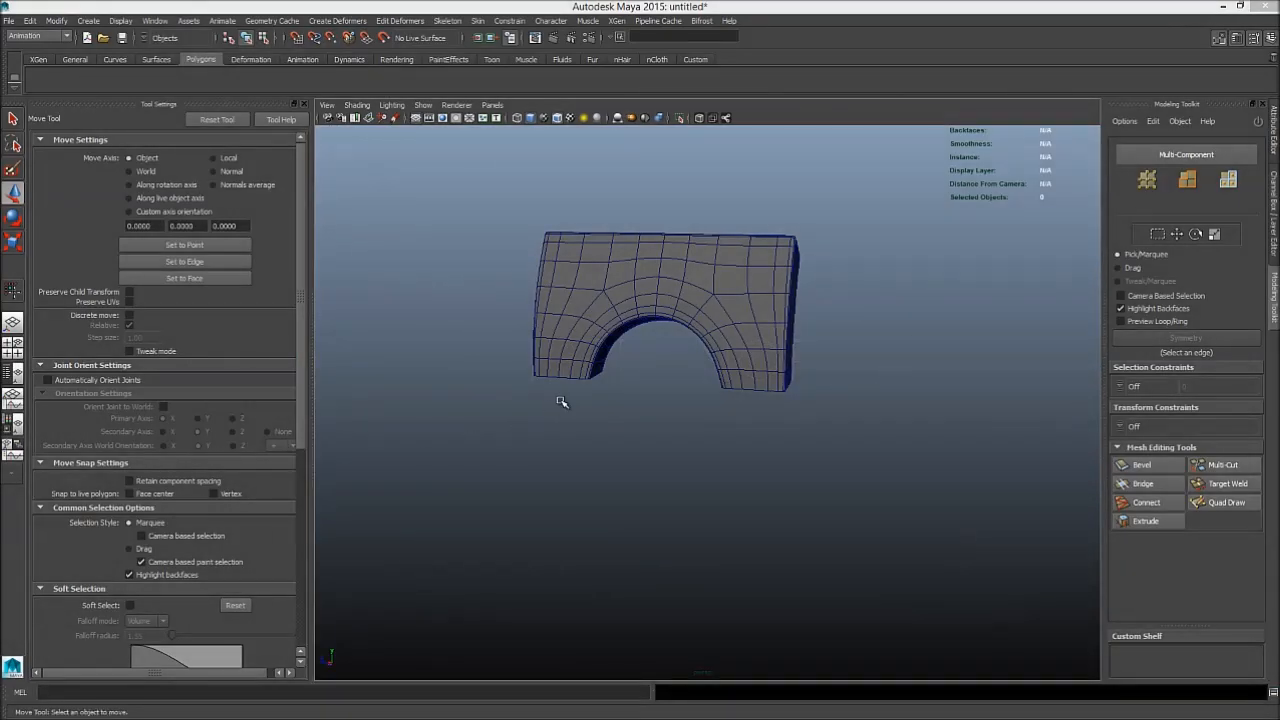
{"action": "mouse_move", "coordinate": [658, 380]}
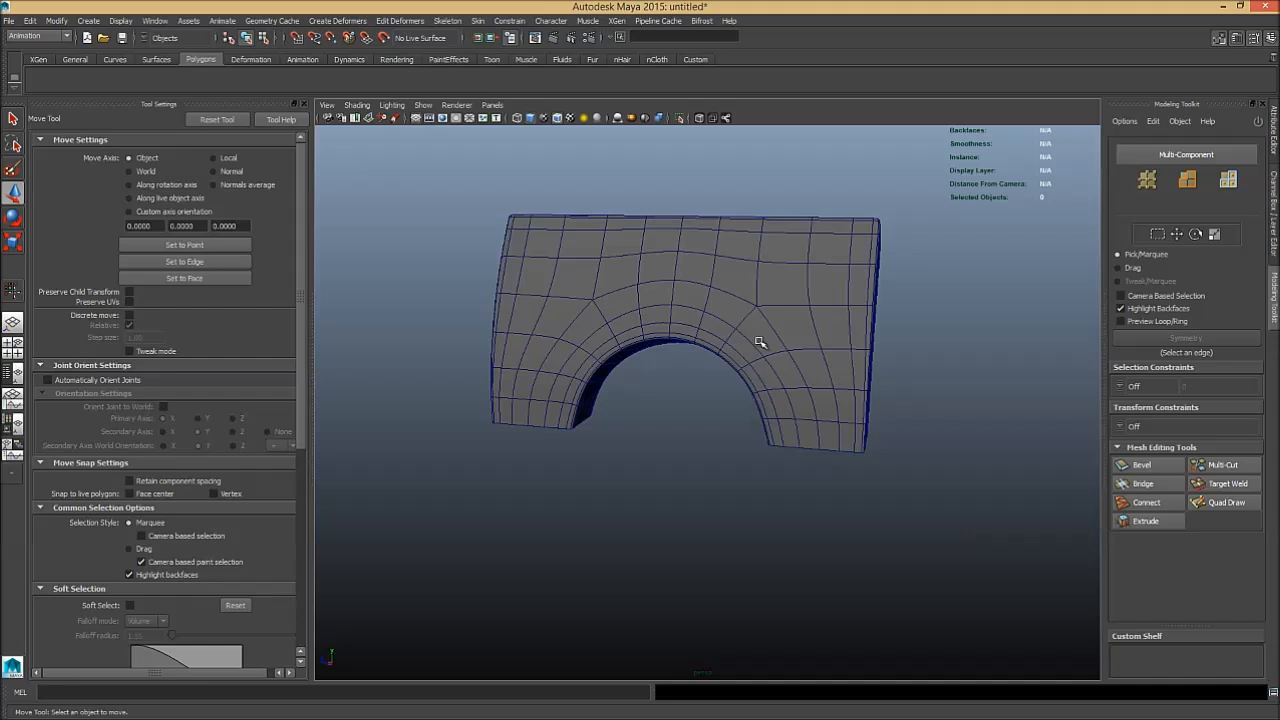
- Orbit to an angled view of the arch showing the grid, briefly checking the primitives menu
{"action": "left_click_drag", "start_coordinate": [760, 344], "coordinate": [716, 364]}
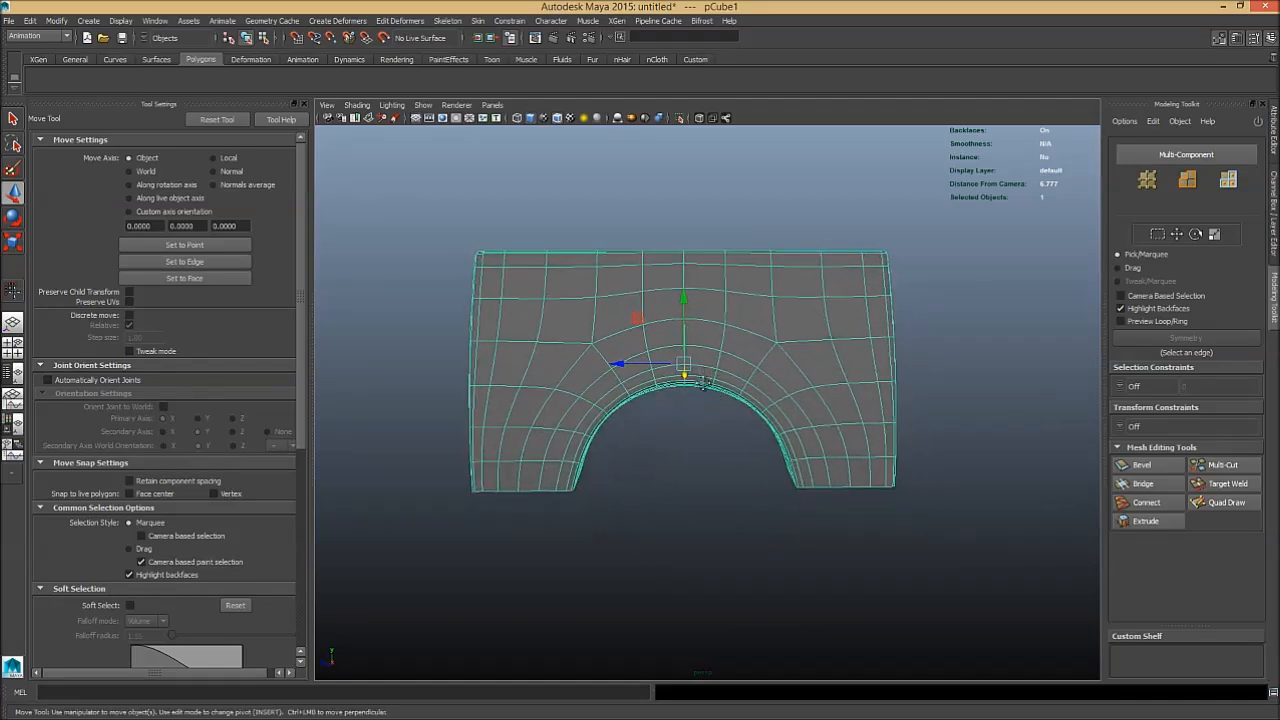
{"action": "left_click_drag", "start_coordinate": [680, 370], "coordinate": [672, 376]}
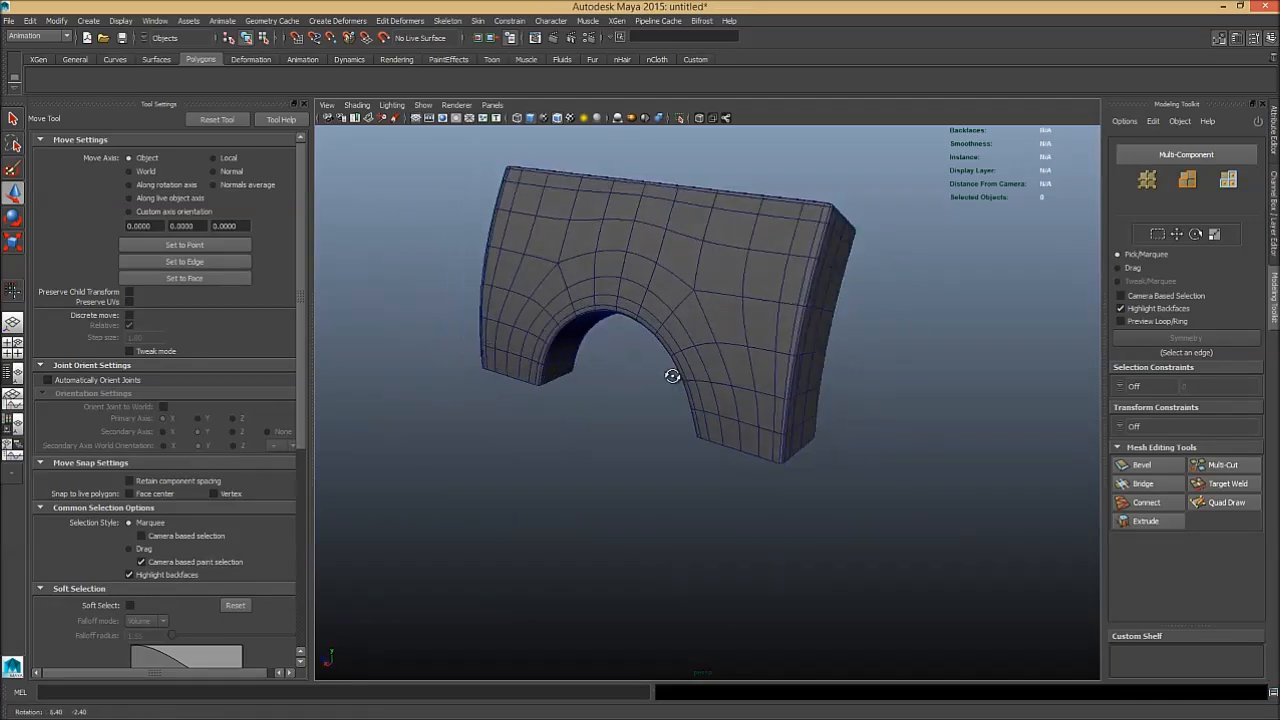
{"action": "left_click_drag", "start_coordinate": [672, 376], "coordinate": [720, 374]}
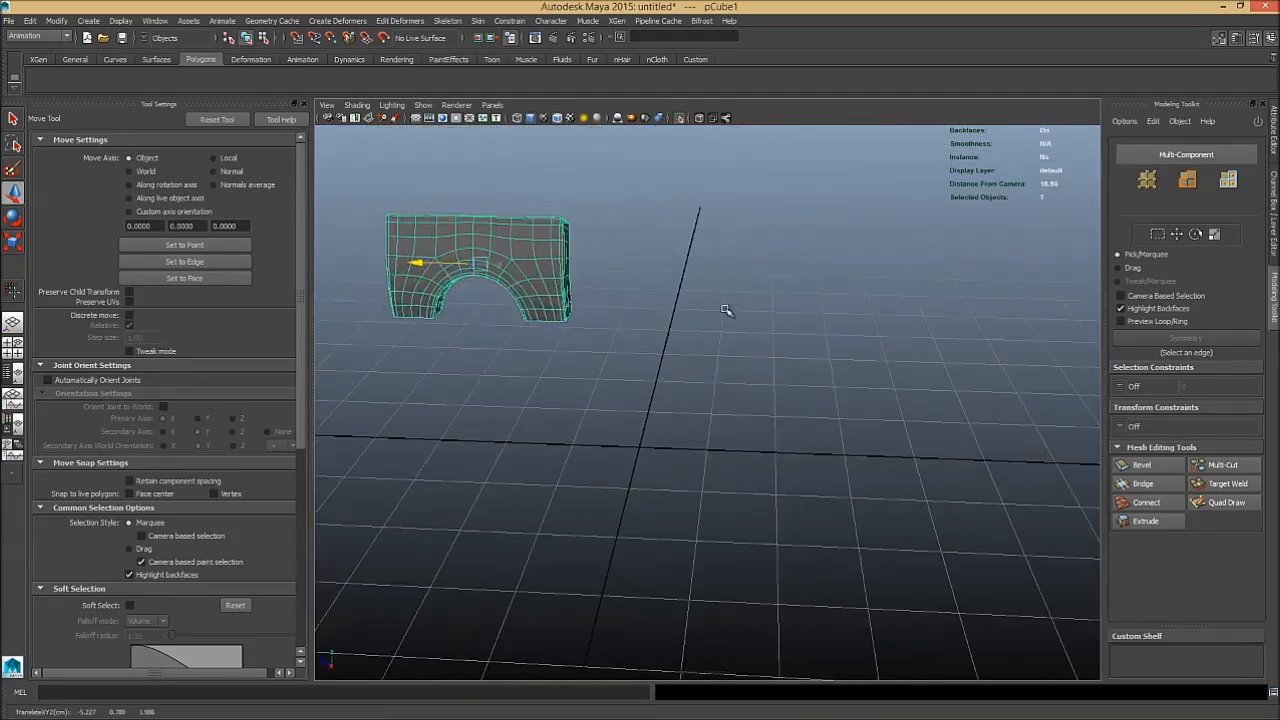
{"action": "left_click_drag", "start_coordinate": [728, 310], "coordinate": [652, 384]}
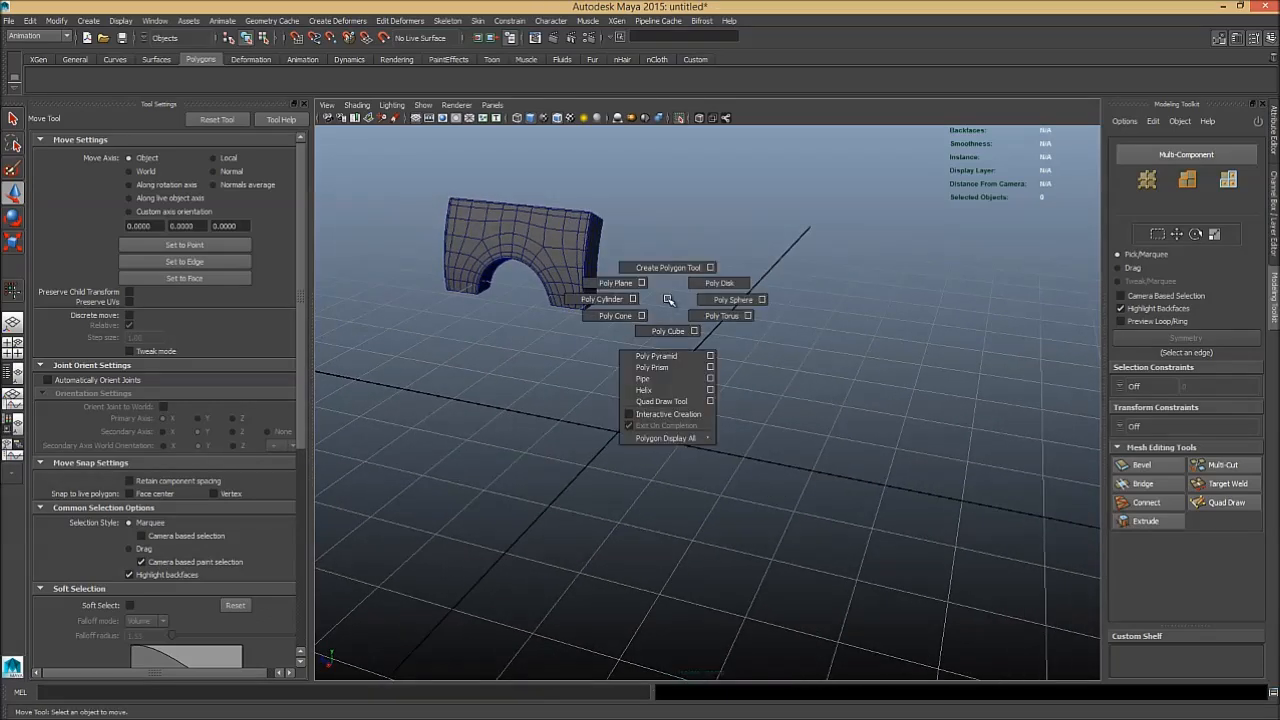
{"action": "left_click", "coordinate": [680, 374]}
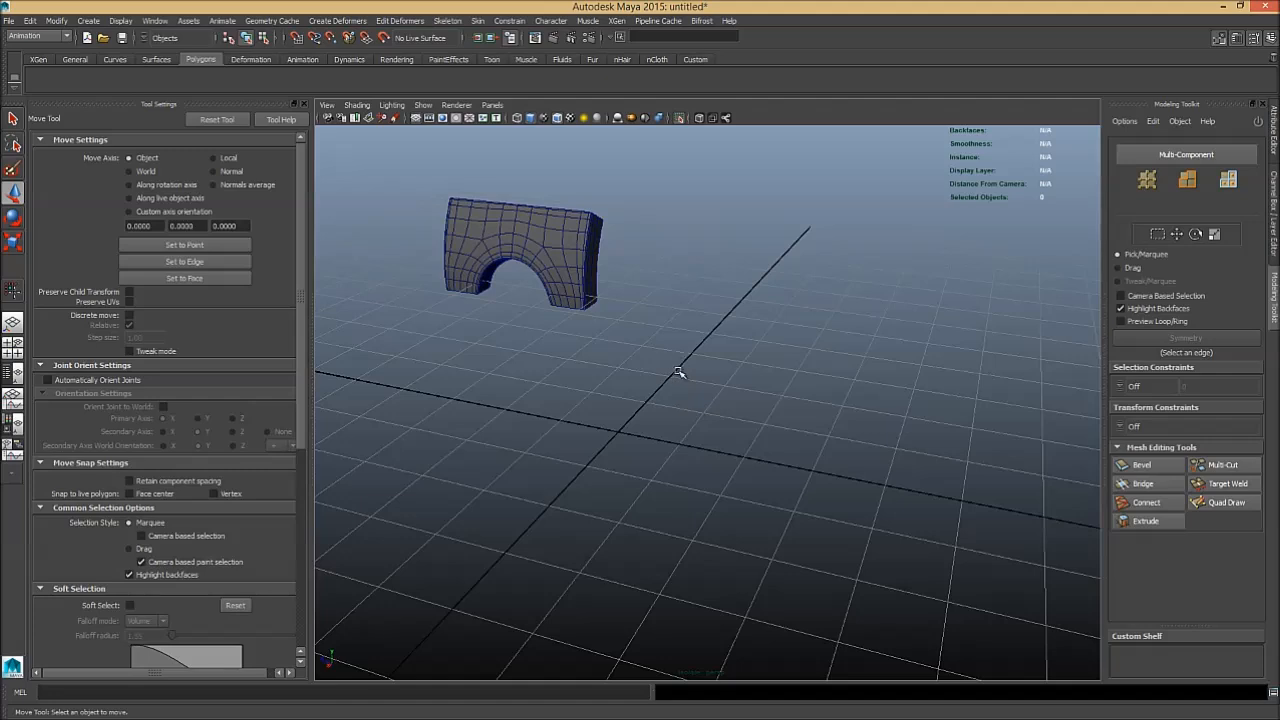
{"action": "mouse_move", "coordinate": [240, 108]}
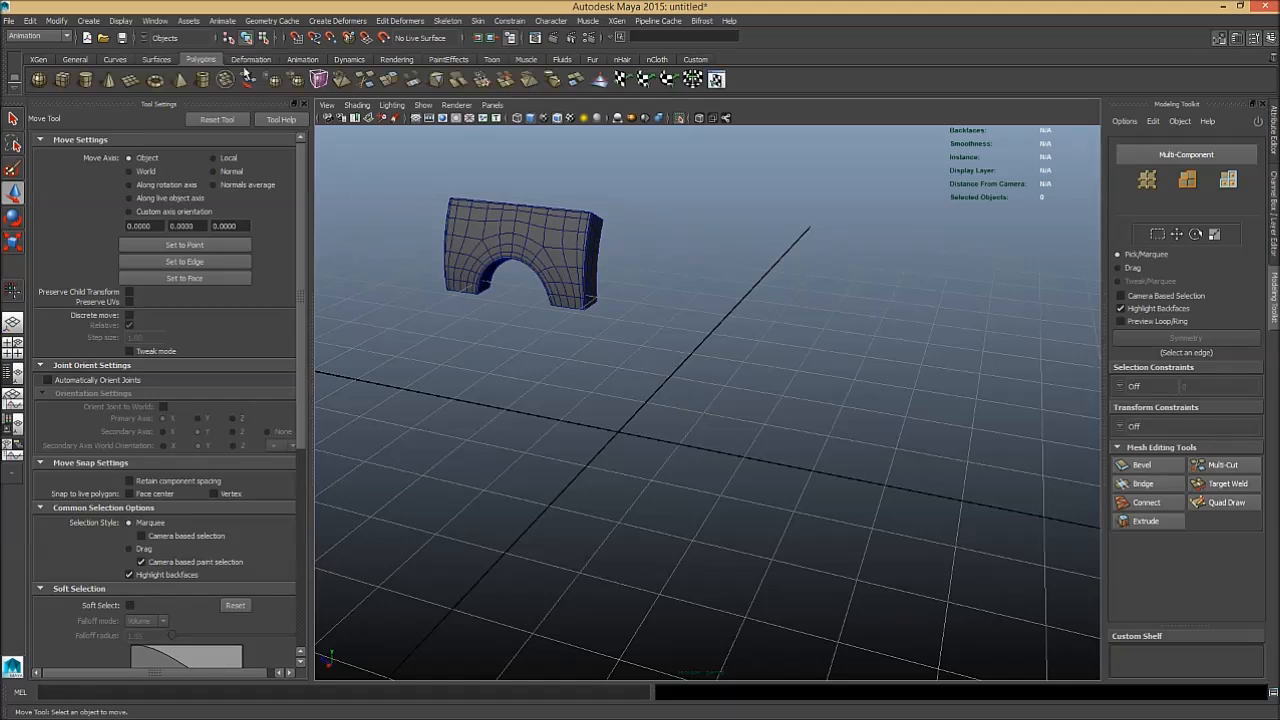
- Create a polygon cube pCube2 at the origin and scale it up
{"action": "left_click", "coordinate": [88, 20]}
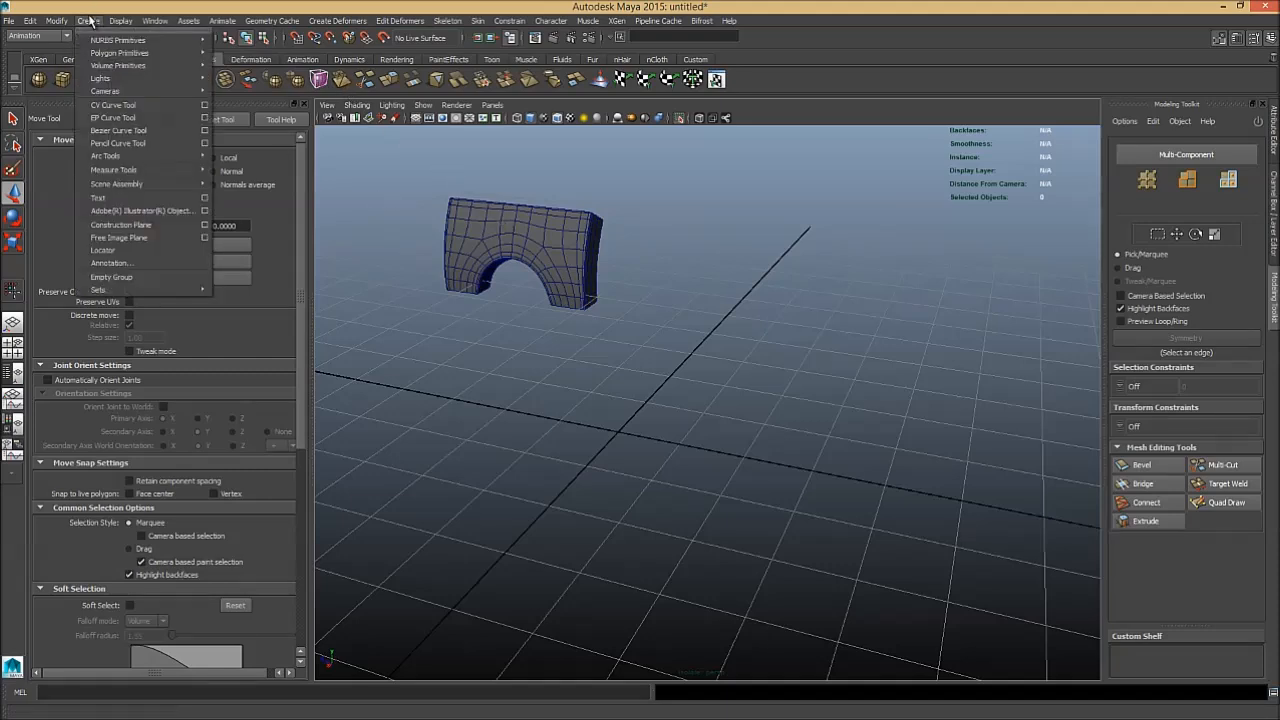
{"action": "left_click", "coordinate": [120, 20]}
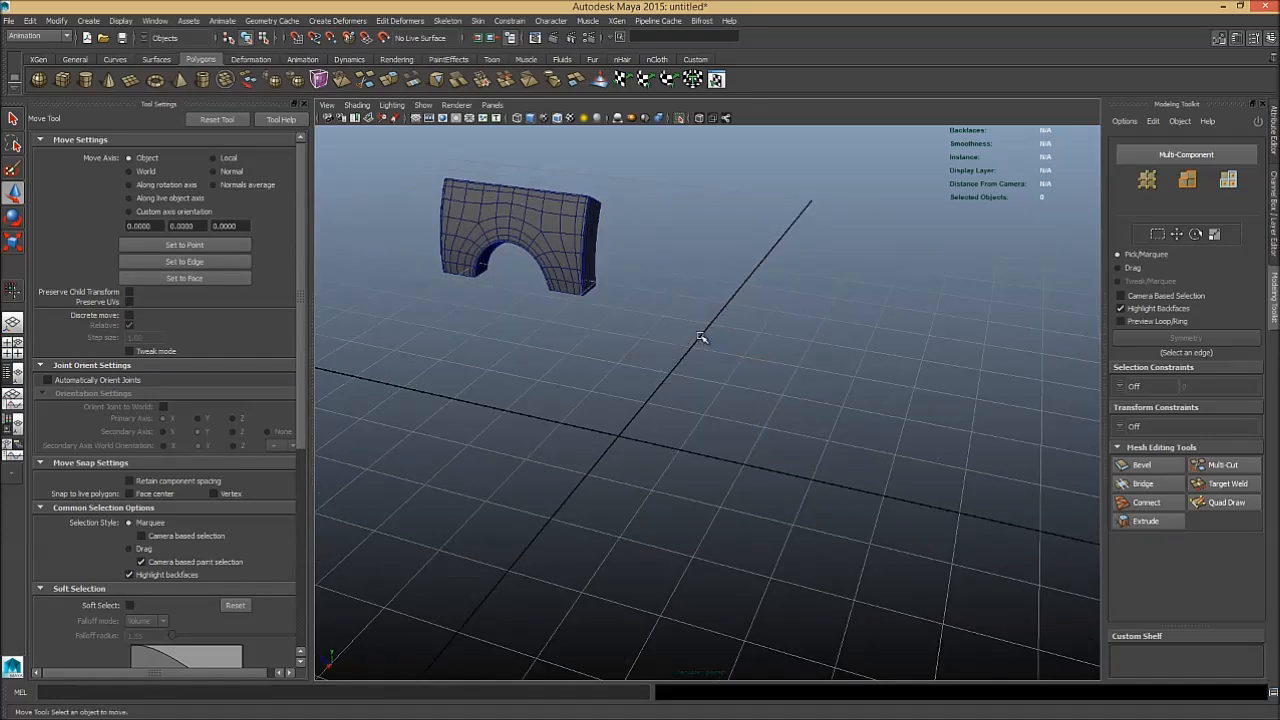
{"action": "mouse_move", "coordinate": [696, 312]}
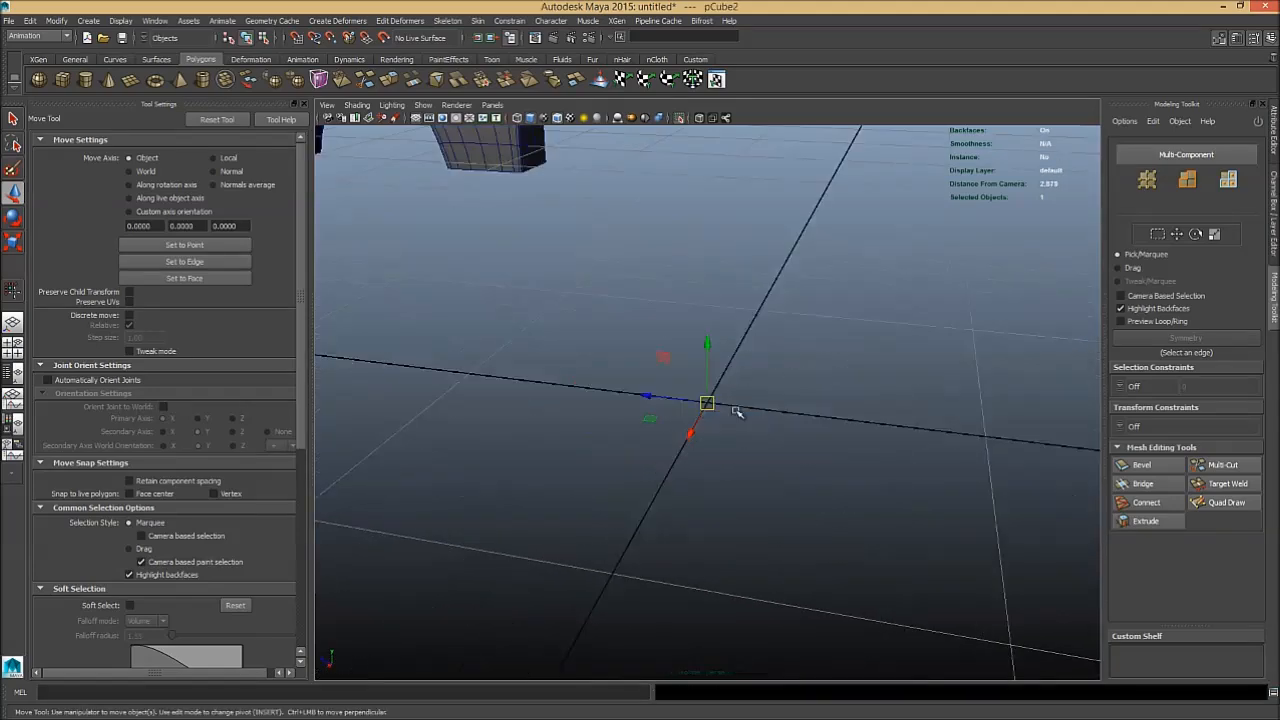
{"action": "left_click_drag", "start_coordinate": [730, 410], "coordinate": [596, 456]}
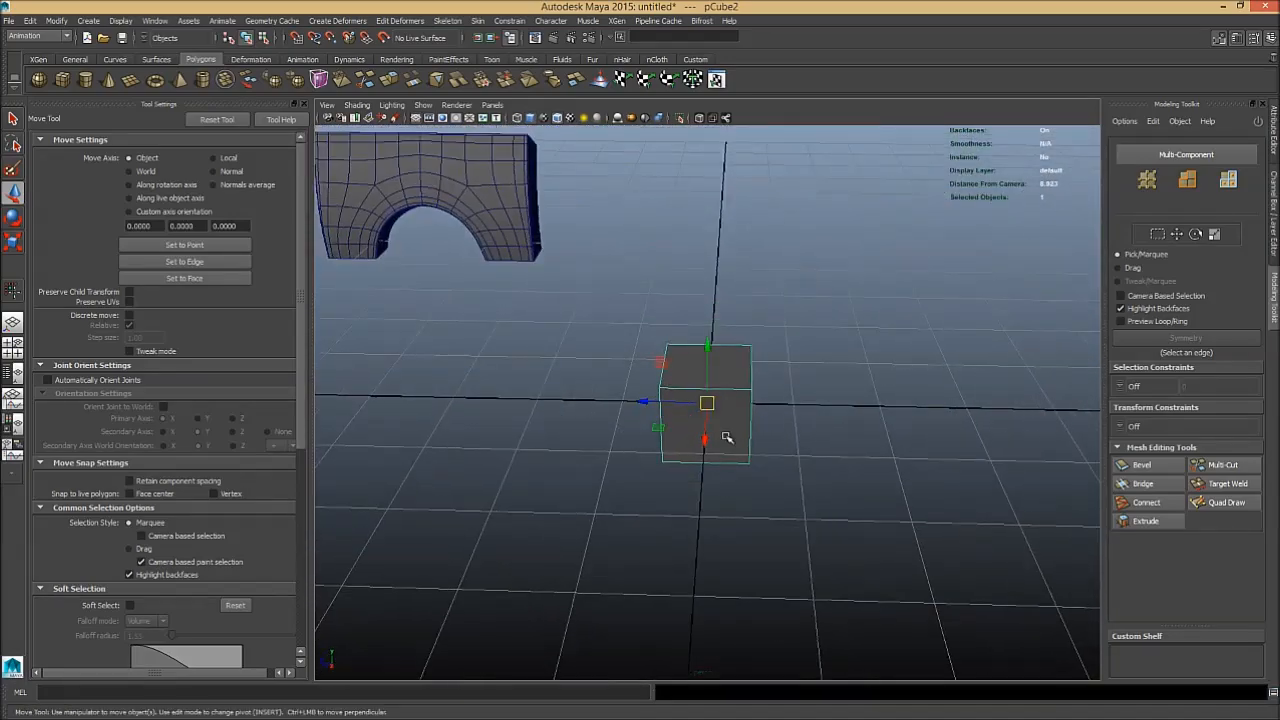
- Reshape pCube2 into a wide shallow block and turn the cylinder to face its front
{"action": "key", "text": "r"}
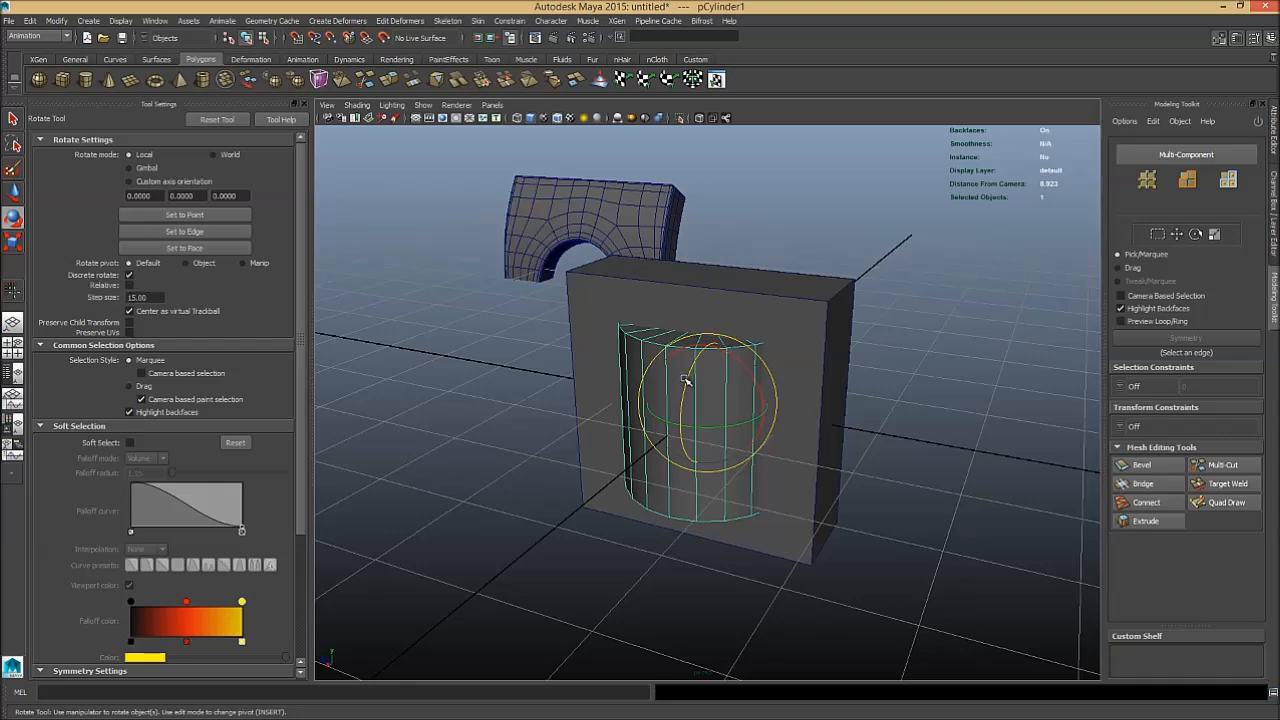
{"action": "left_click_drag", "start_coordinate": [684, 380], "coordinate": [790, 436]}
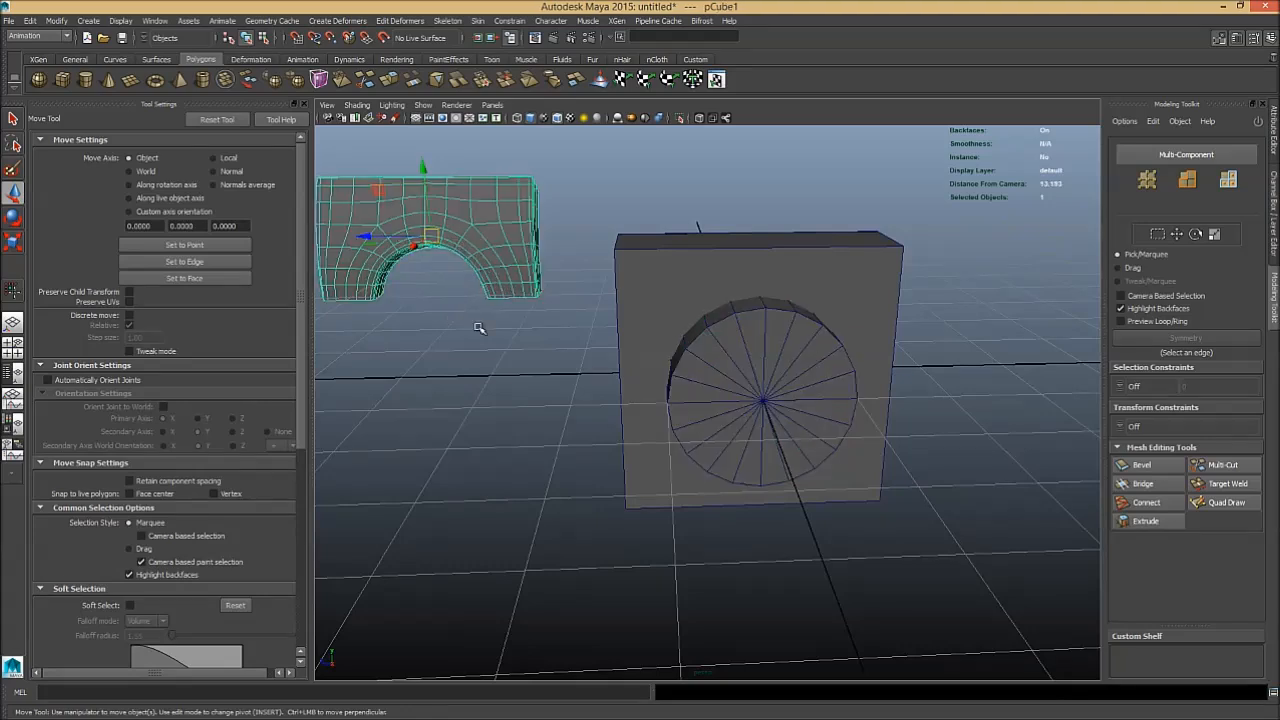
{"action": "left_click", "coordinate": [760, 400]}
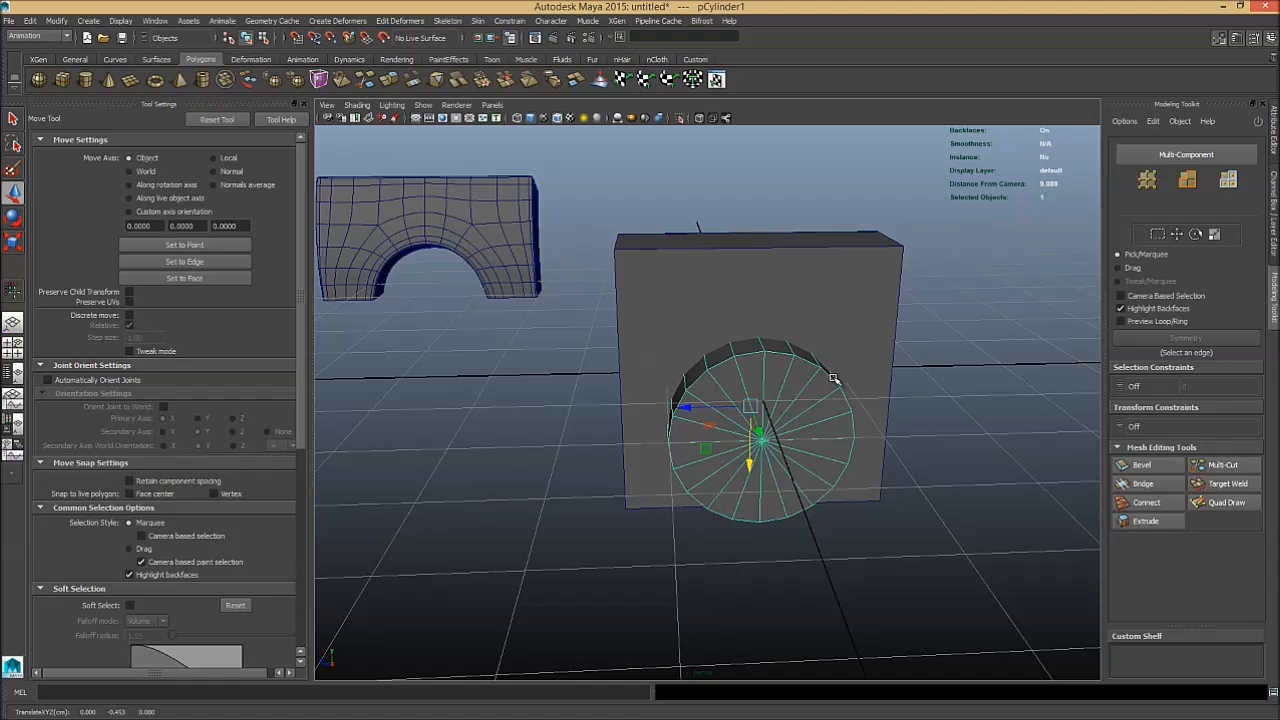
{"action": "mouse_move", "coordinate": [832, 380]}
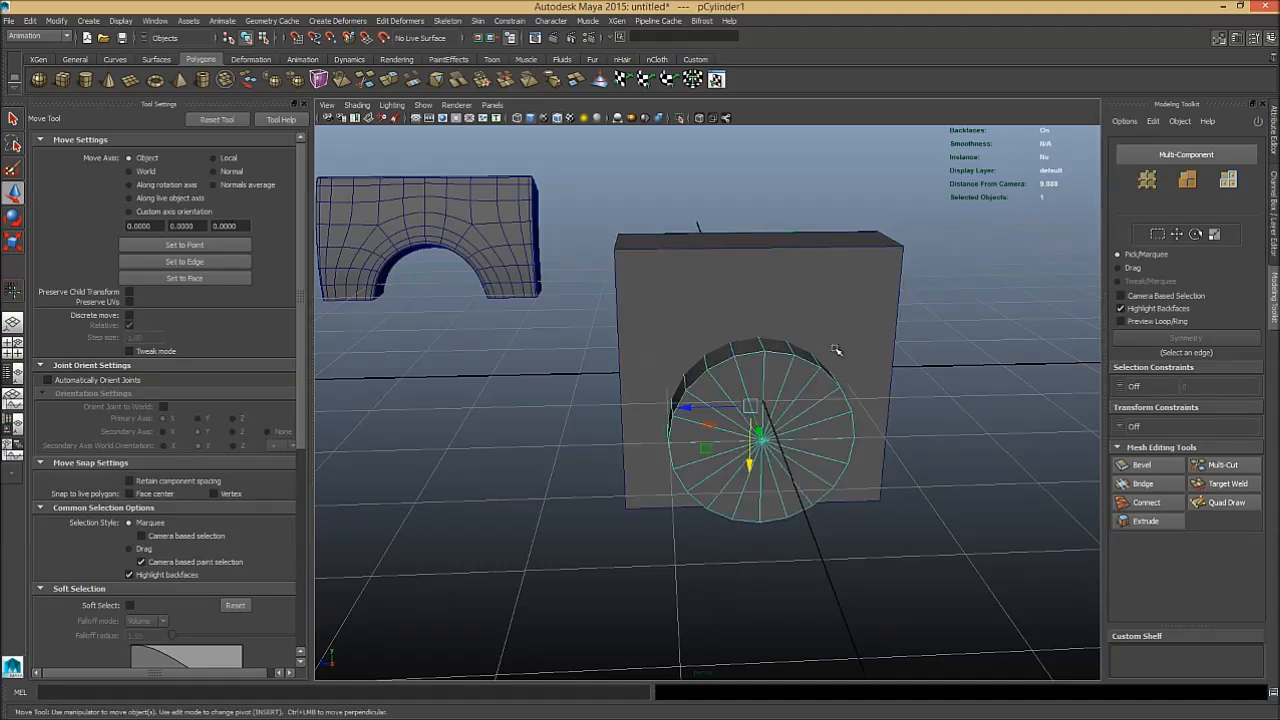
{"action": "left_click", "coordinate": [760, 250]}
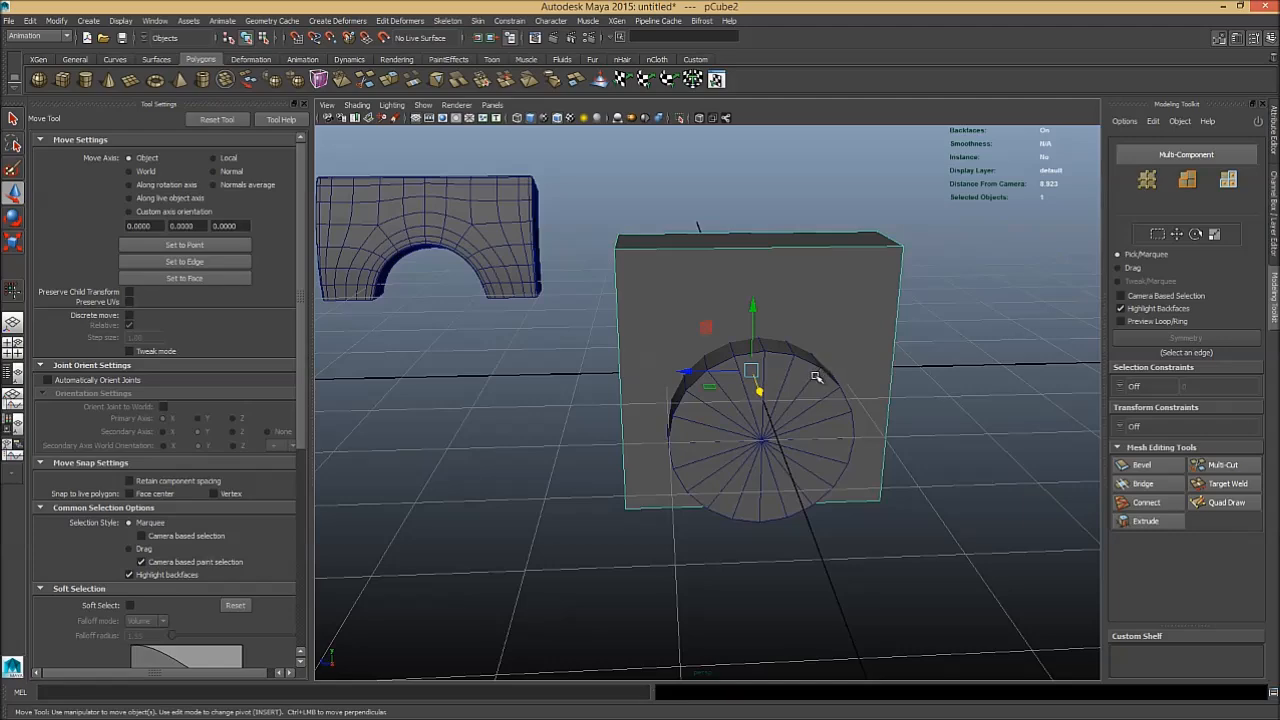
{"action": "left_click", "coordinate": [760, 440]}
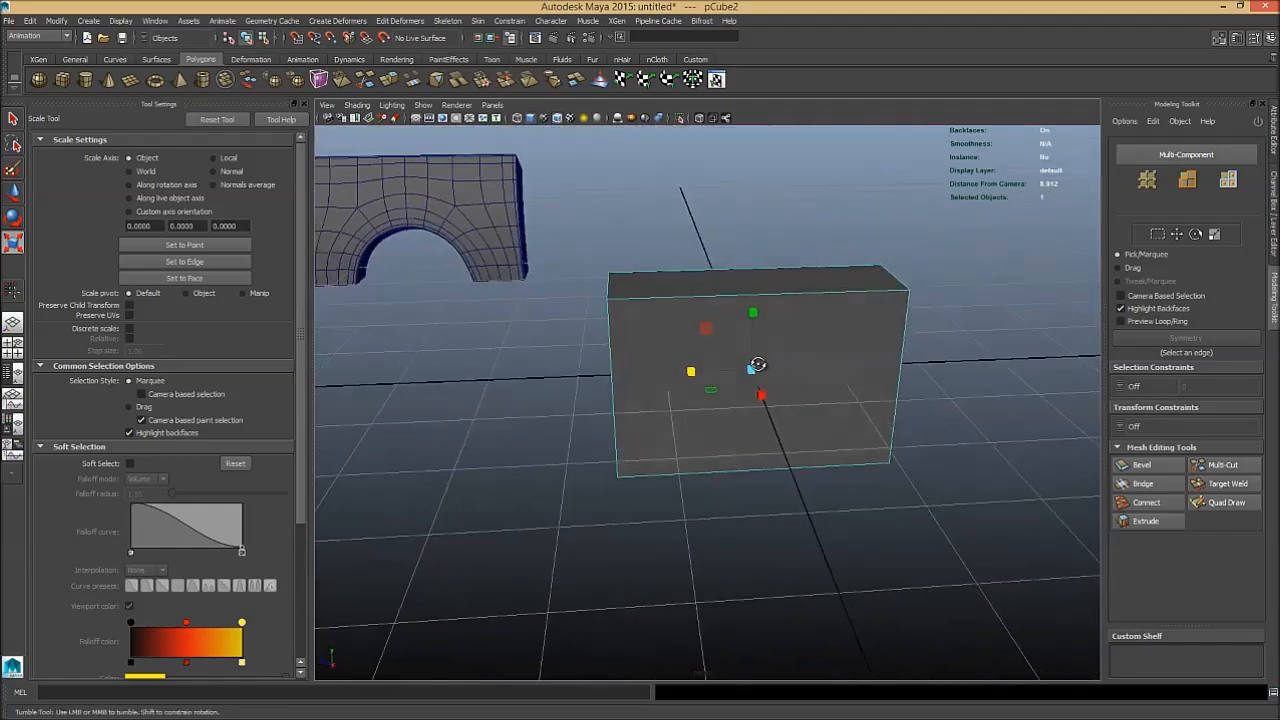
- Select the block's top edge ring and split it into edge loops
{"action": "left_click_drag", "start_coordinate": [756, 364], "coordinate": [744, 370]}
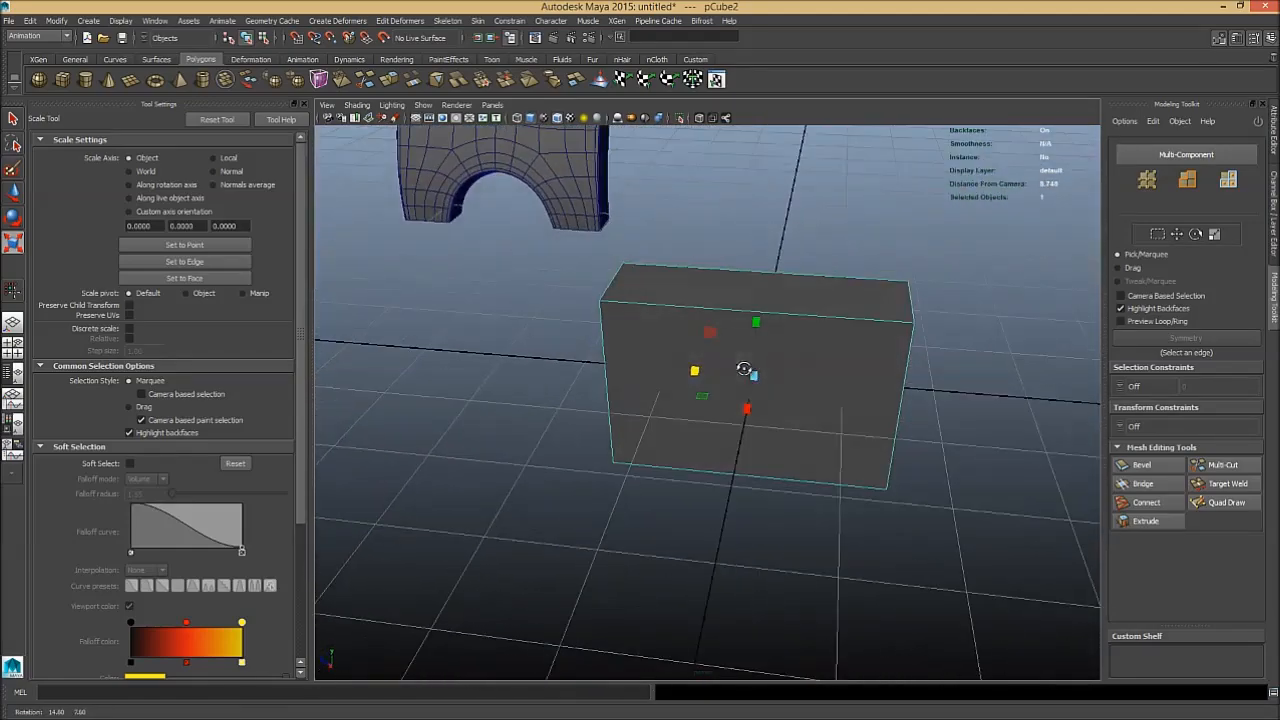
{"action": "left_click", "coordinate": [756, 376]}
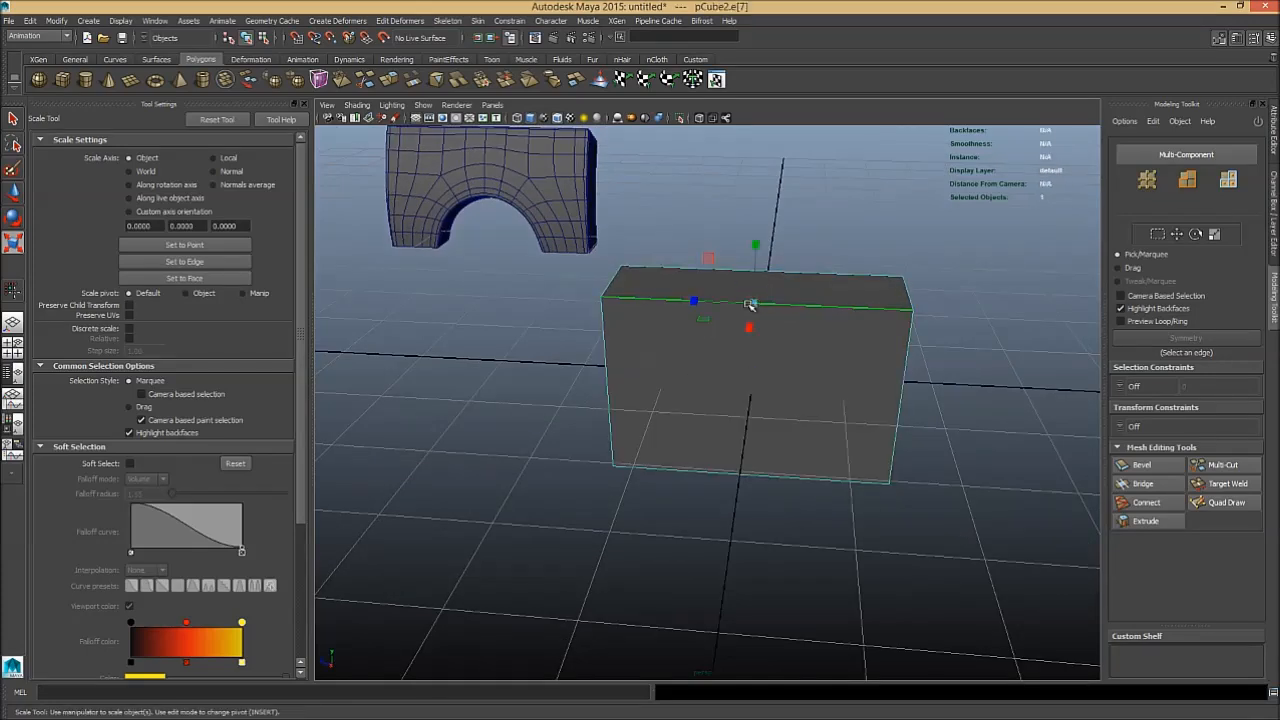
{"action": "left_click", "coordinate": [752, 302]}
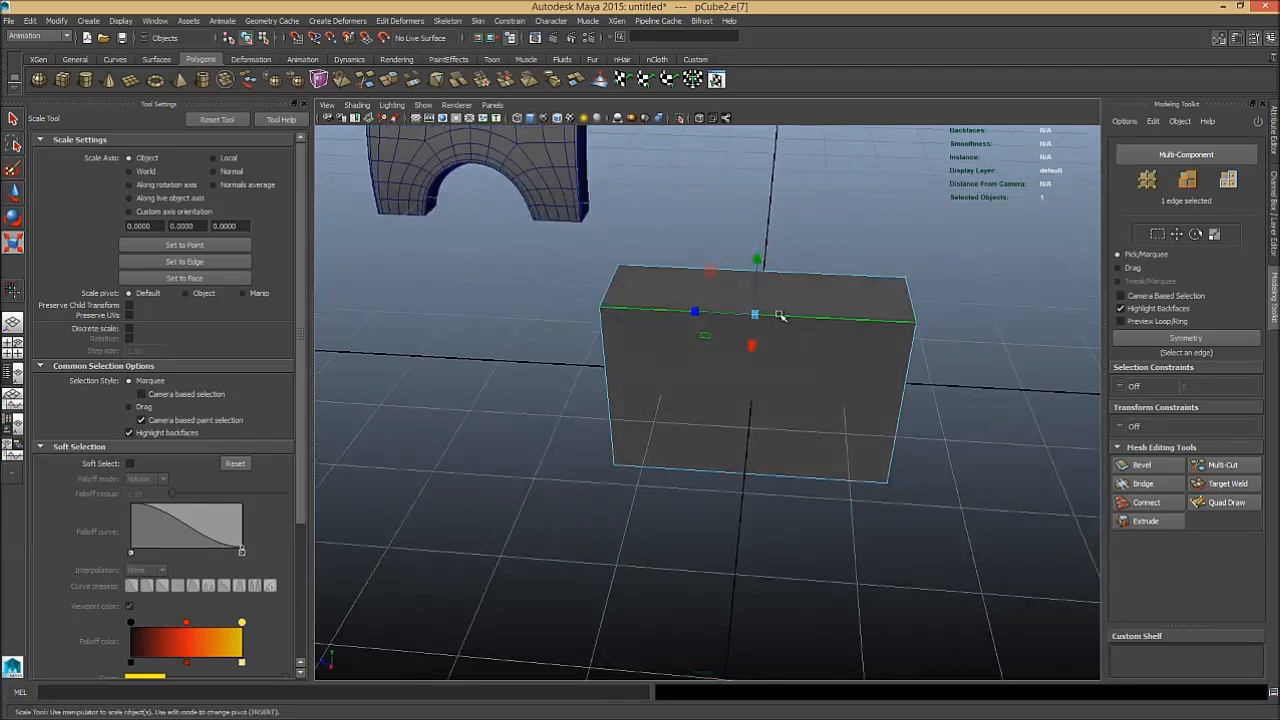
{"action": "mouse_move", "coordinate": [778, 324]}
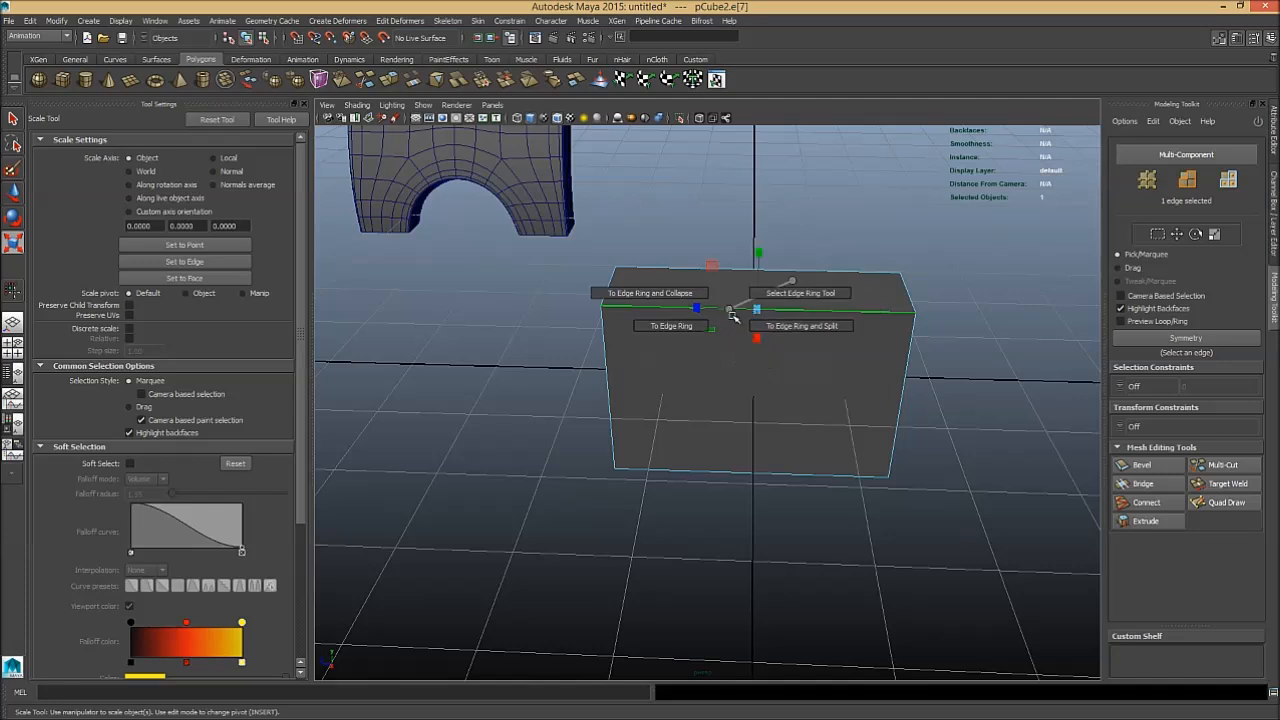
{"action": "left_click", "coordinate": [670, 326]}
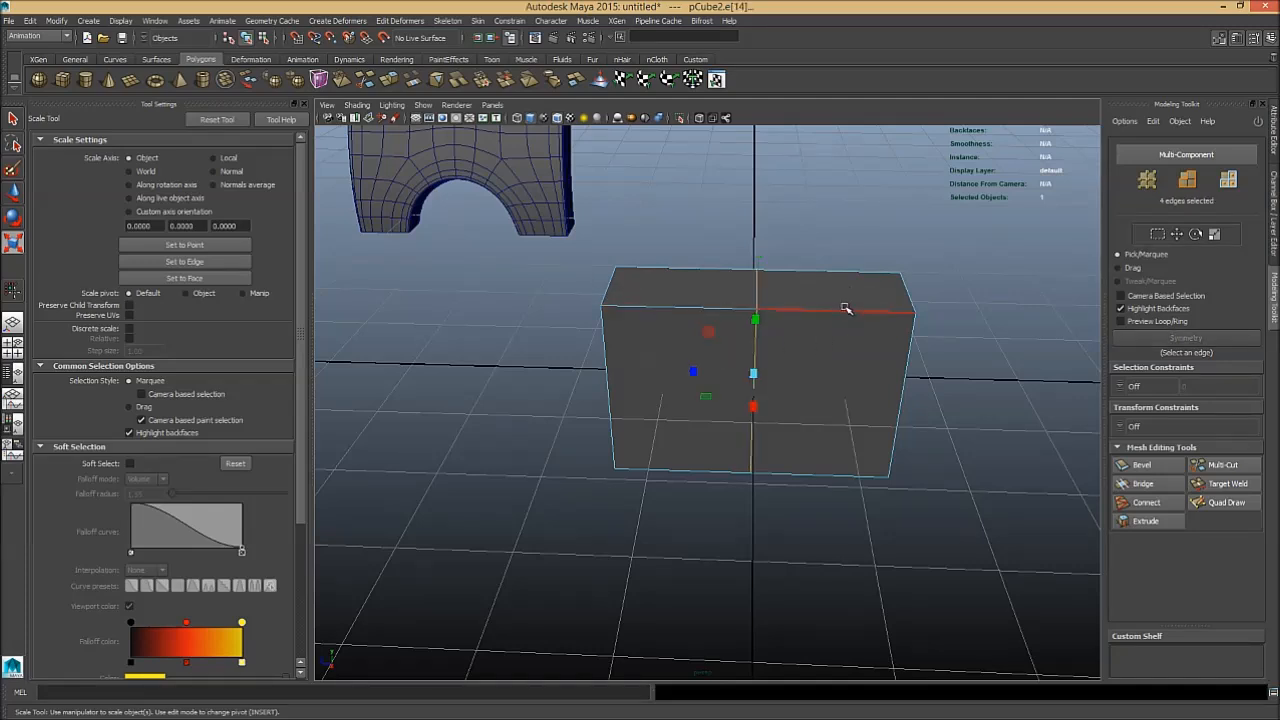
{"action": "left_click", "coordinate": [678, 308]}
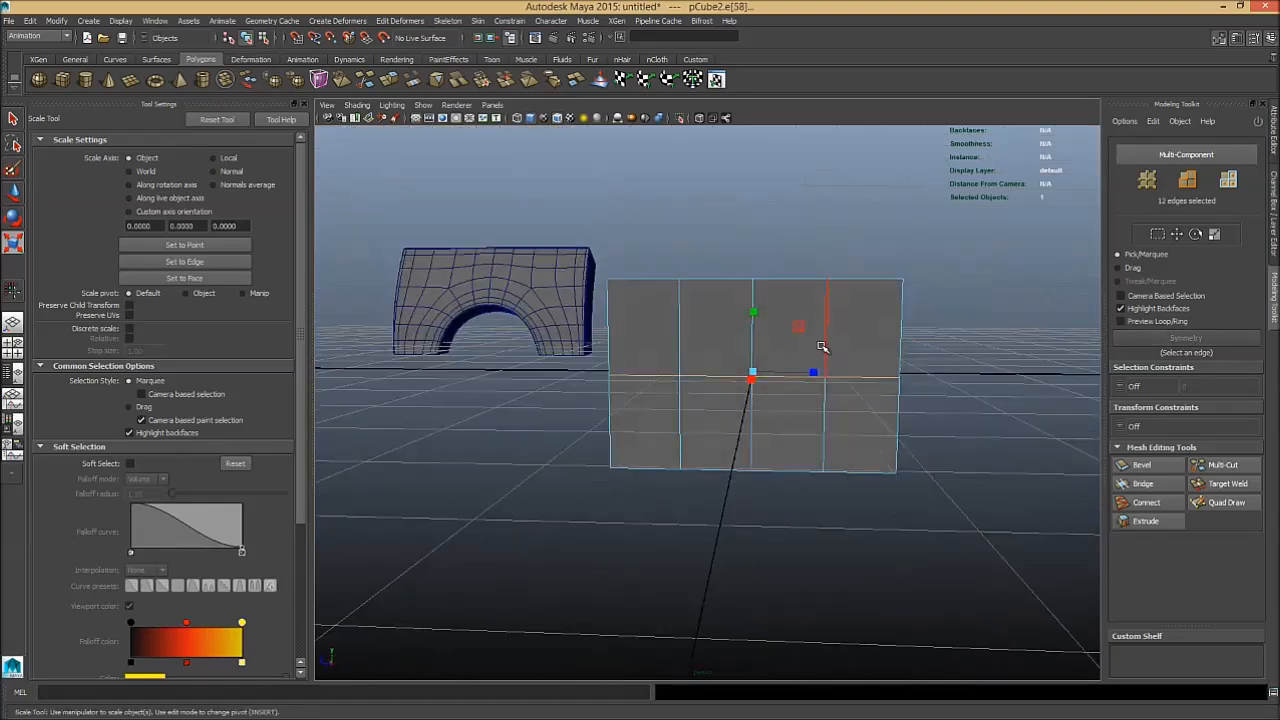
- Undo the extra edge change and flatten the block into a thin slab
{"action": "left_click_drag", "start_coordinate": [820, 348], "coordinate": [790, 404]}
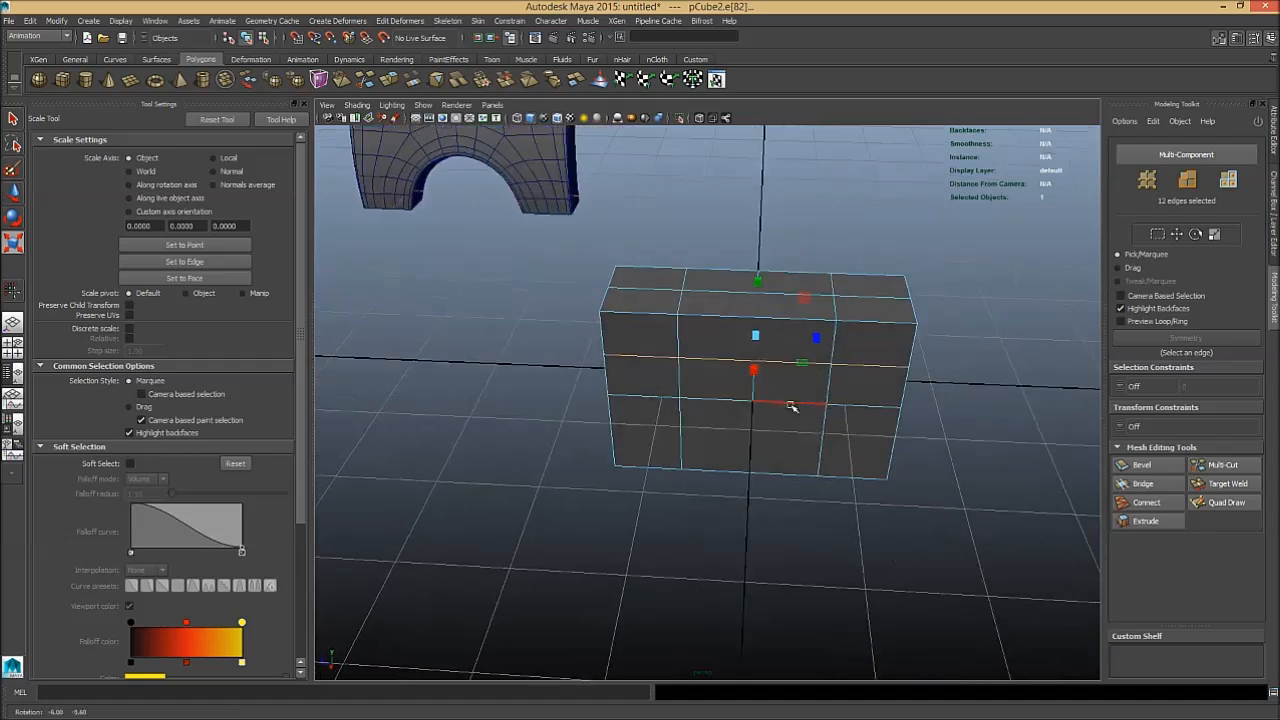
{"action": "left_click", "coordinate": [756, 404]}
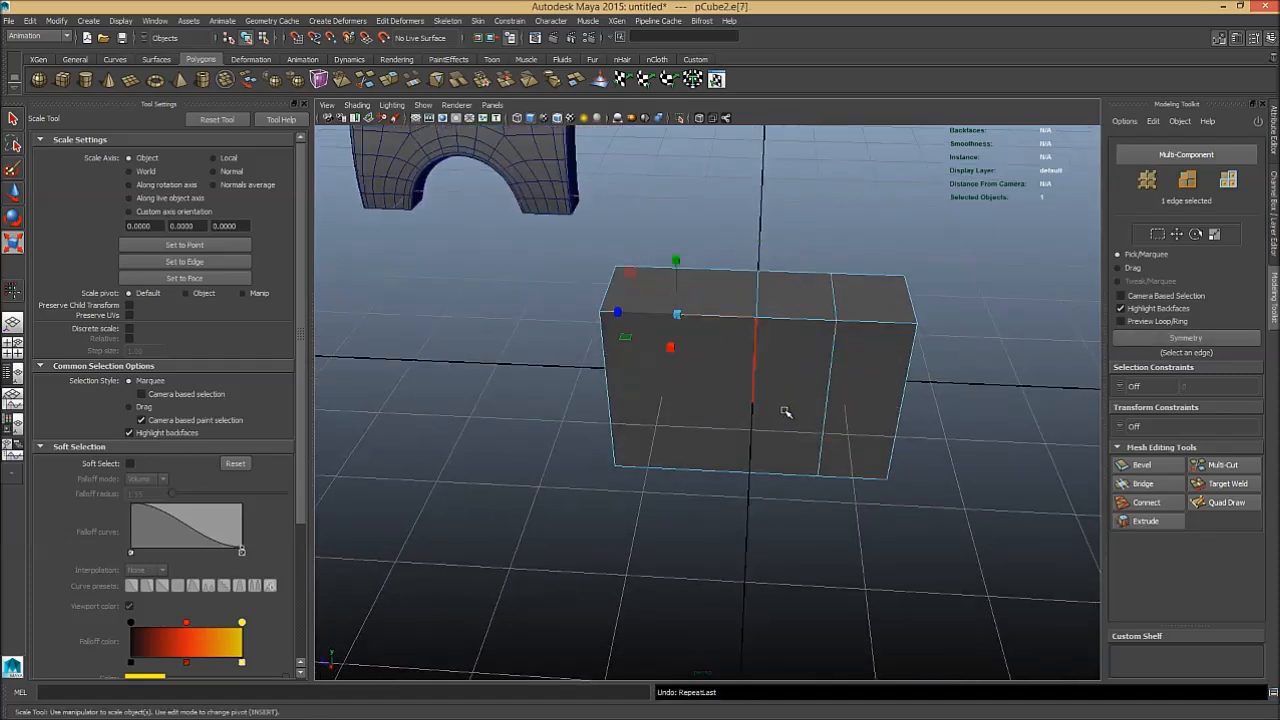
{"action": "left_click", "coordinate": [676, 384]}
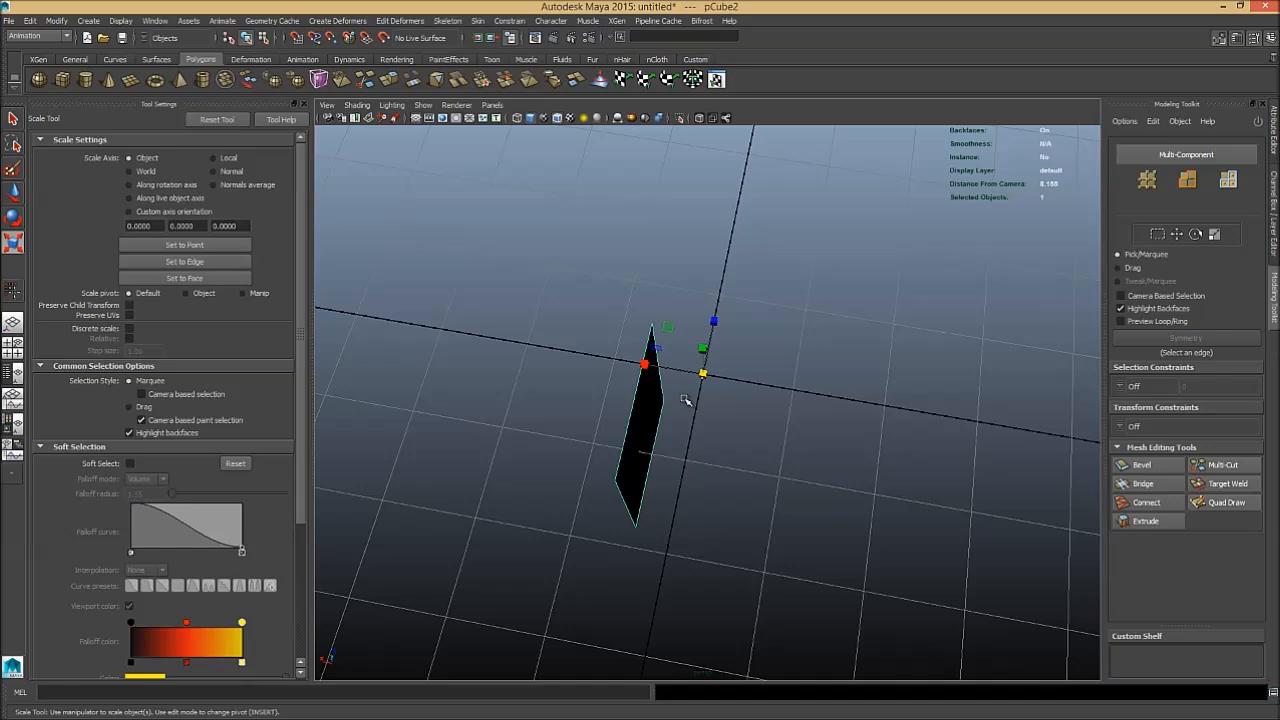
- Stretch the thin panel into a square sheet at the origin and clear the selection
{"action": "left_click_drag", "start_coordinate": [650, 400], "coordinate": [880, 344]}
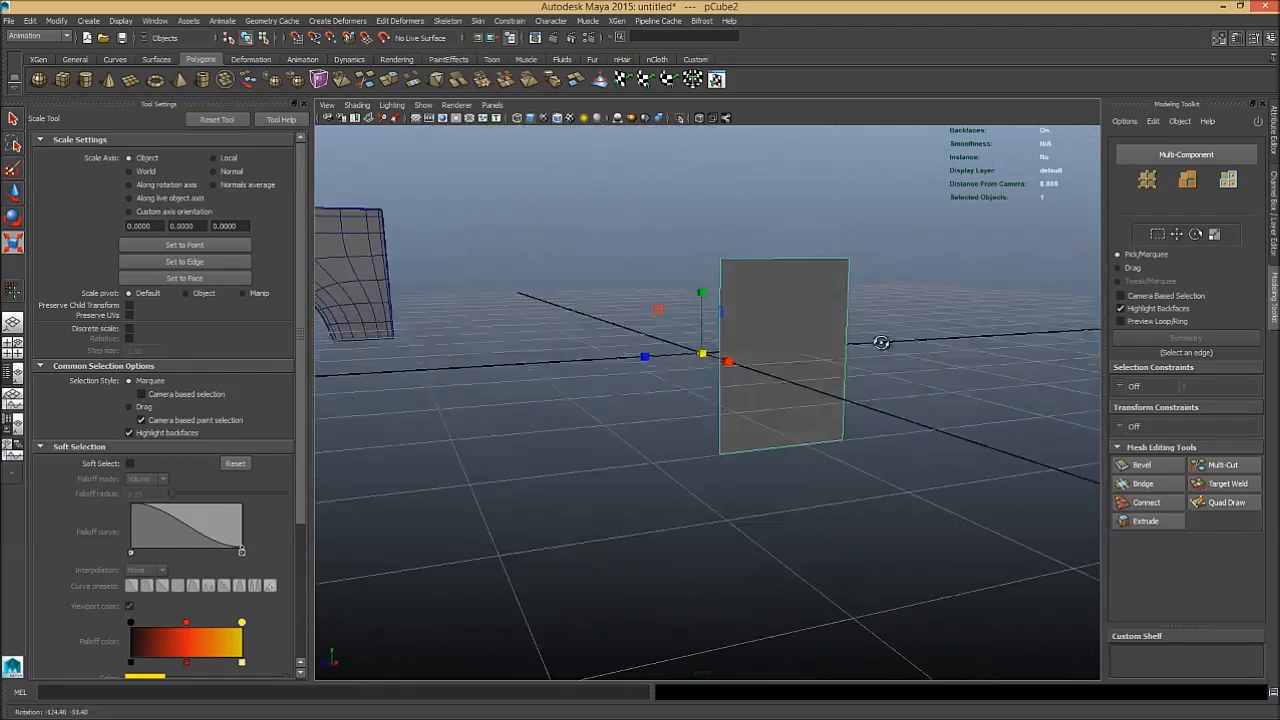
{"action": "left_click_drag", "start_coordinate": [880, 344], "coordinate": [770, 392]}
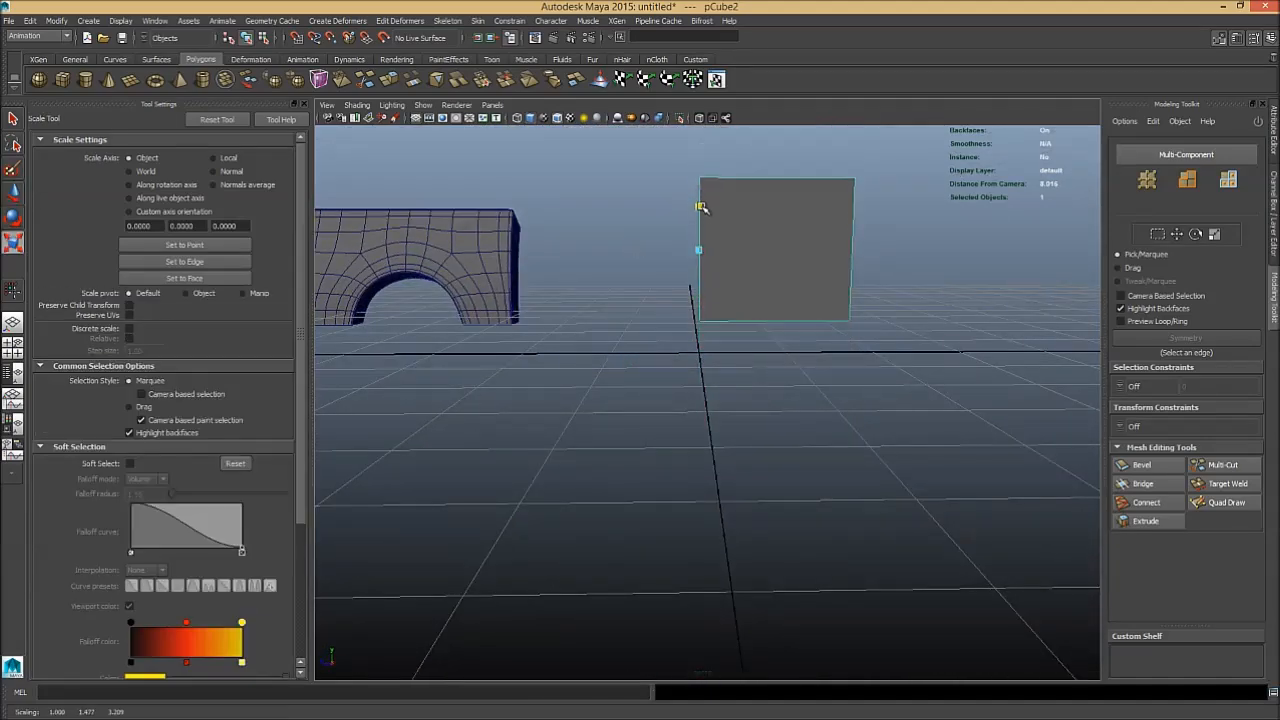
{"action": "key", "text": "w"}
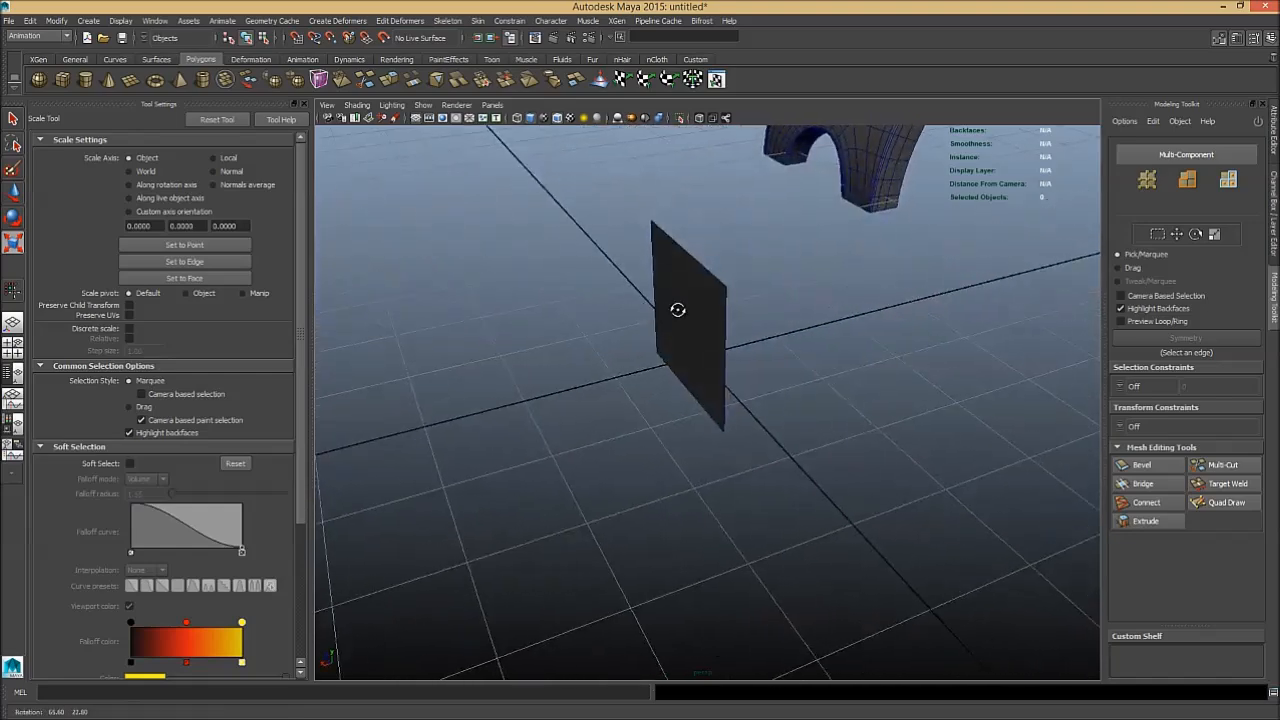
{"action": "left_click_drag", "start_coordinate": [678, 308], "coordinate": [796, 304]}
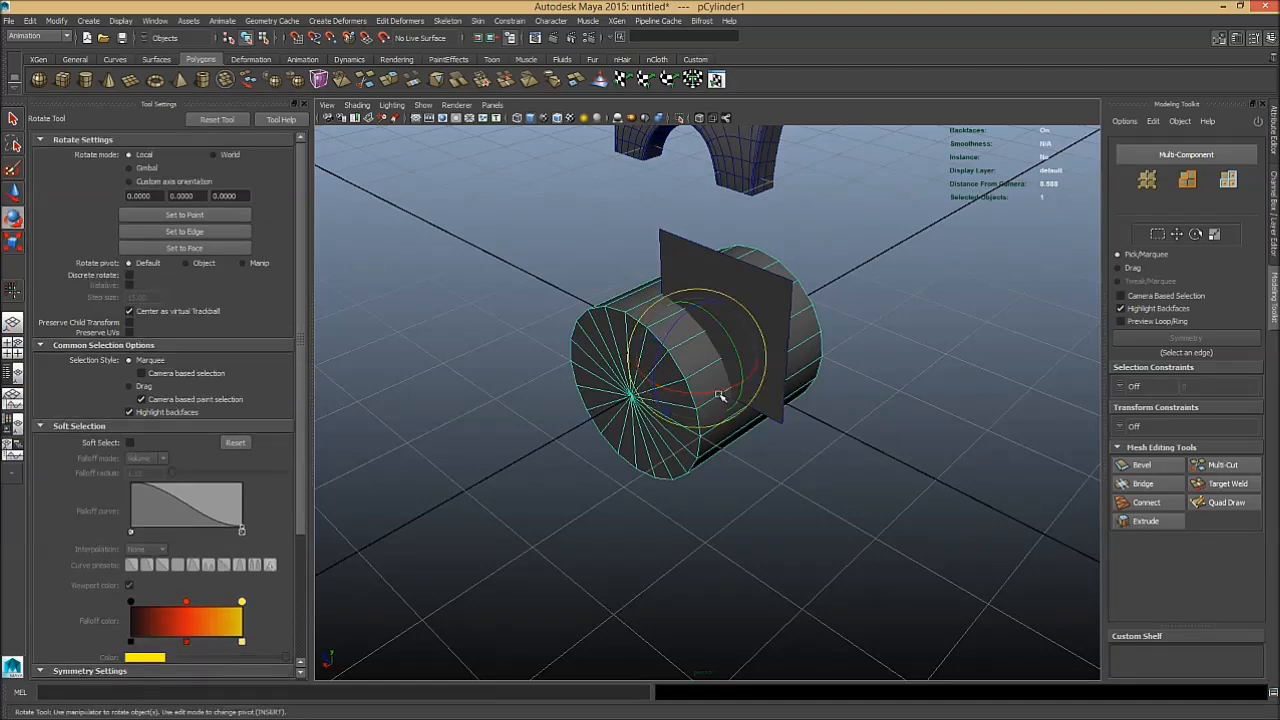
- Enable discrete stepped rotation with a set step value and rotate the cylinder onto its side
{"action": "left_click_drag", "start_coordinate": [720, 390], "coordinate": [656, 404]}
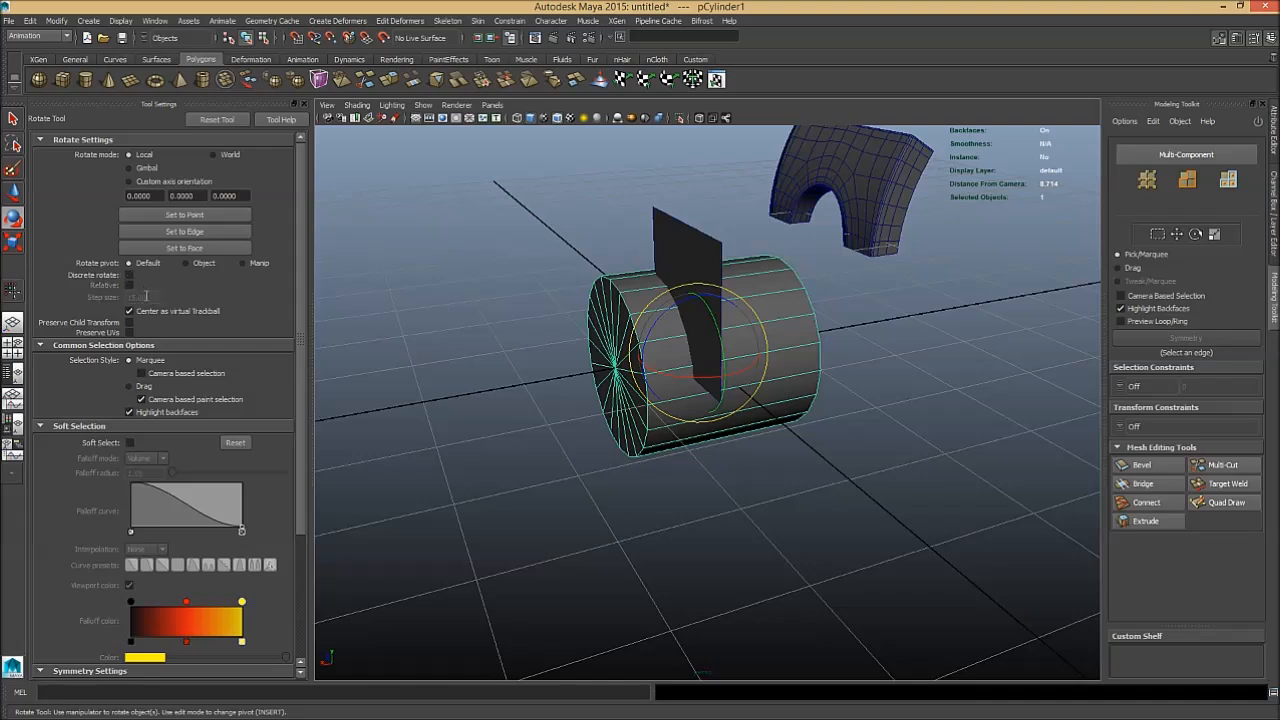
{"action": "left_click", "coordinate": [128, 276]}
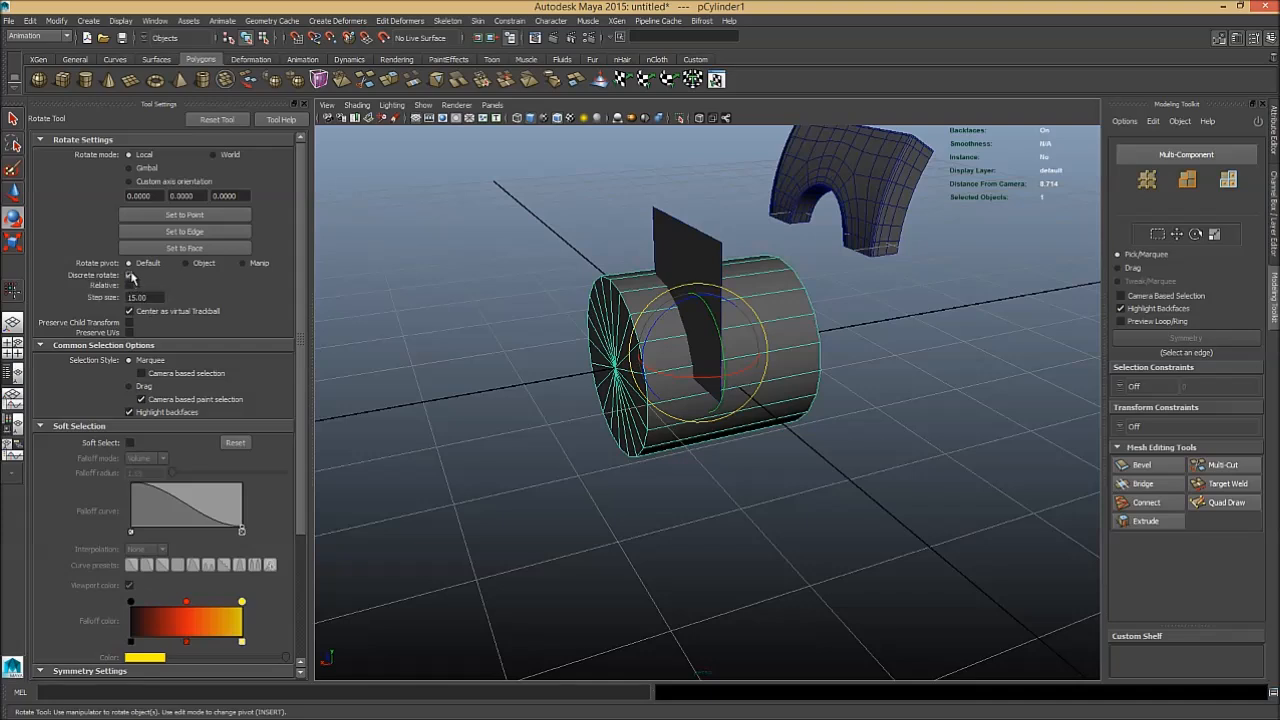
{"action": "left_click", "coordinate": [130, 276]}
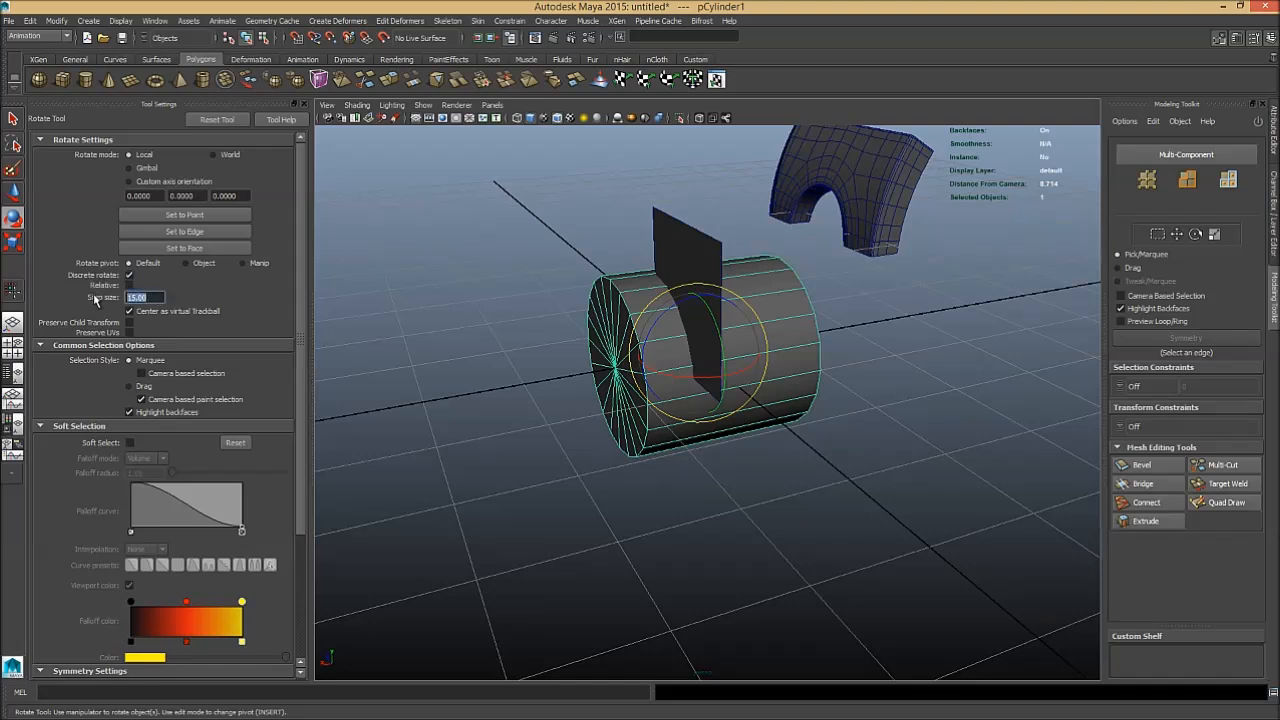
{"action": "left_click", "coordinate": [128, 276]}
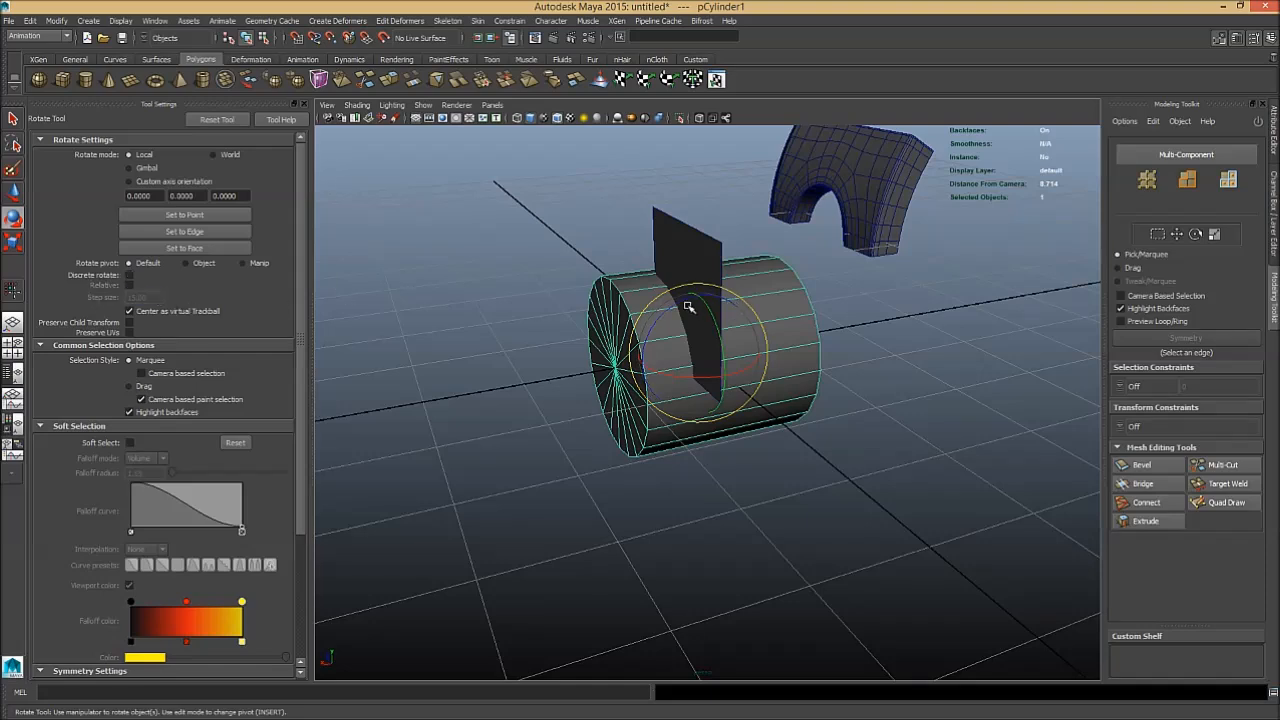
{"action": "left_click_drag", "start_coordinate": [690, 304], "coordinate": [780, 340]}
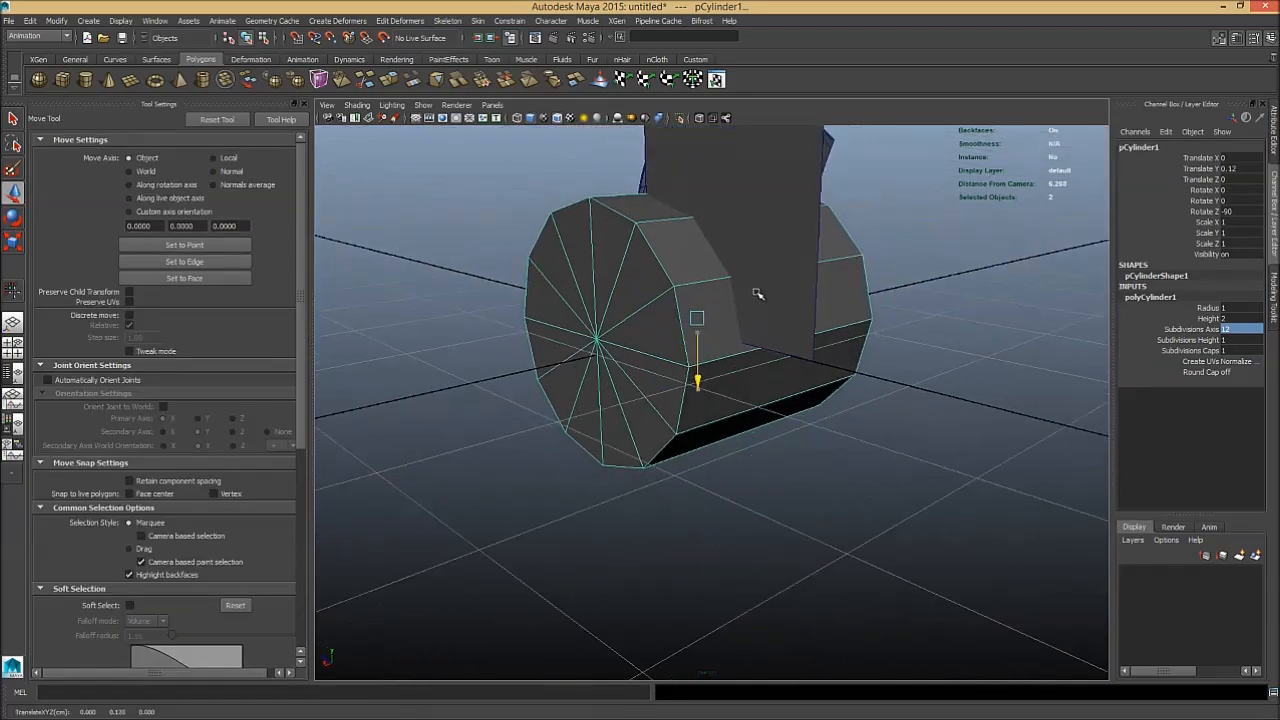
- Face the cylinder's round end and delete faces, leaving a quarter wedge by the plane
{"action": "left_click_drag", "start_coordinate": [756, 292], "coordinate": [888, 432]}
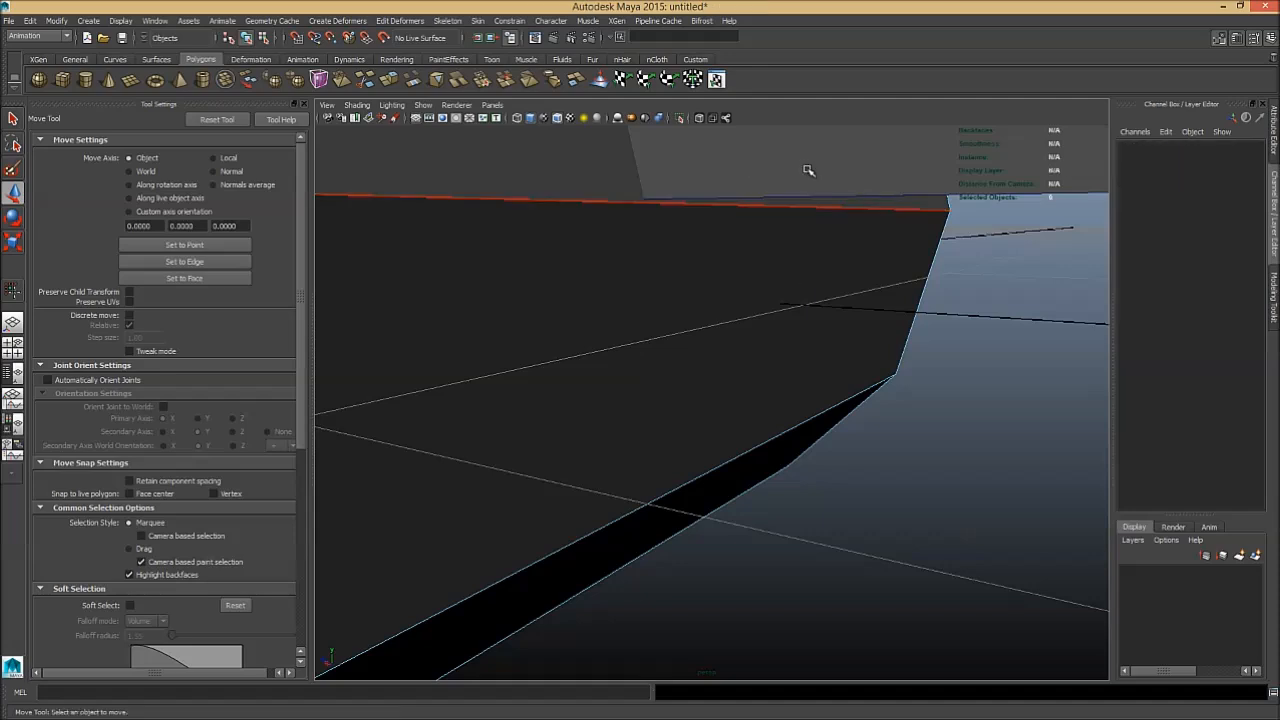
{"action": "left_click", "coordinate": [904, 270]}
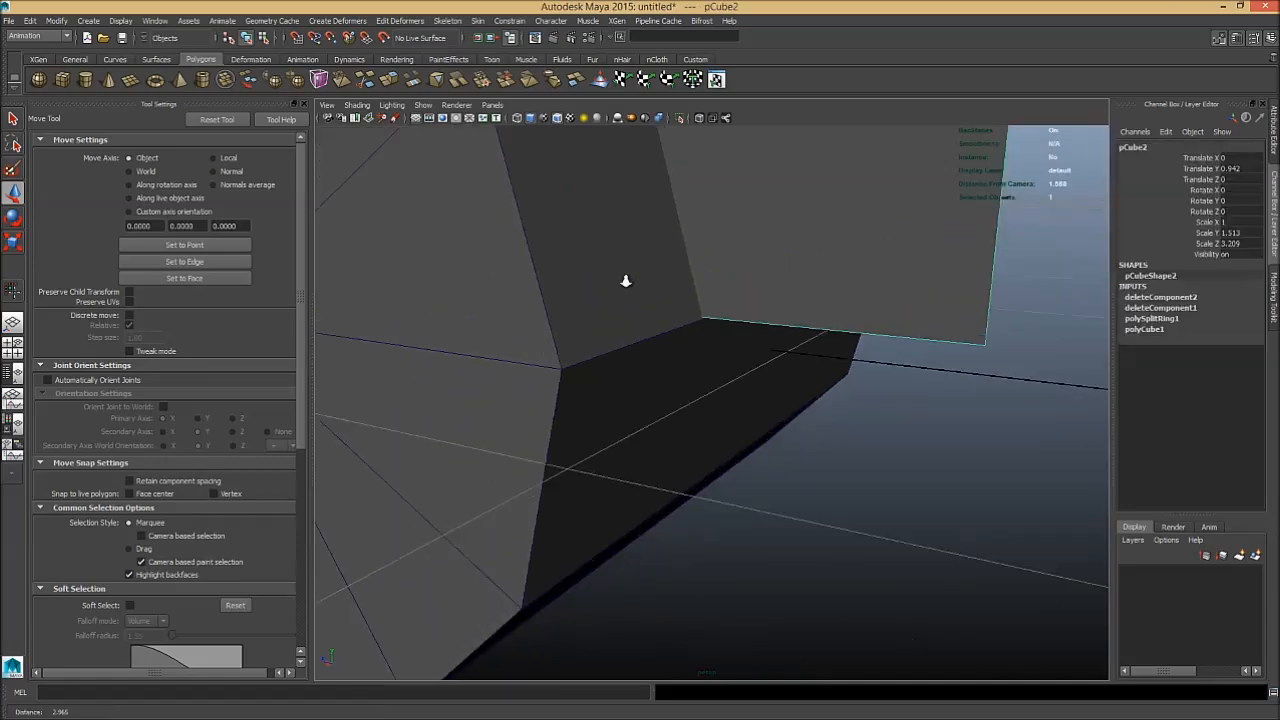
{"action": "left_click_drag", "start_coordinate": [624, 282], "coordinate": [710, 300]}
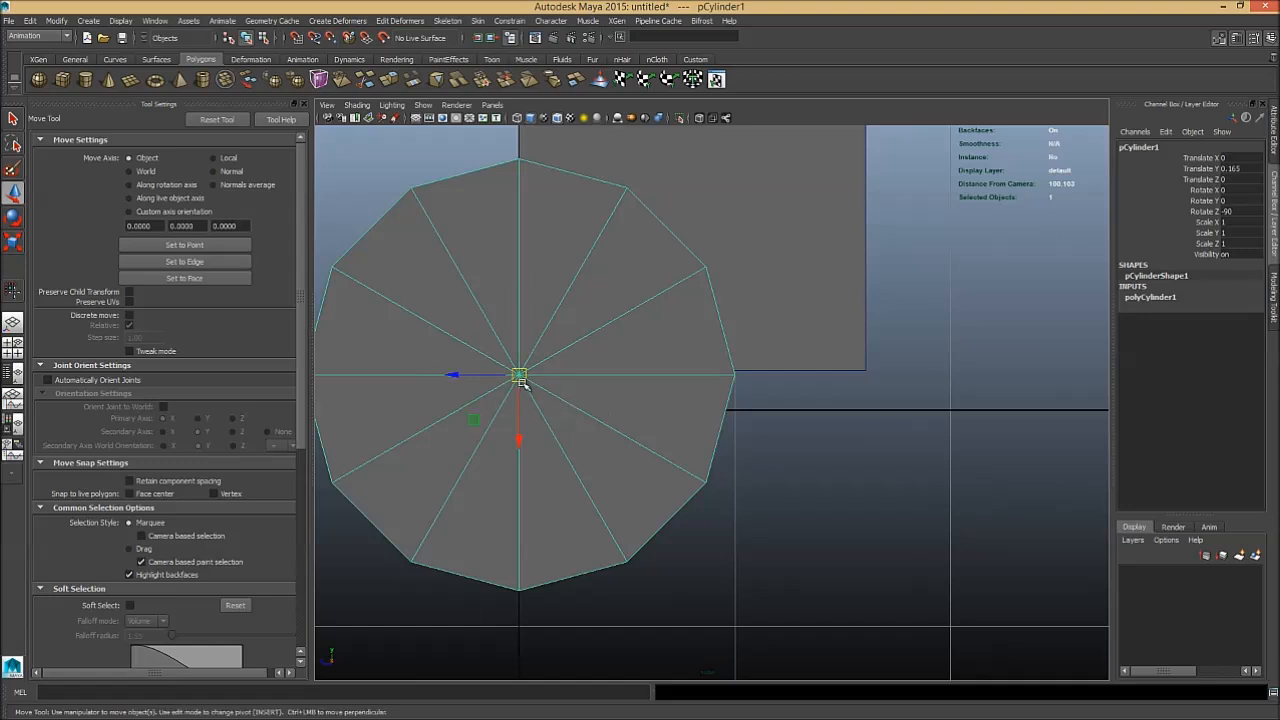
{"action": "key", "text": "insert"}
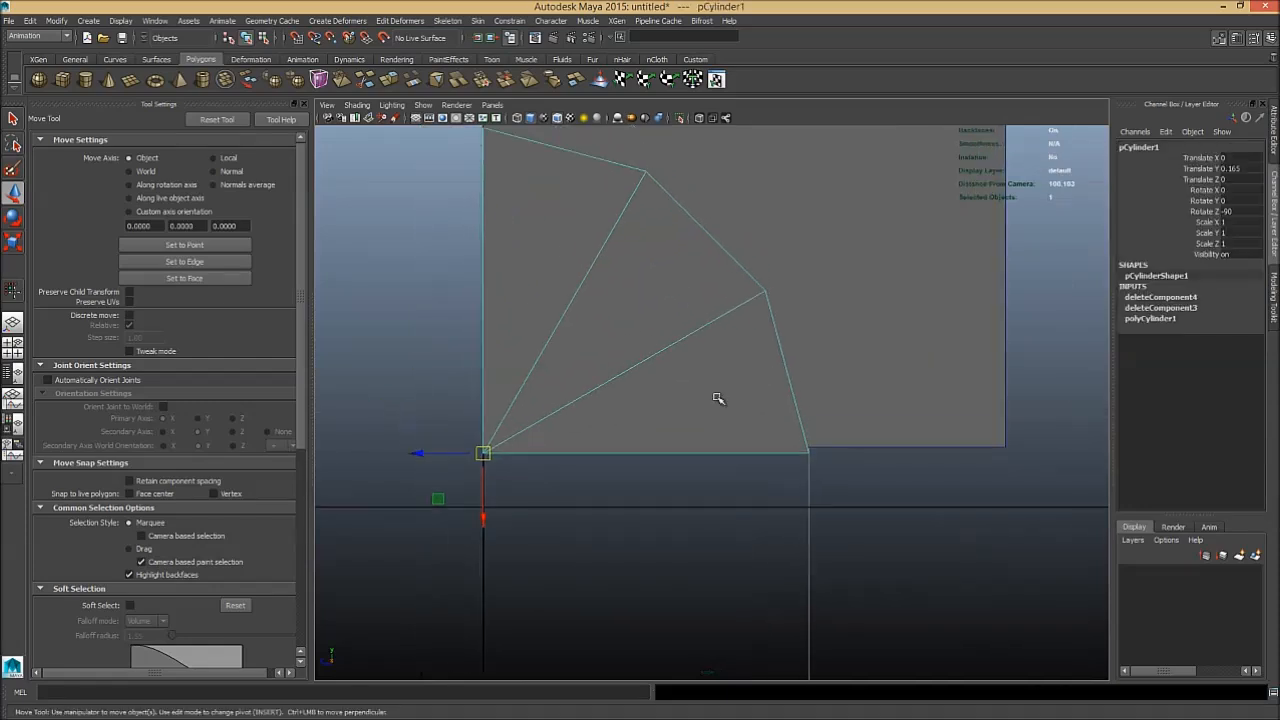
{"action": "mouse_move", "coordinate": [490, 462]}
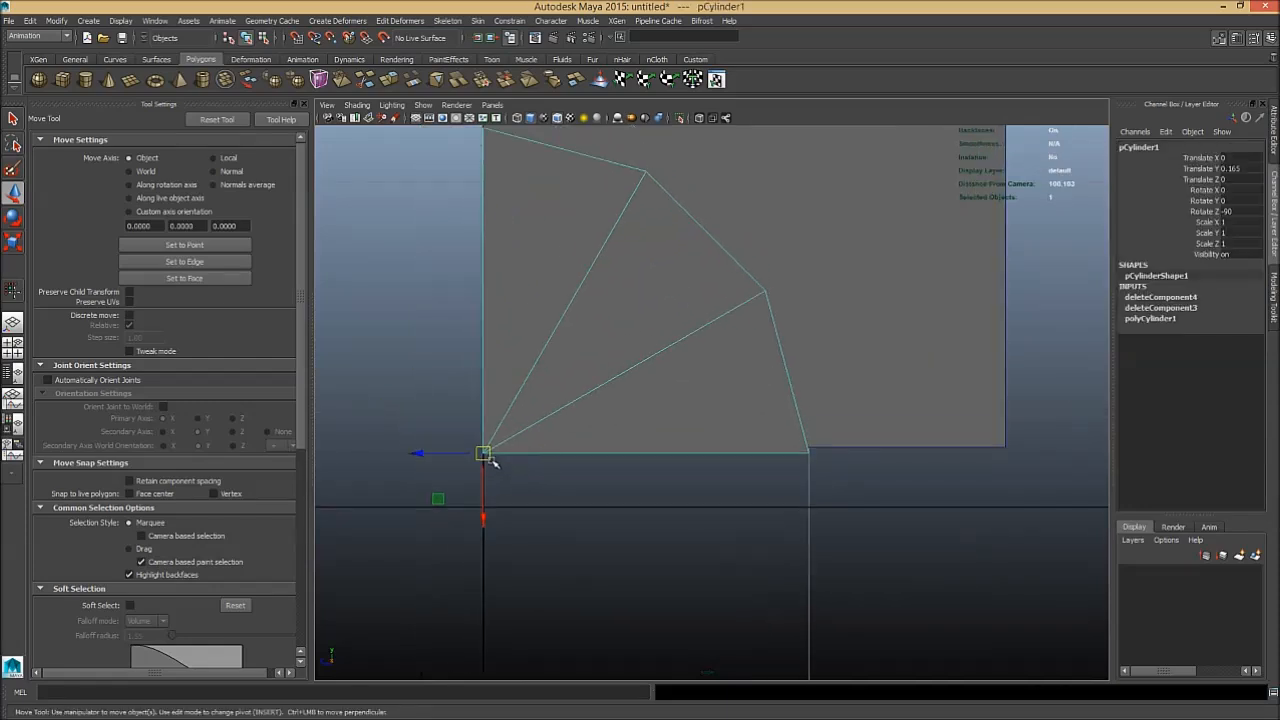
- Snap the wedge's pivot to its centre vertex and move it onto the plane's corner
{"action": "left_click_drag", "start_coordinate": [484, 460], "coordinate": [484, 448]}
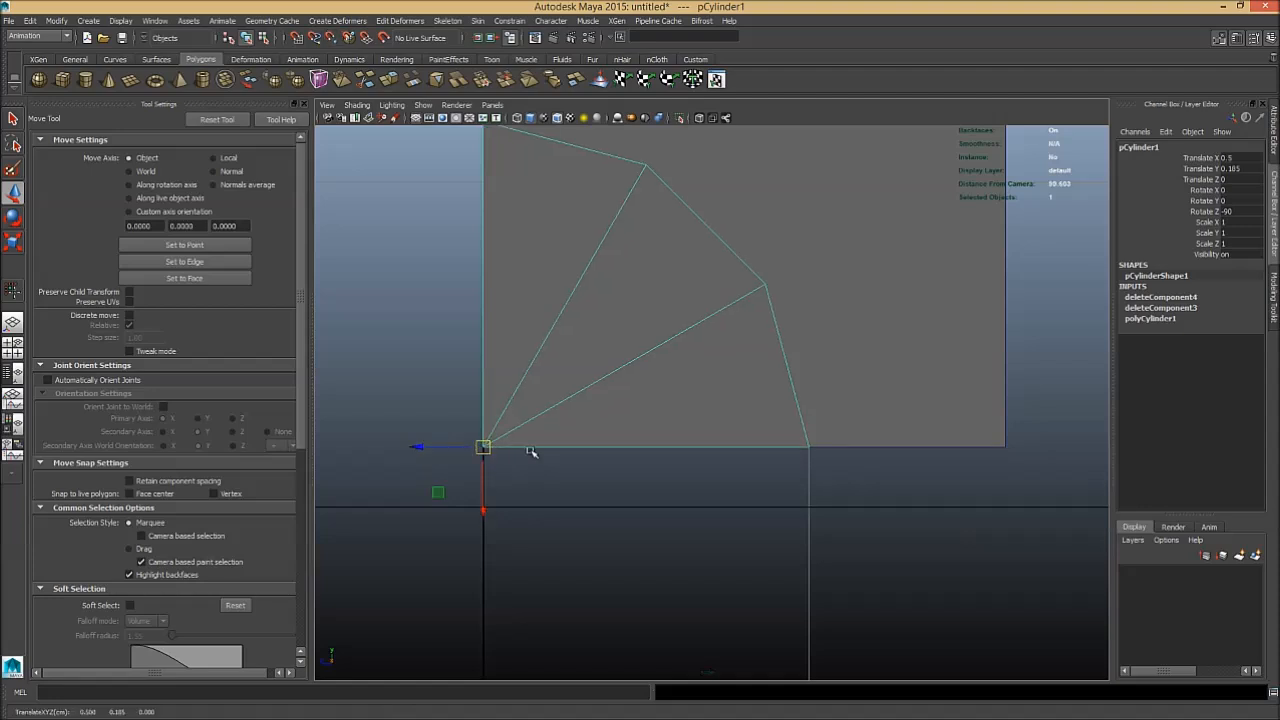
{"action": "mouse_move", "coordinate": [884, 440]}
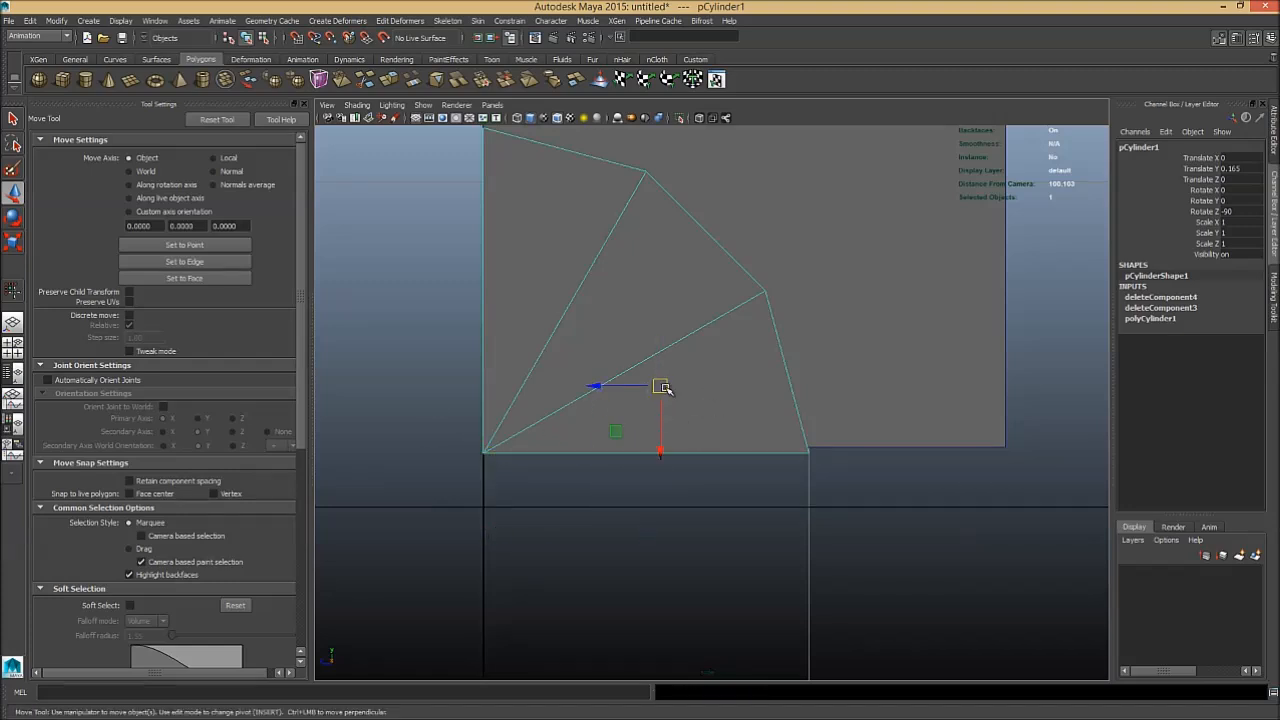
{"action": "left_click_drag", "start_coordinate": [660, 388], "coordinate": [758, 348]}
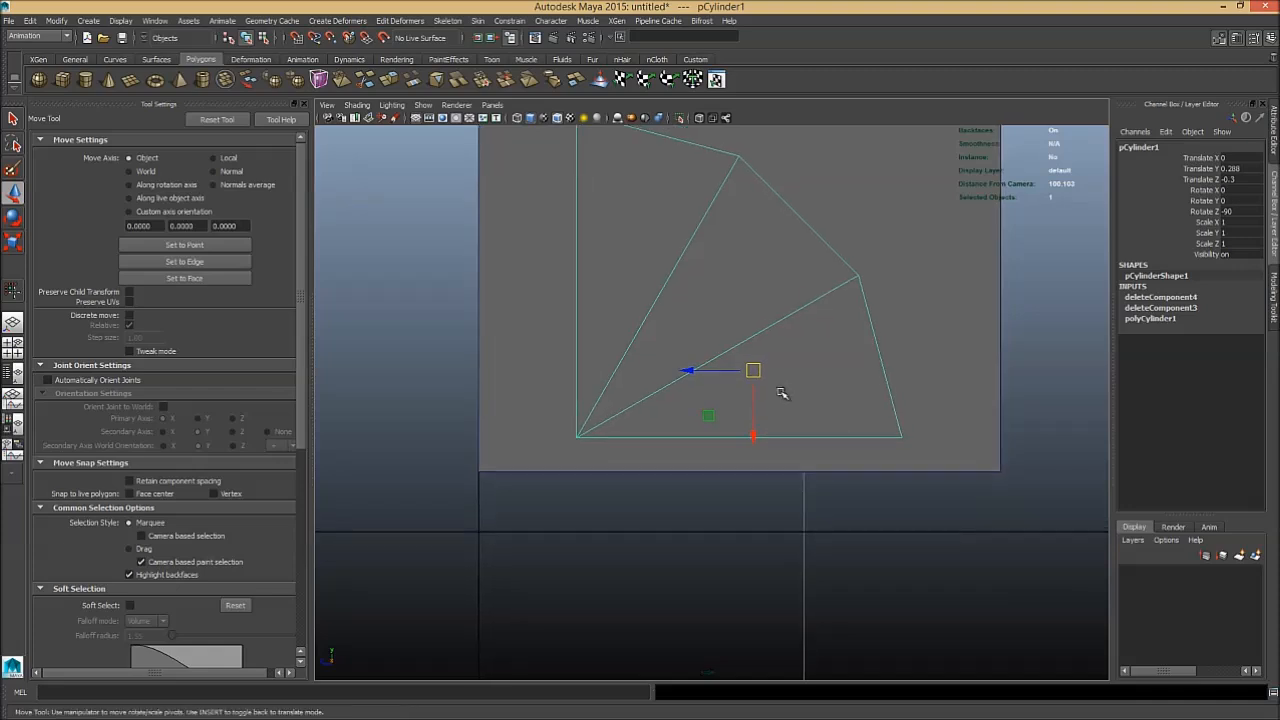
{"action": "left_click_drag", "start_coordinate": [752, 370], "coordinate": [576, 438]}
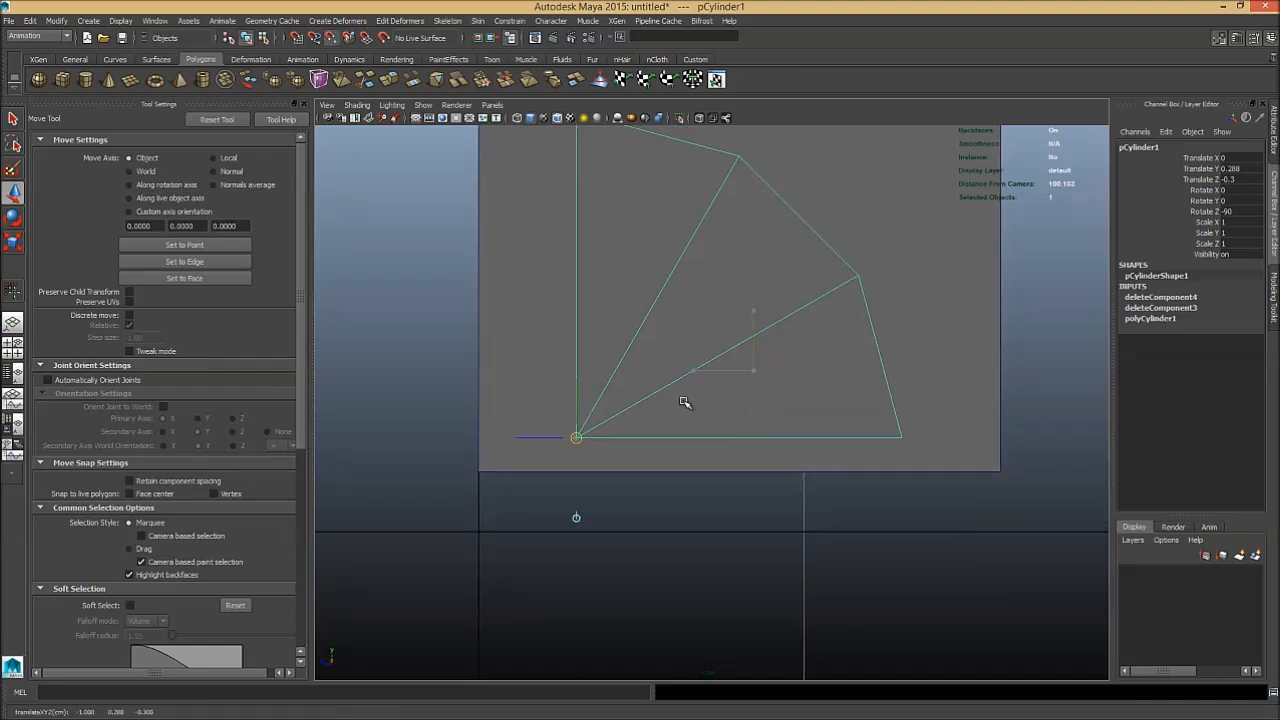
{"action": "left_click", "coordinate": [576, 438]}
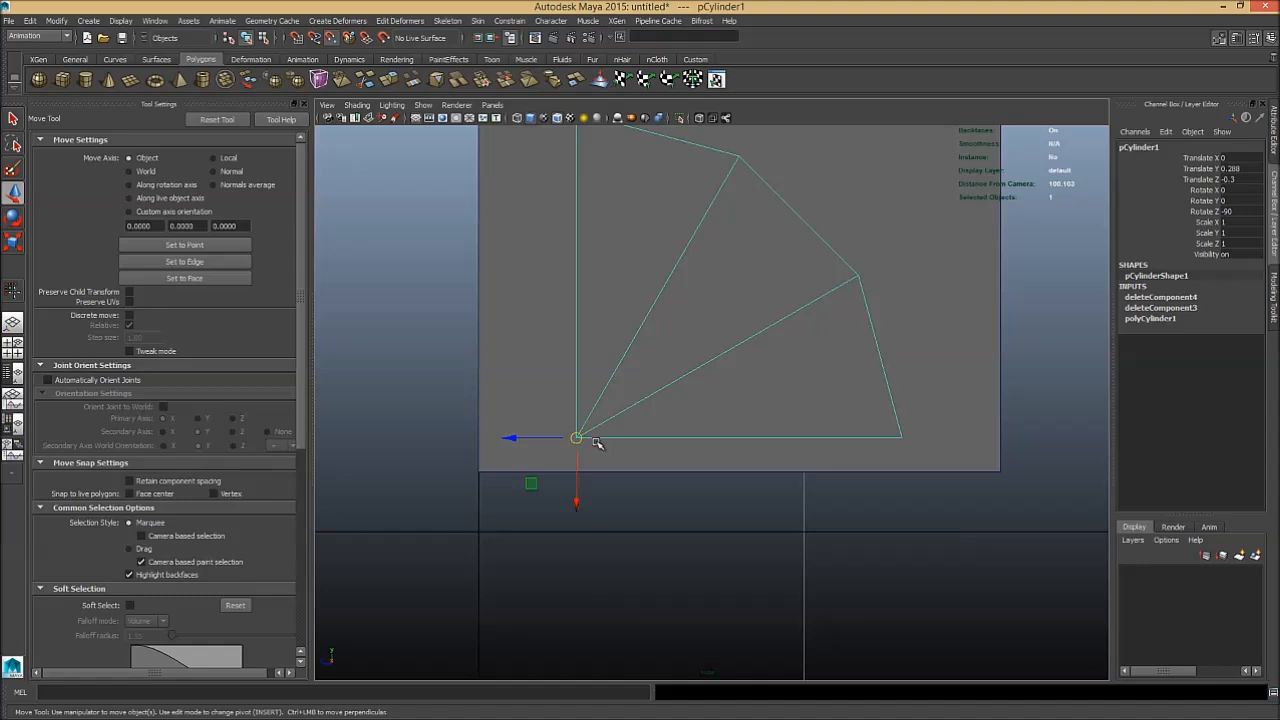
{"action": "left_click_drag", "start_coordinate": [576, 438], "coordinate": [478, 472]}
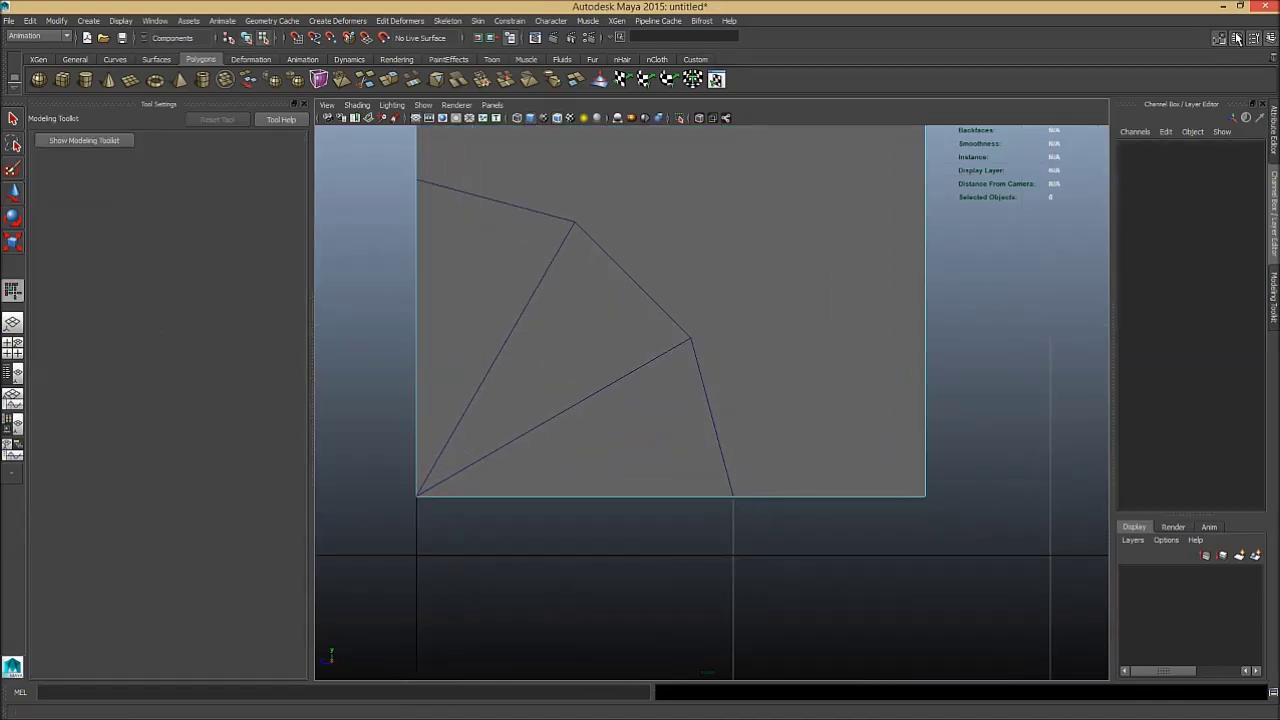
- Multi-Cut the wedge's outer arc across the plane from the Modeling Toolkit, then select the plane
{"action": "left_click", "coordinate": [1220, 38]}
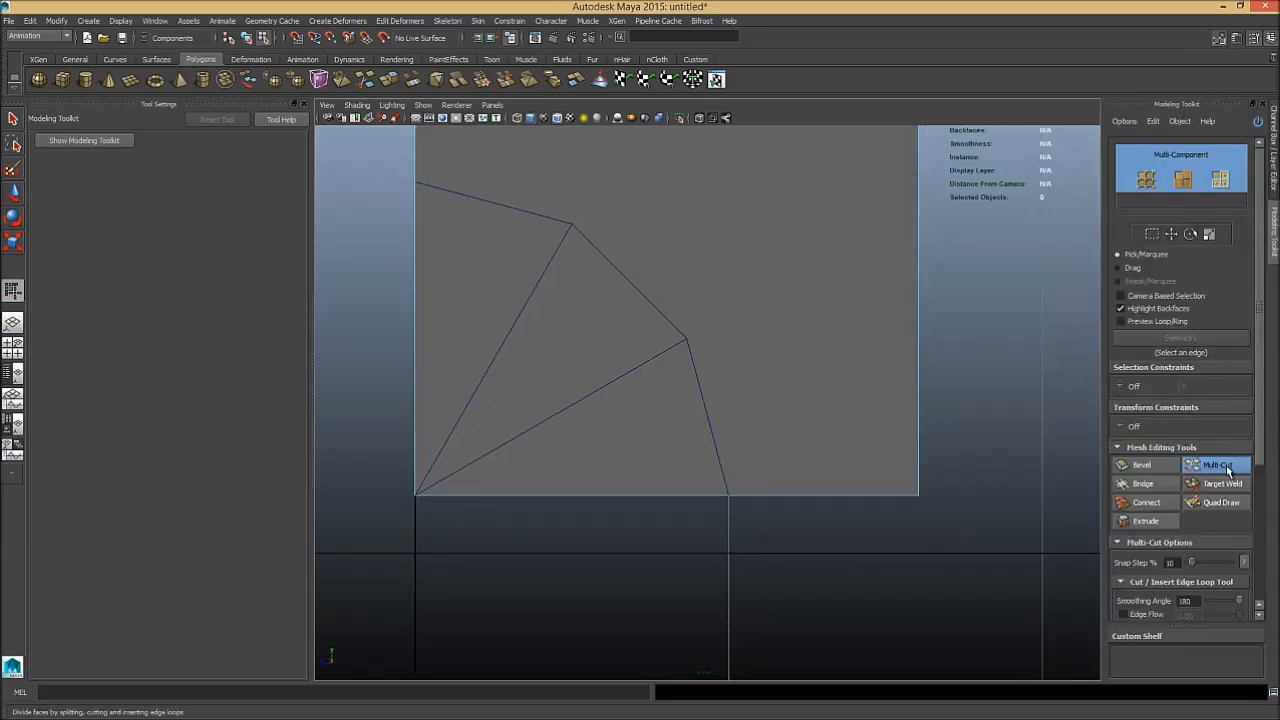
{"action": "mouse_move", "coordinate": [1216, 464]}
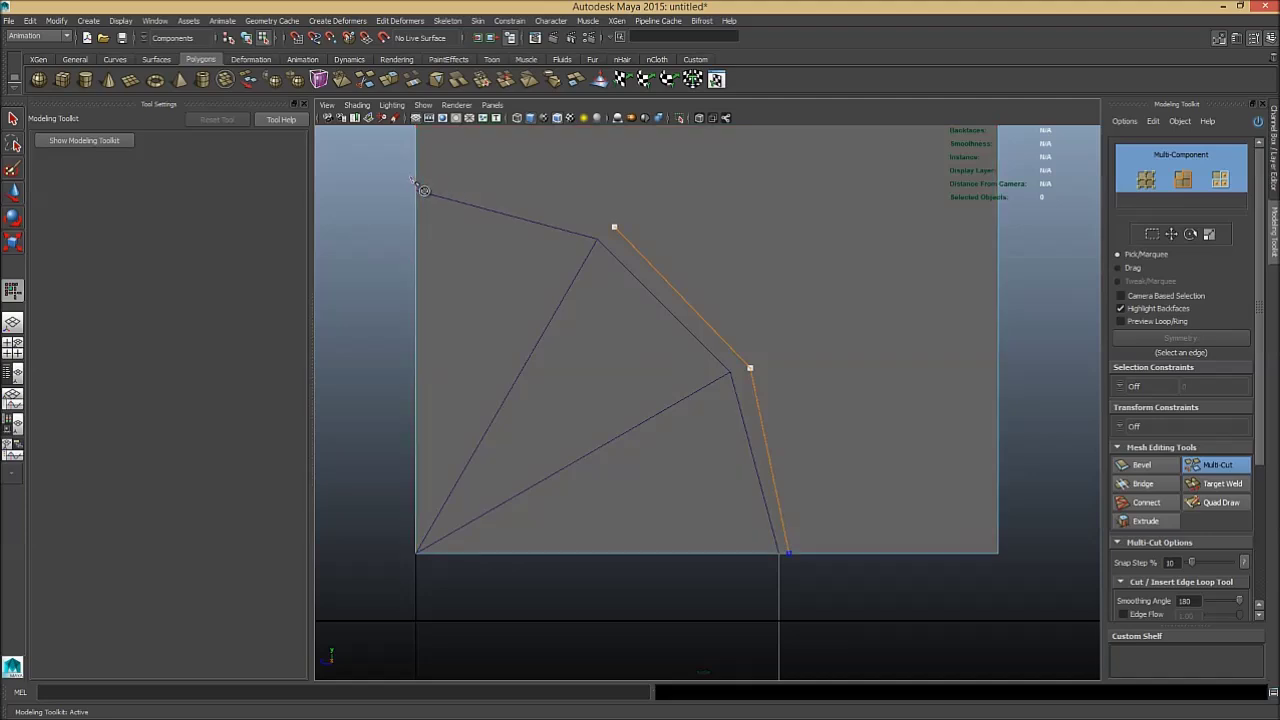
{"action": "left_click", "coordinate": [416, 178]}
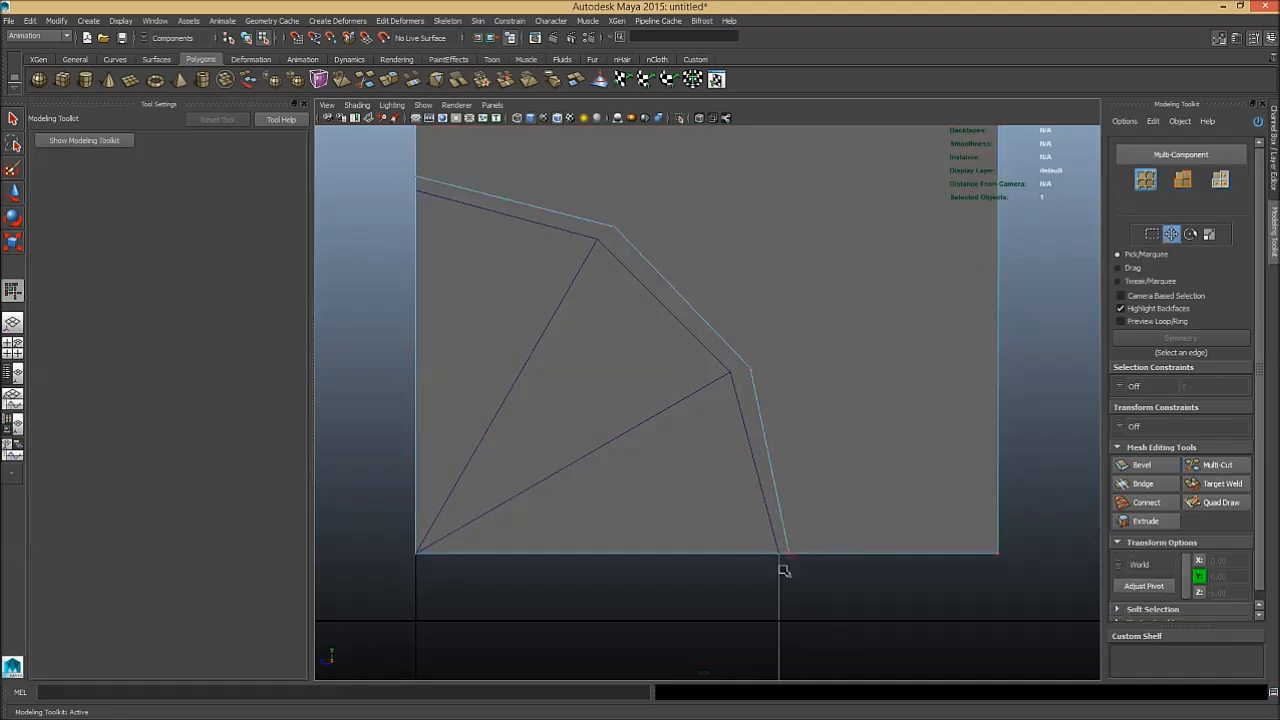
{"action": "left_click", "coordinate": [786, 552]}
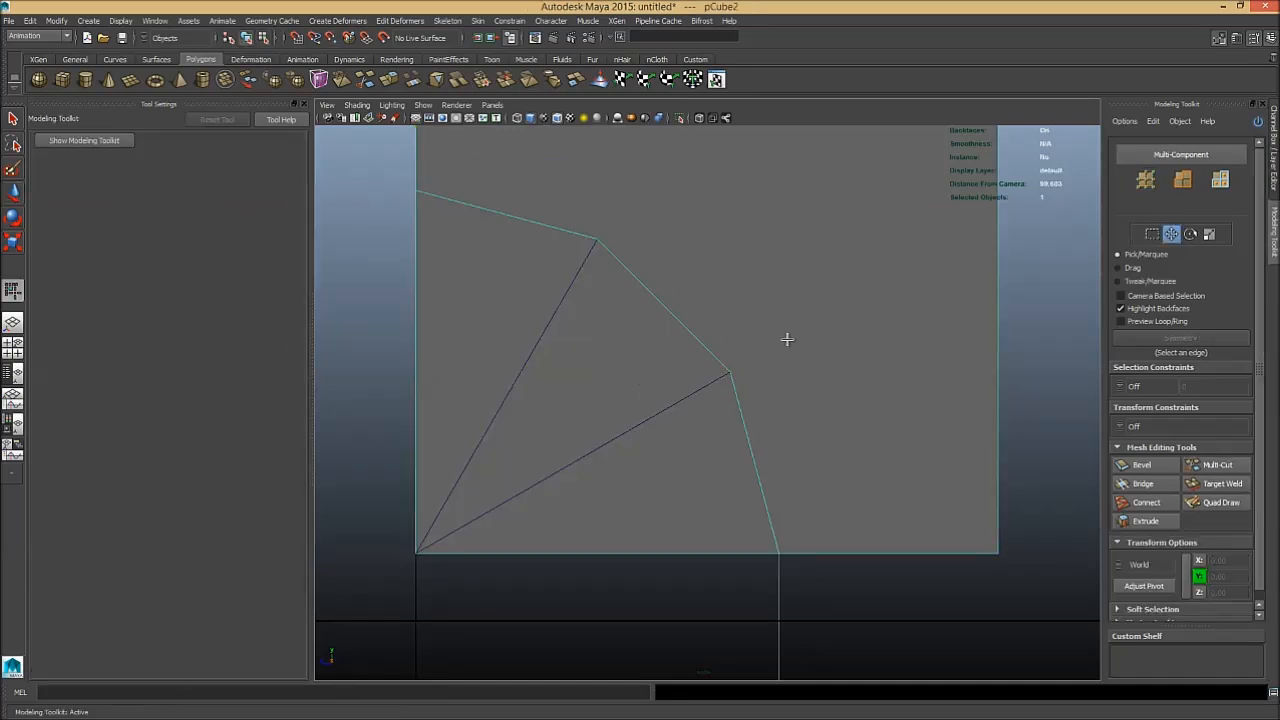
{"action": "left_click", "coordinate": [14, 118]}
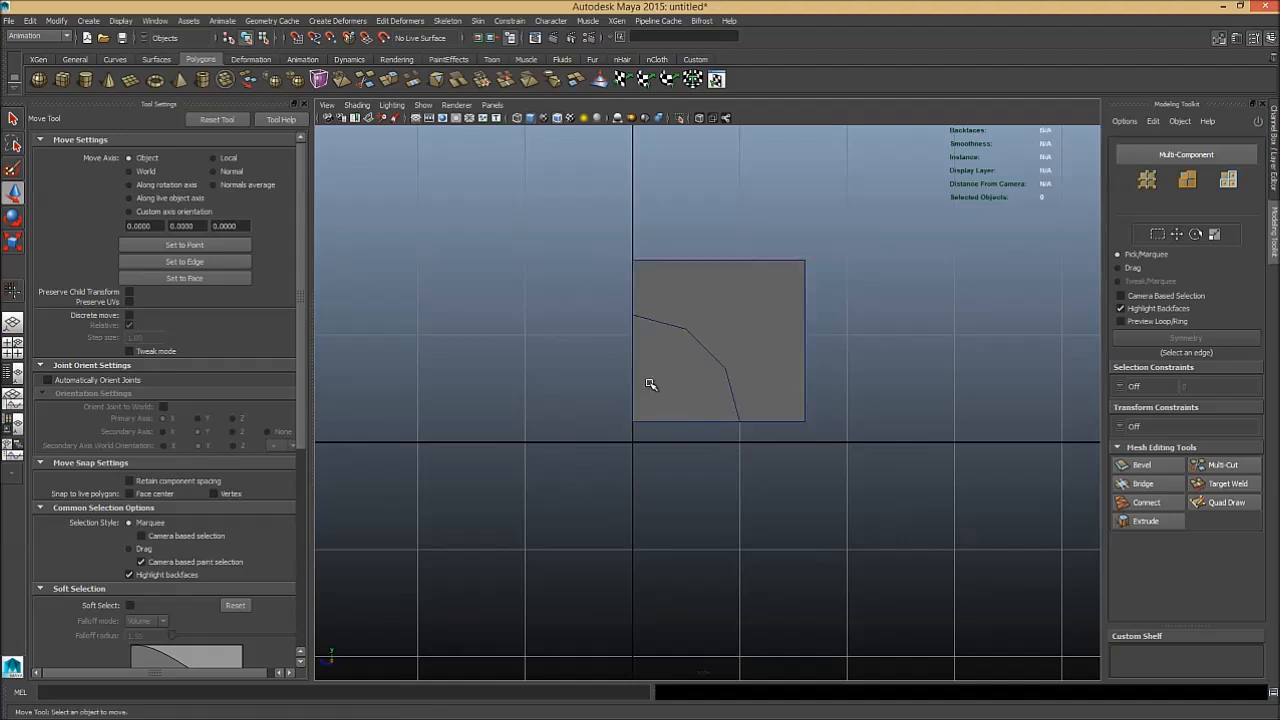
{"action": "left_click", "coordinate": [718, 340]}
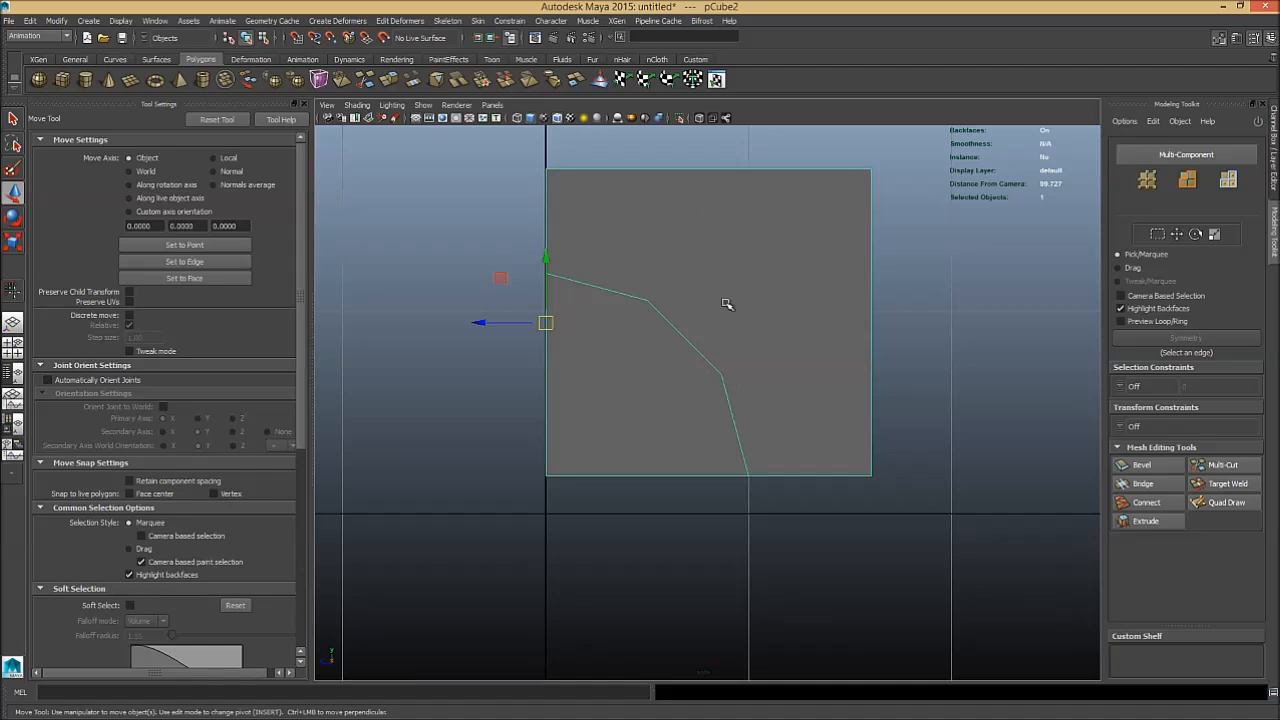
{"action": "left_click_drag", "start_coordinate": [544, 322], "coordinate": [672, 348]}
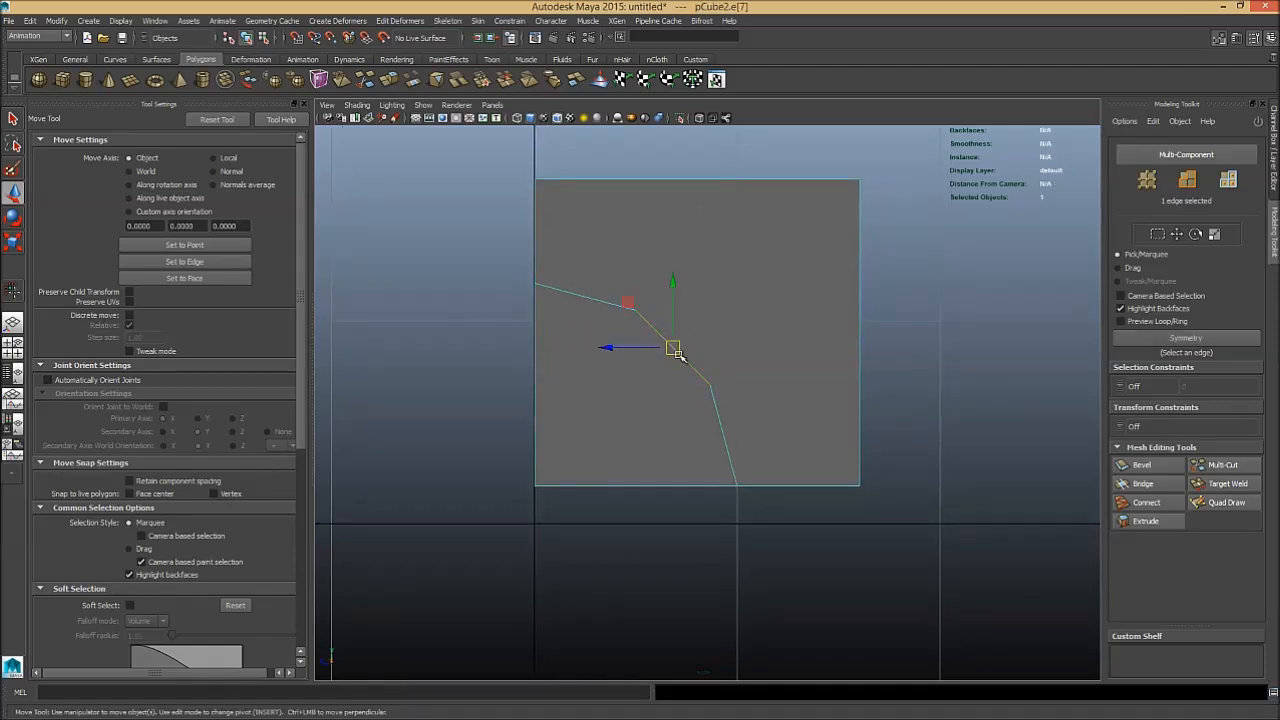
{"action": "left_click", "coordinate": [1140, 464]}
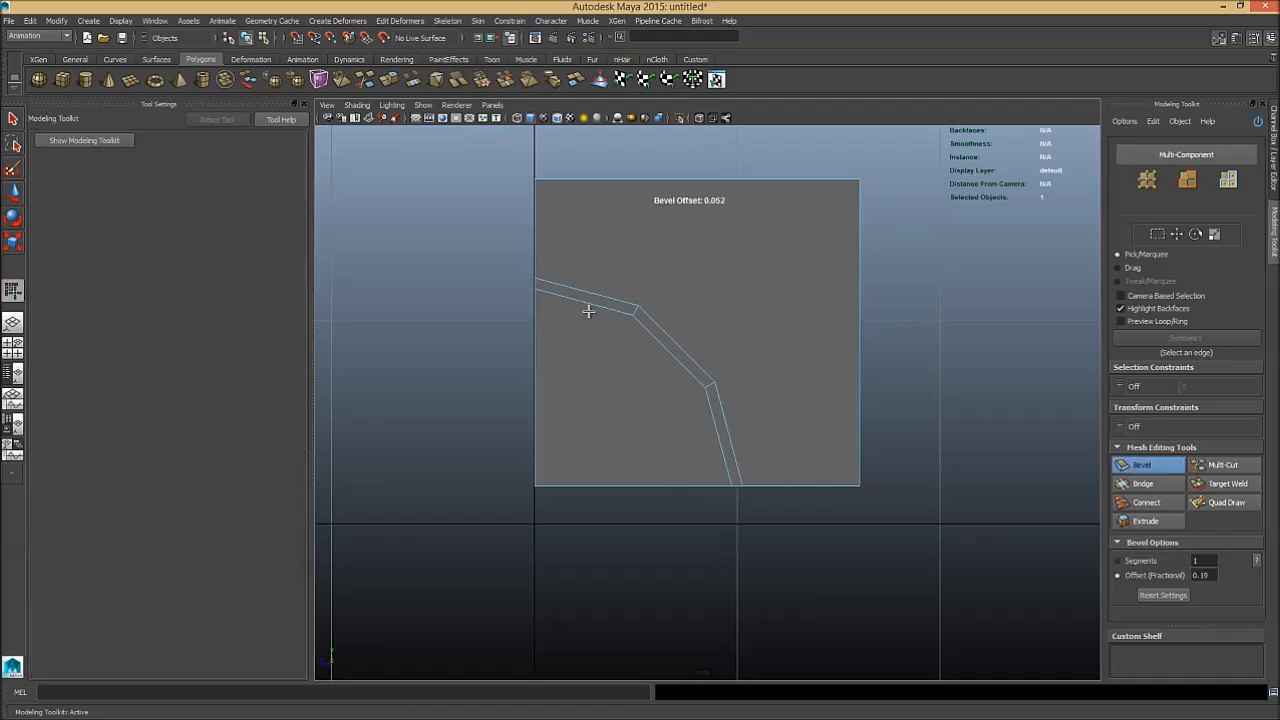
{"action": "left_click_drag", "start_coordinate": [588, 312], "coordinate": [616, 320]}
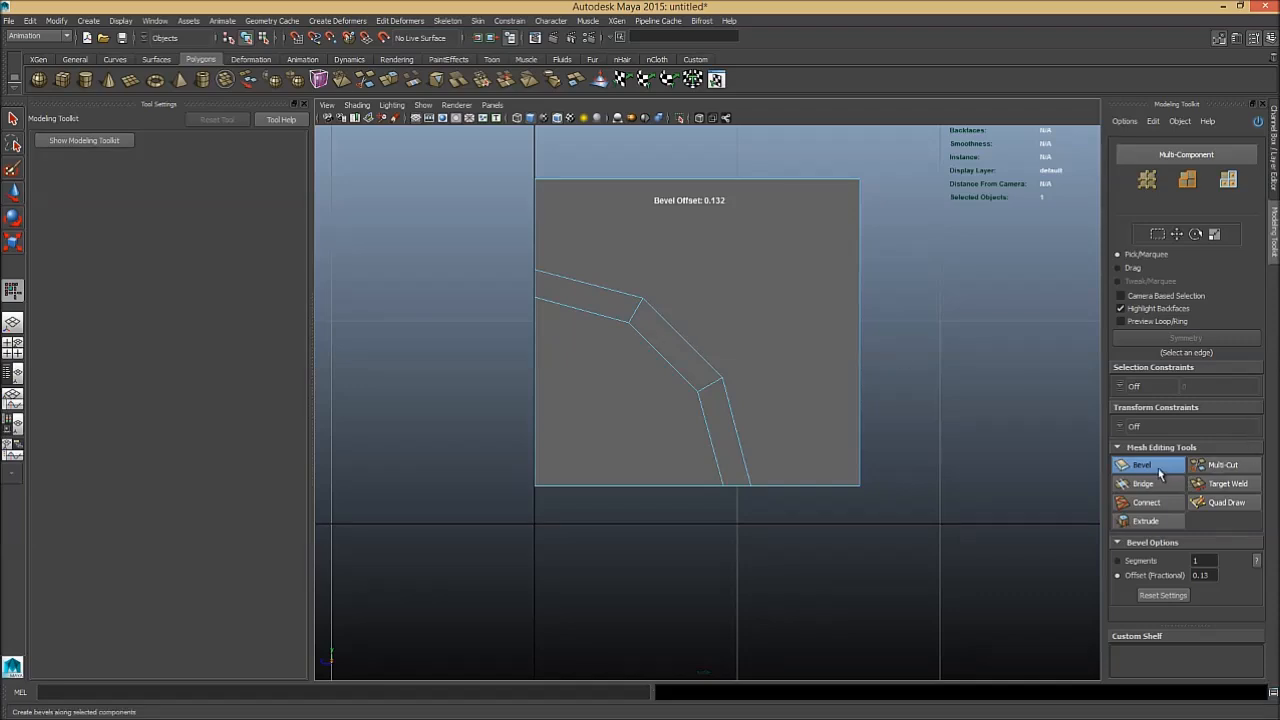
{"action": "mouse_move", "coordinate": [1160, 472]}
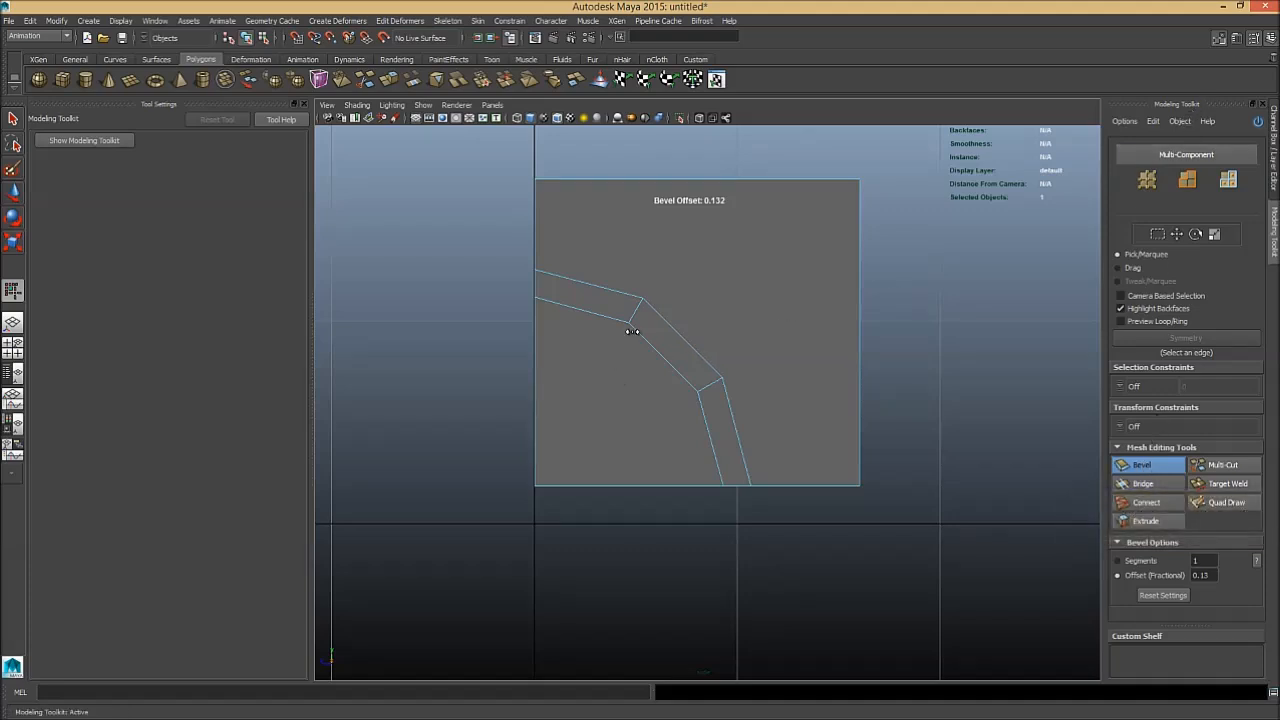
{"action": "mouse_move", "coordinate": [484, 336]}
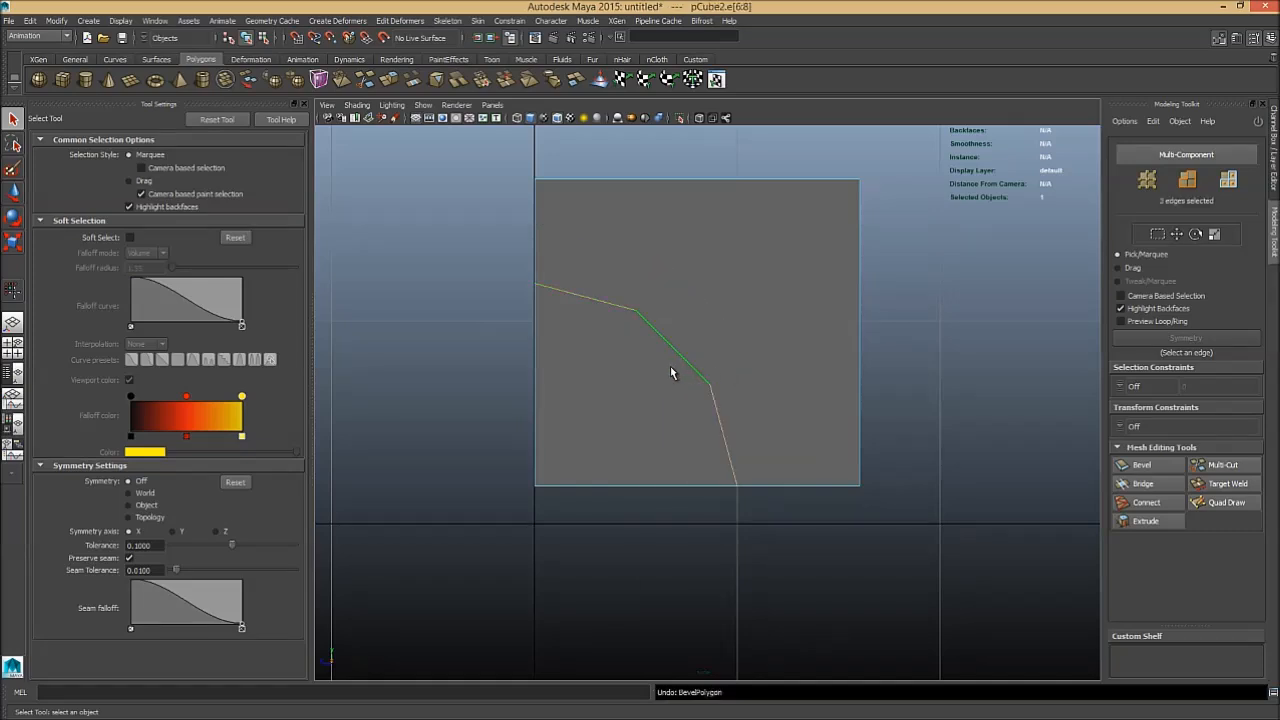
- Redo the arc bevel and Multi-Cut a straight edge from the arc corner to the top border
{"action": "left_click", "coordinate": [1140, 464]}
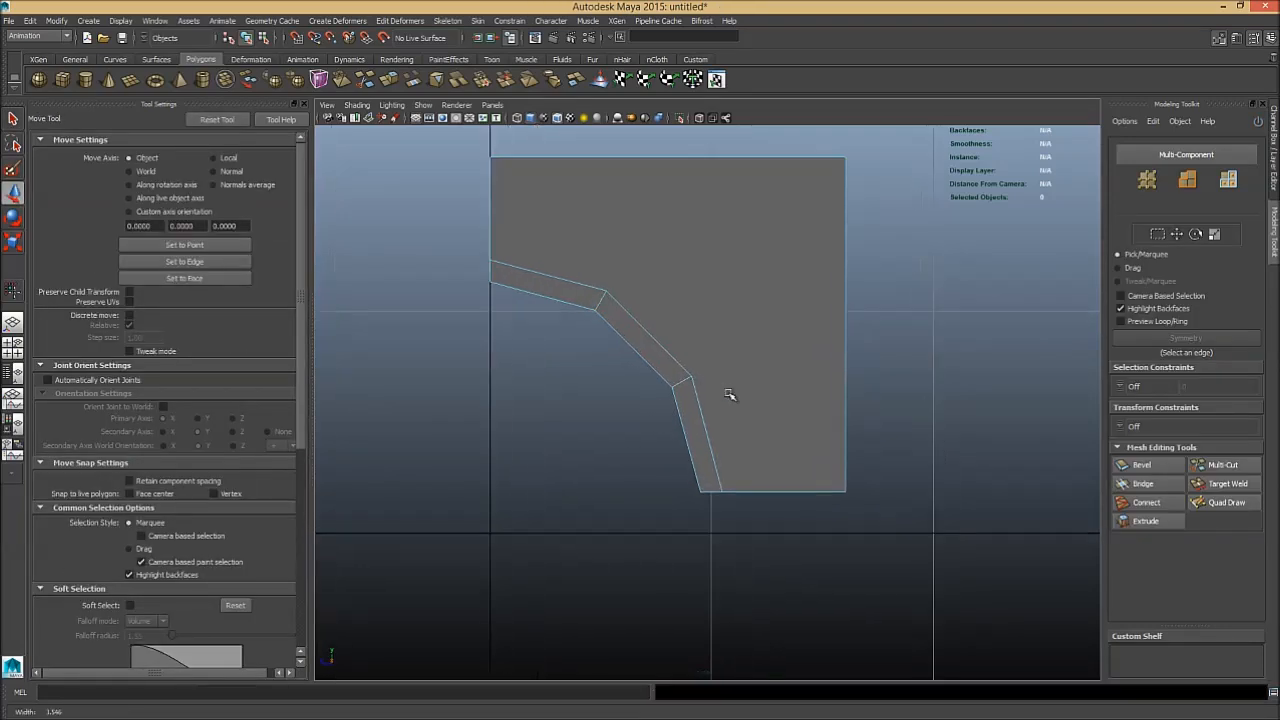
{"action": "left_click", "coordinate": [1222, 464]}
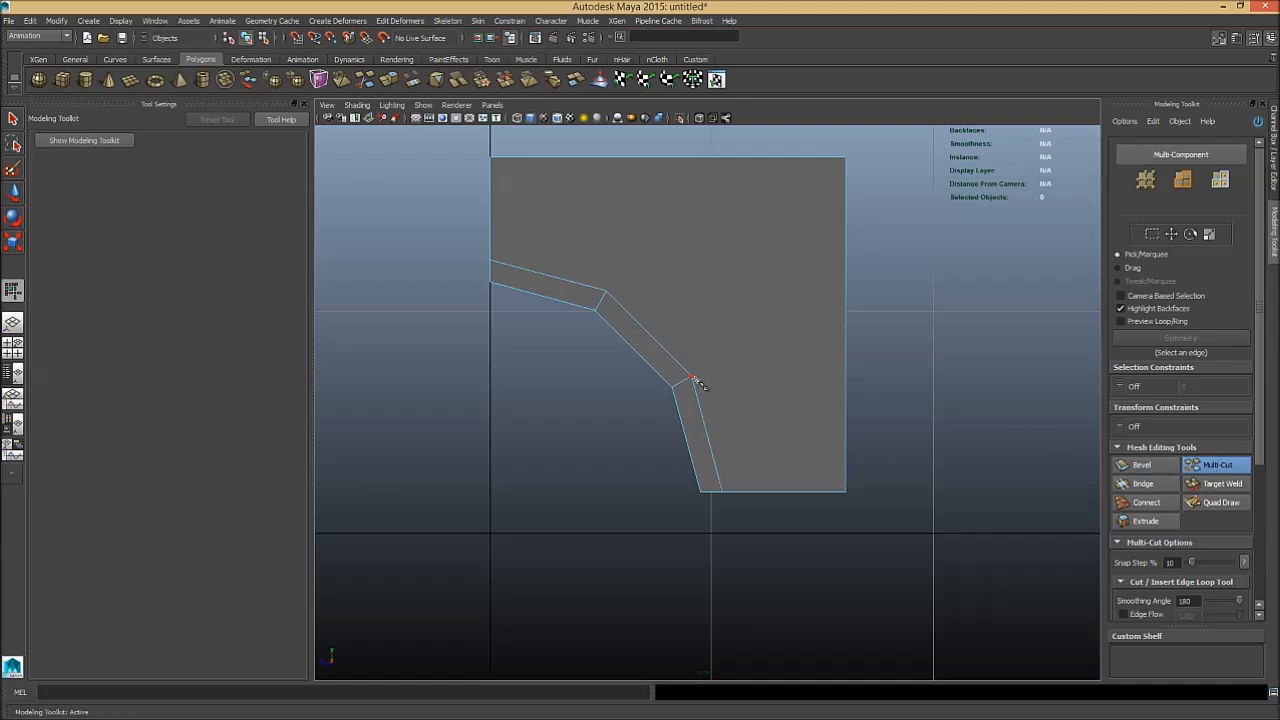
{"action": "mouse_move", "coordinate": [850, 378]}
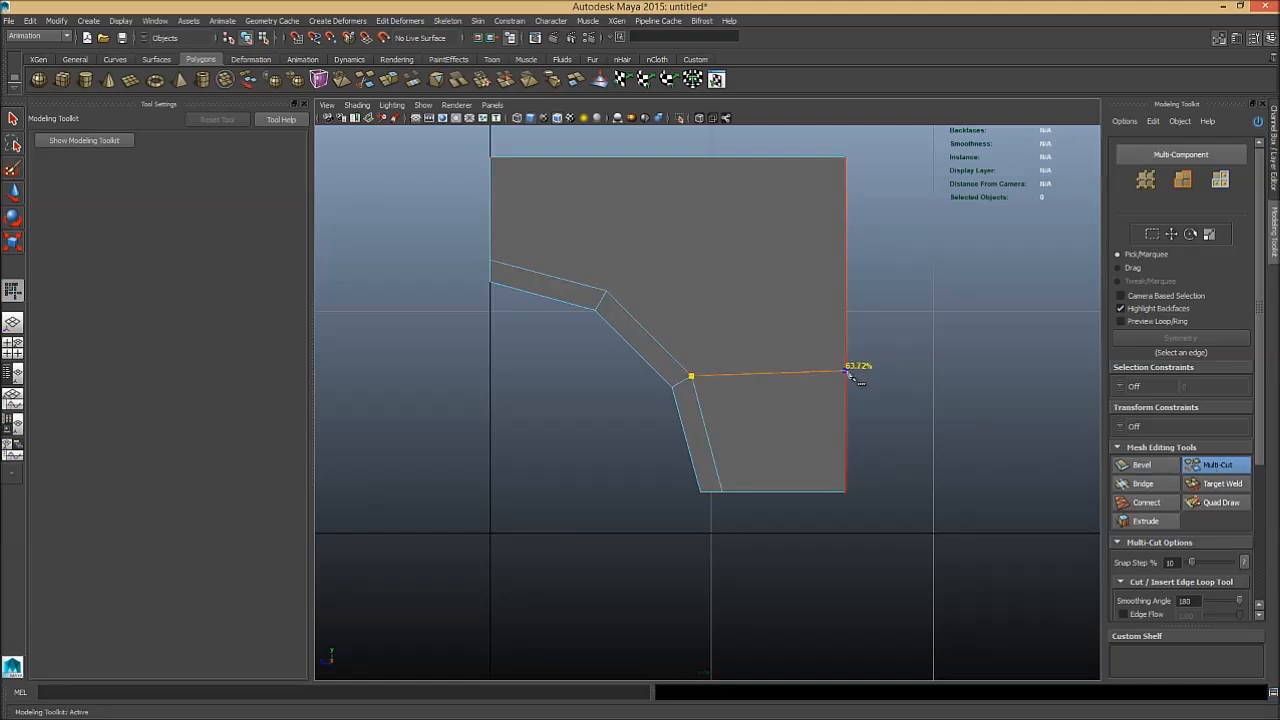
{"action": "mouse_move", "coordinate": [848, 384]}
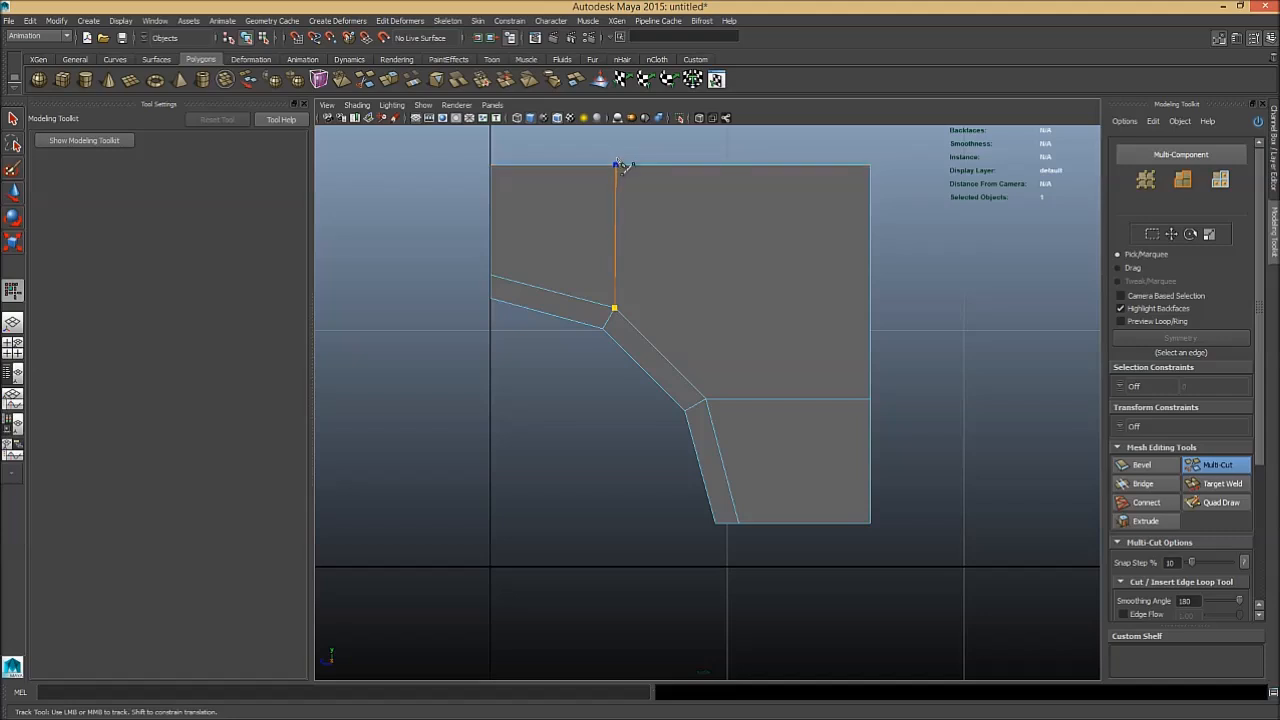
{"action": "left_click", "coordinate": [710, 400]}
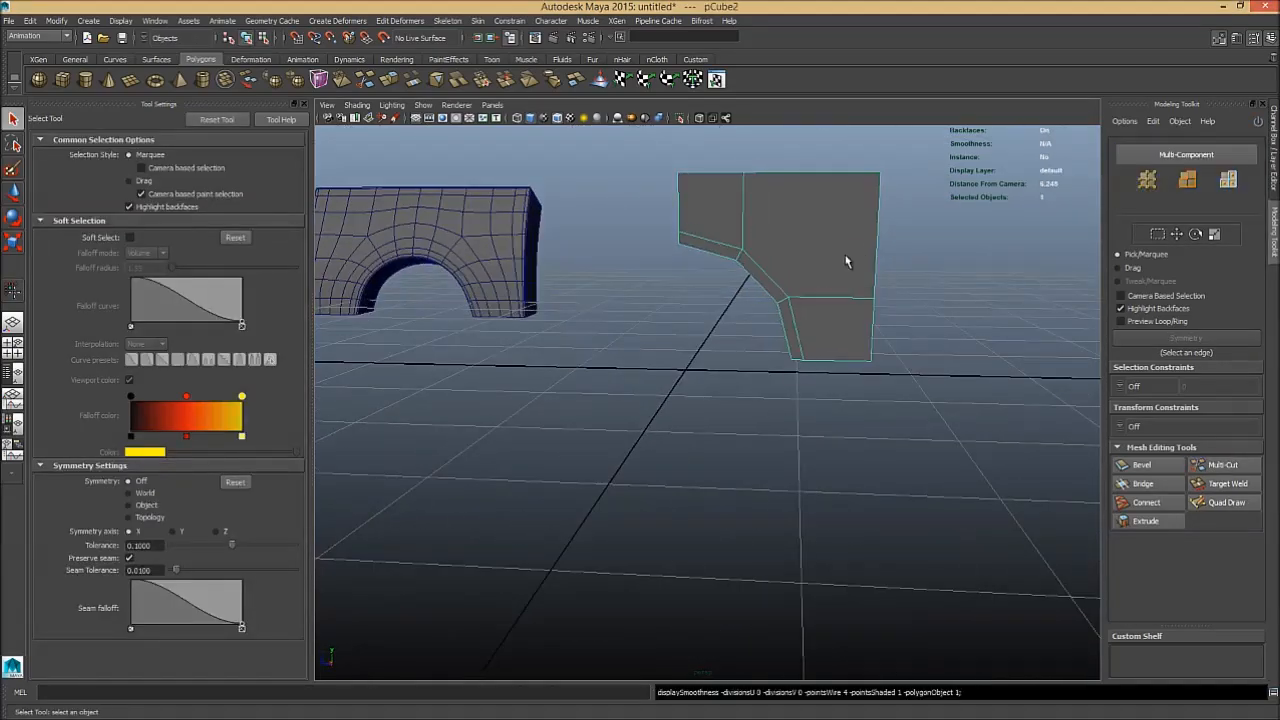
- Mirror Polygon the half block across the axis into a complete symmetric arch
{"action": "left_click", "coordinate": [1222, 464]}
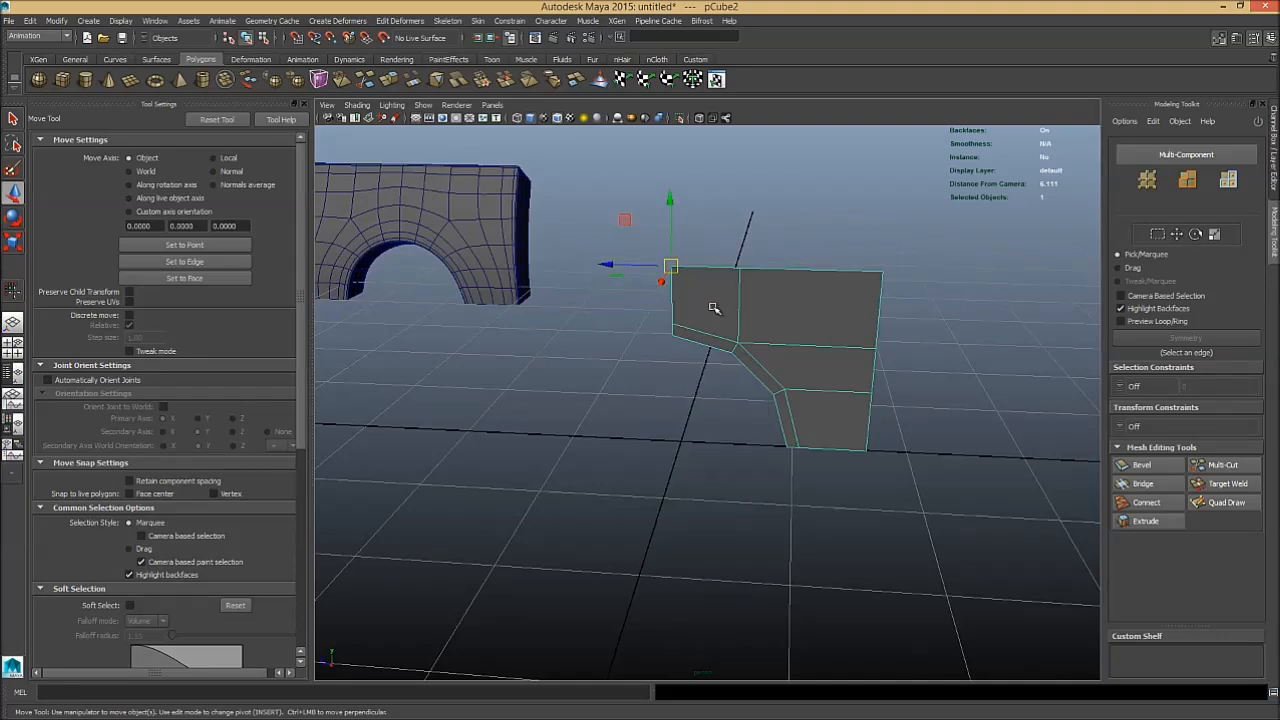
{"action": "right_click", "coordinate": [720, 300]}
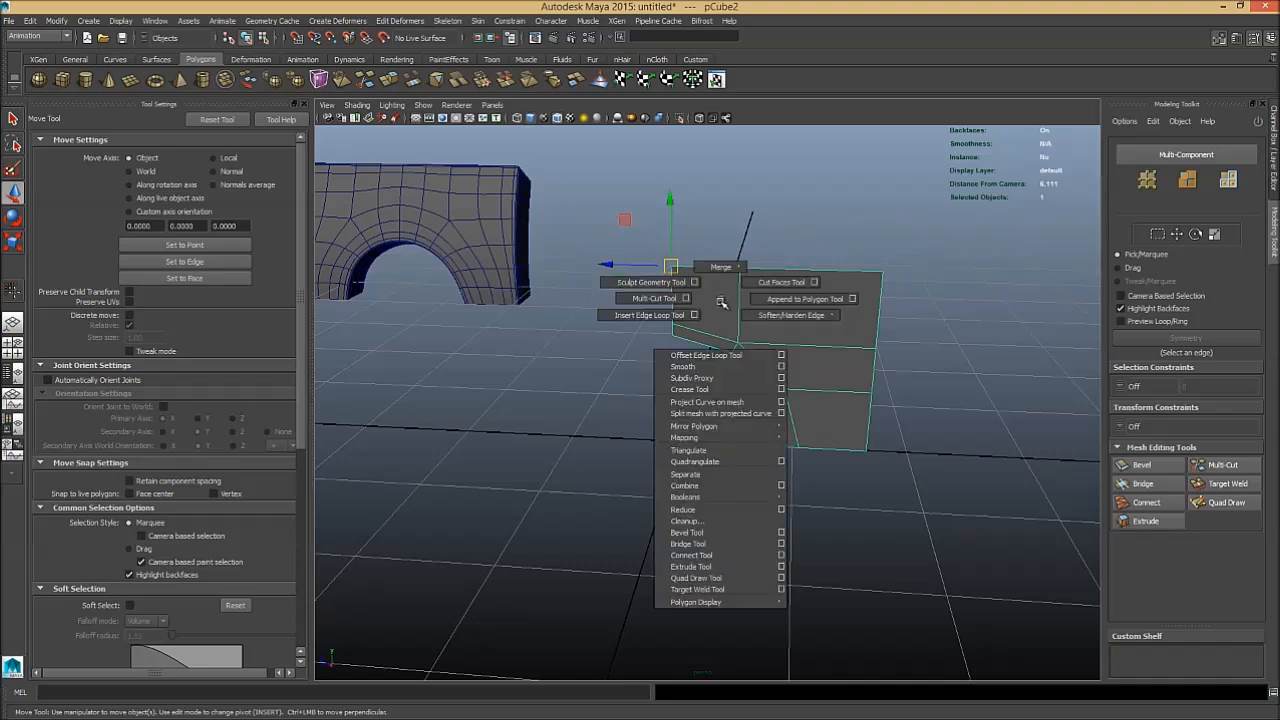
{"action": "mouse_move", "coordinate": [692, 426]}
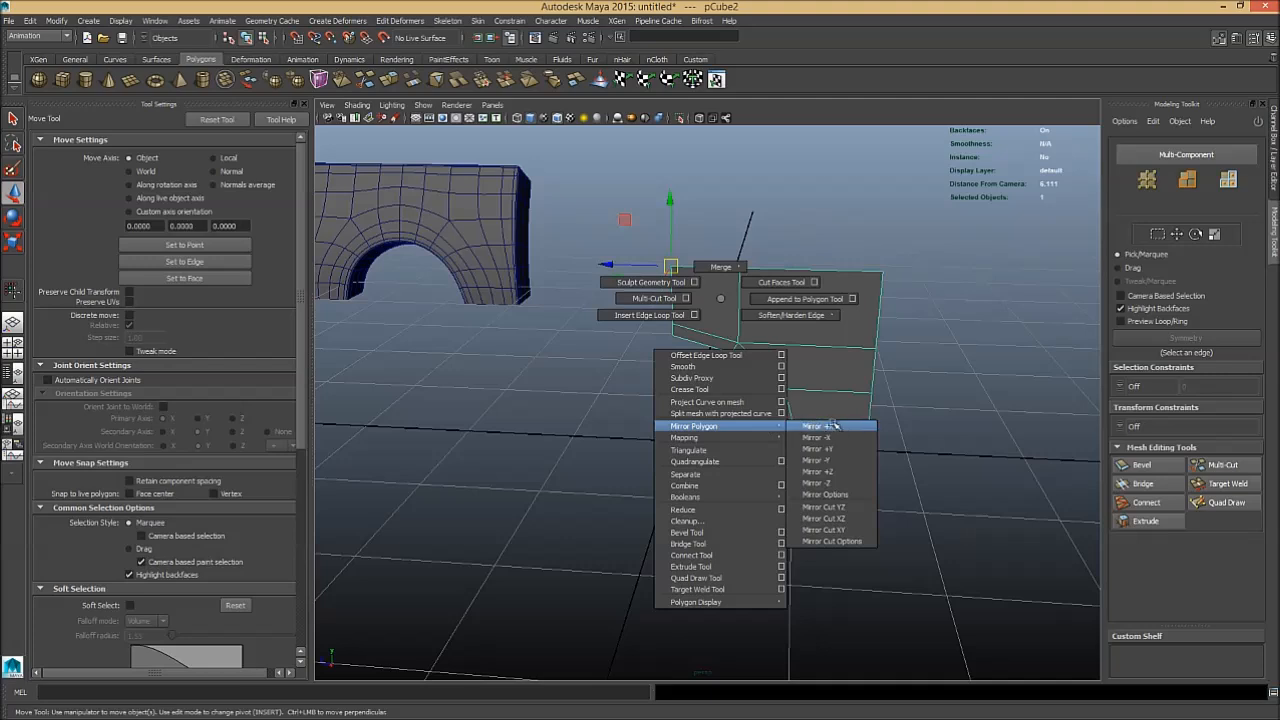
{"action": "left_click", "coordinate": [816, 424]}
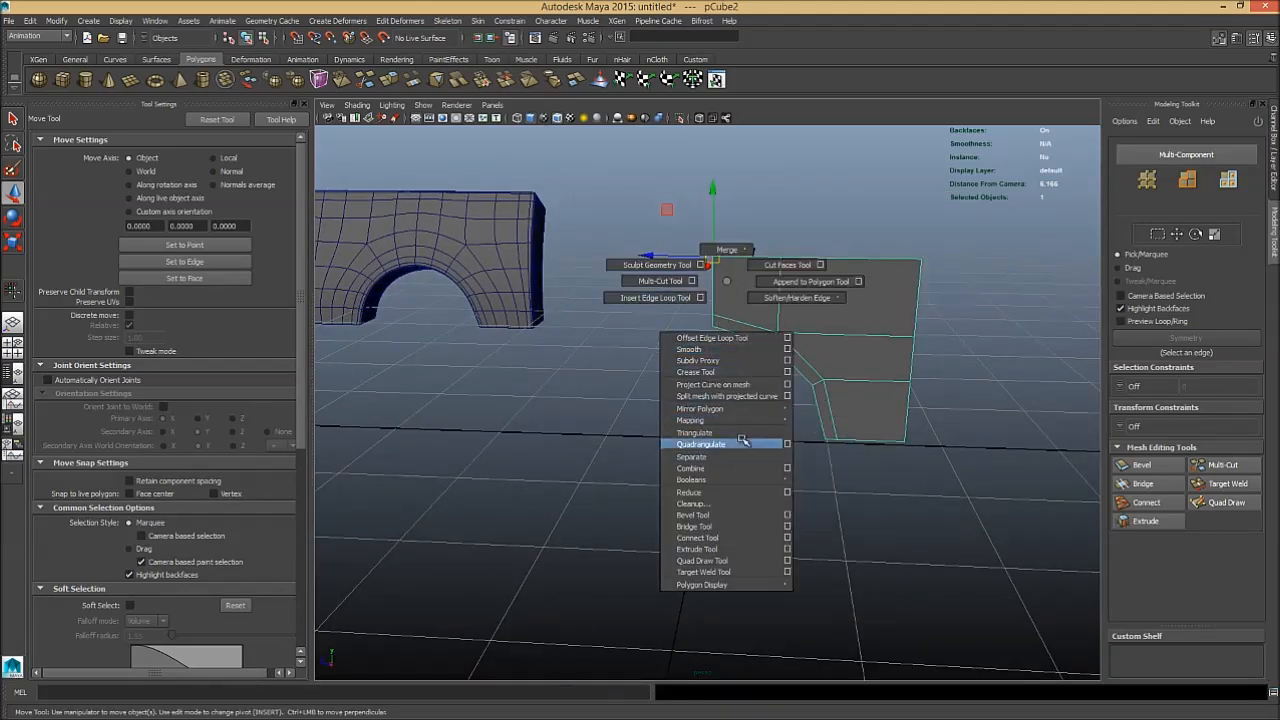
{"action": "mouse_move", "coordinate": [700, 408]}
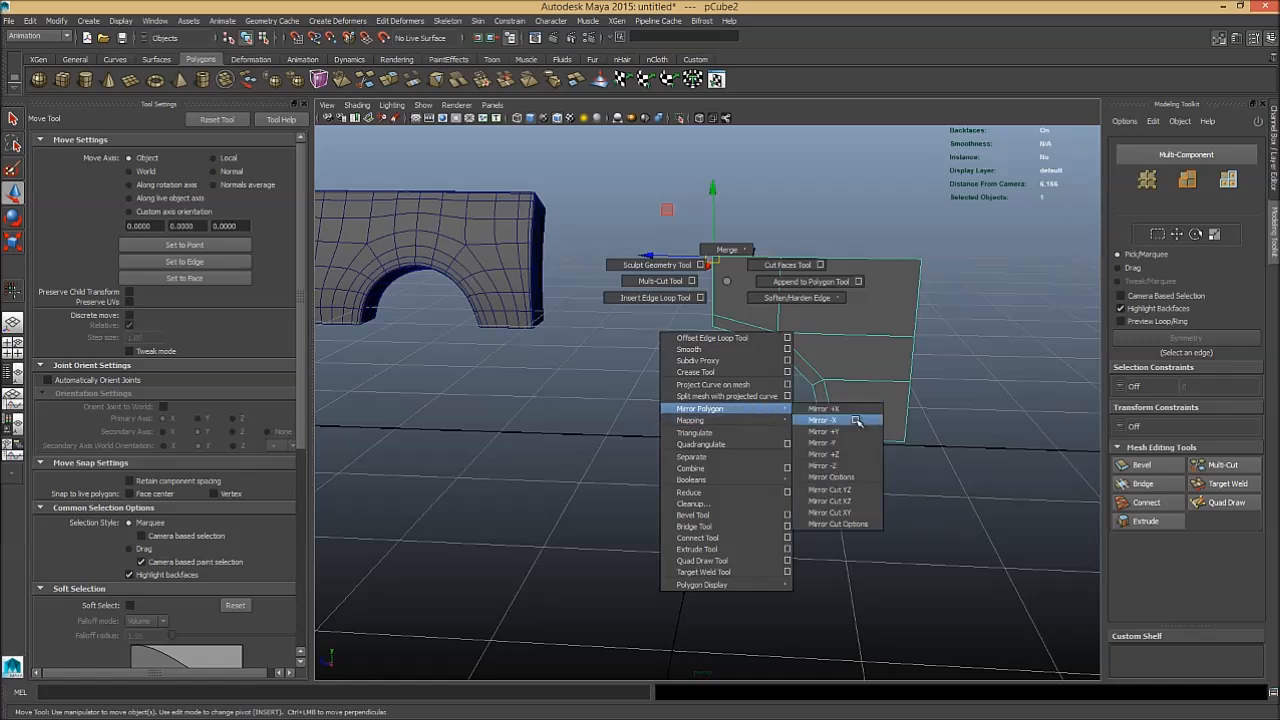
{"action": "left_click", "coordinate": [828, 420]}
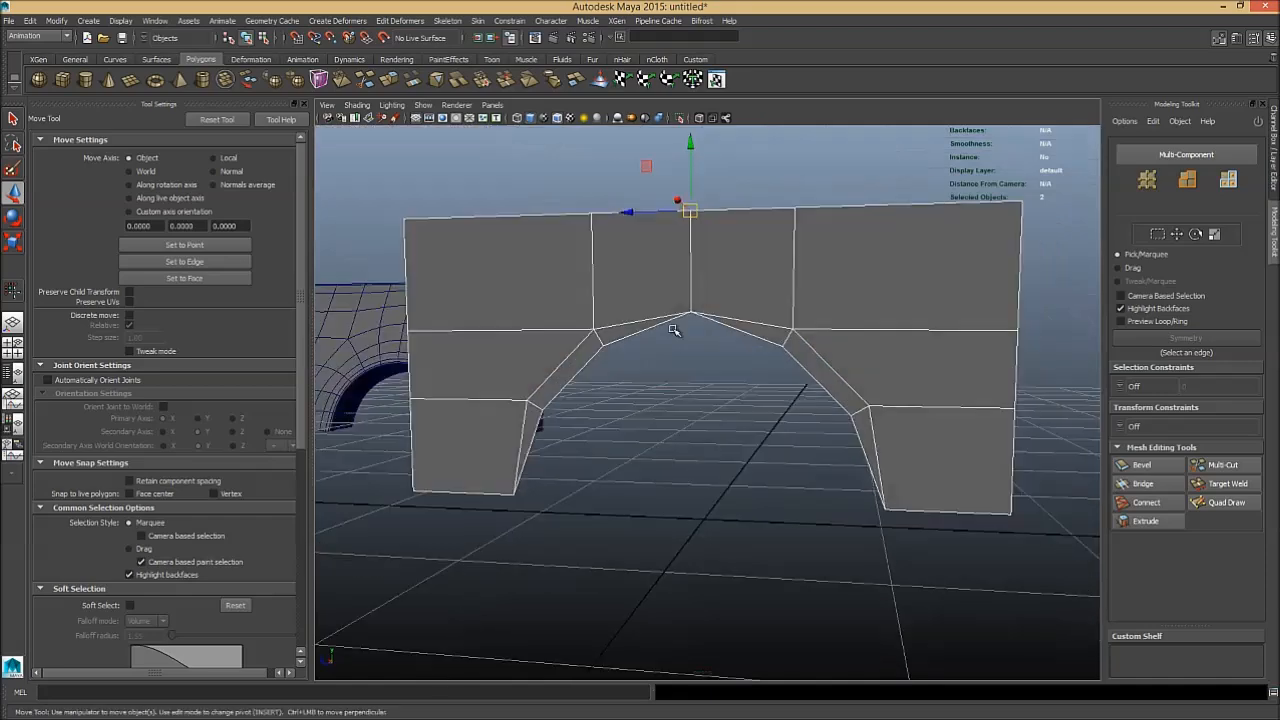
- Raise polyMirror1's merge threshold to weld the seam vertices, then add an edge loop through the arch
{"action": "left_click_drag", "start_coordinate": [690, 330], "coordinate": [744, 232]}
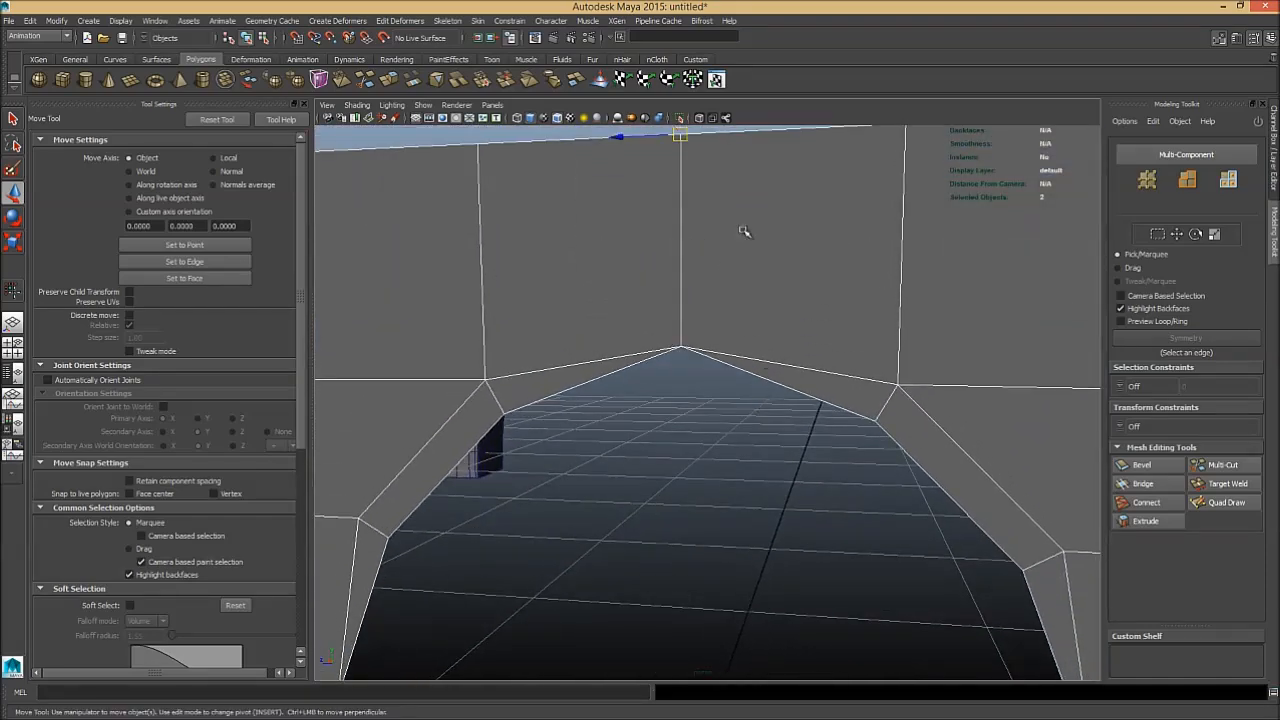
{"action": "left_click_drag", "start_coordinate": [744, 232], "coordinate": [708, 452]}
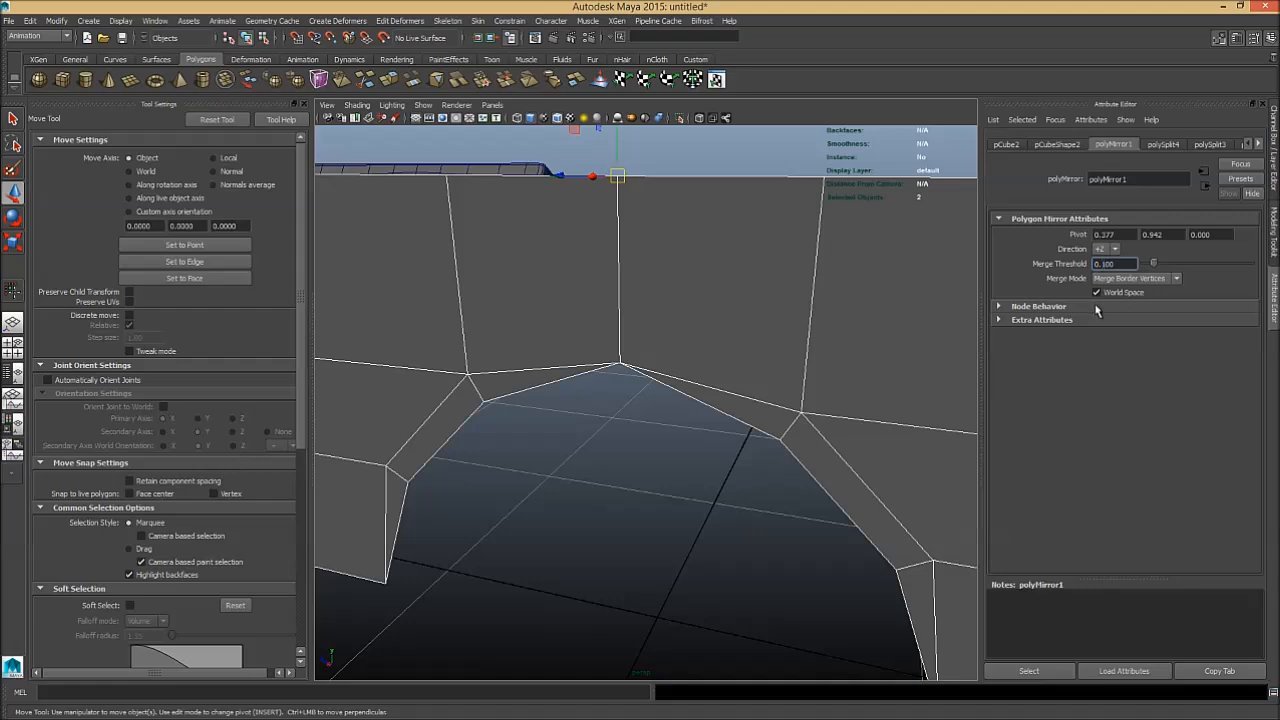
{"action": "triple_click", "coordinate": [1104, 264]}
{"action": "type", "text": "0.010"}
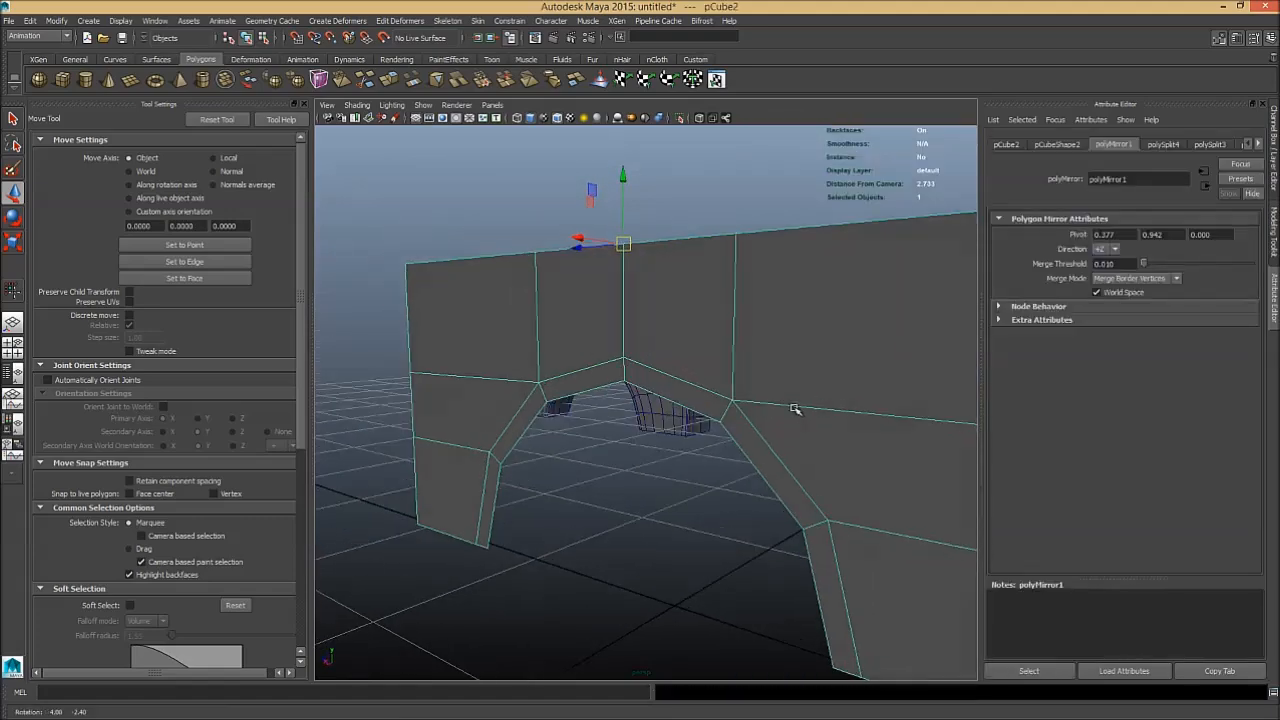
{"action": "left_click_drag", "start_coordinate": [790, 408], "coordinate": [776, 428]}
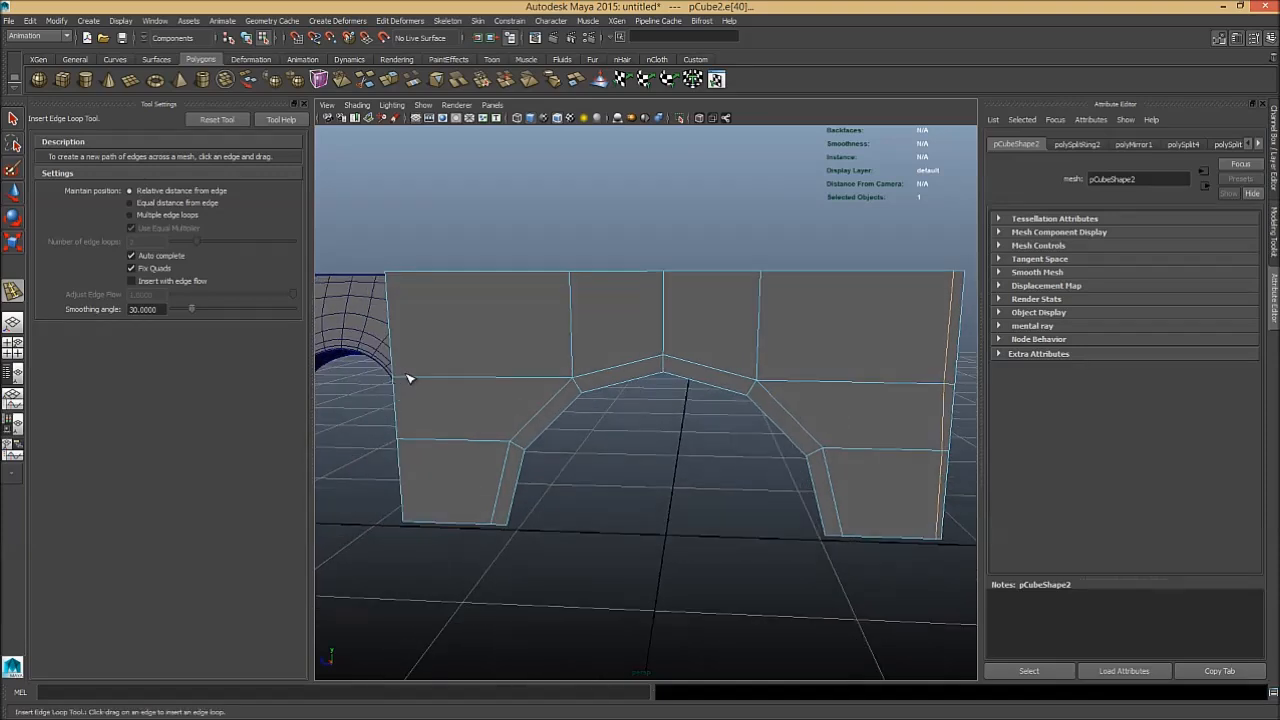
{"action": "left_click_drag", "start_coordinate": [408, 378], "coordinate": [574, 286]}
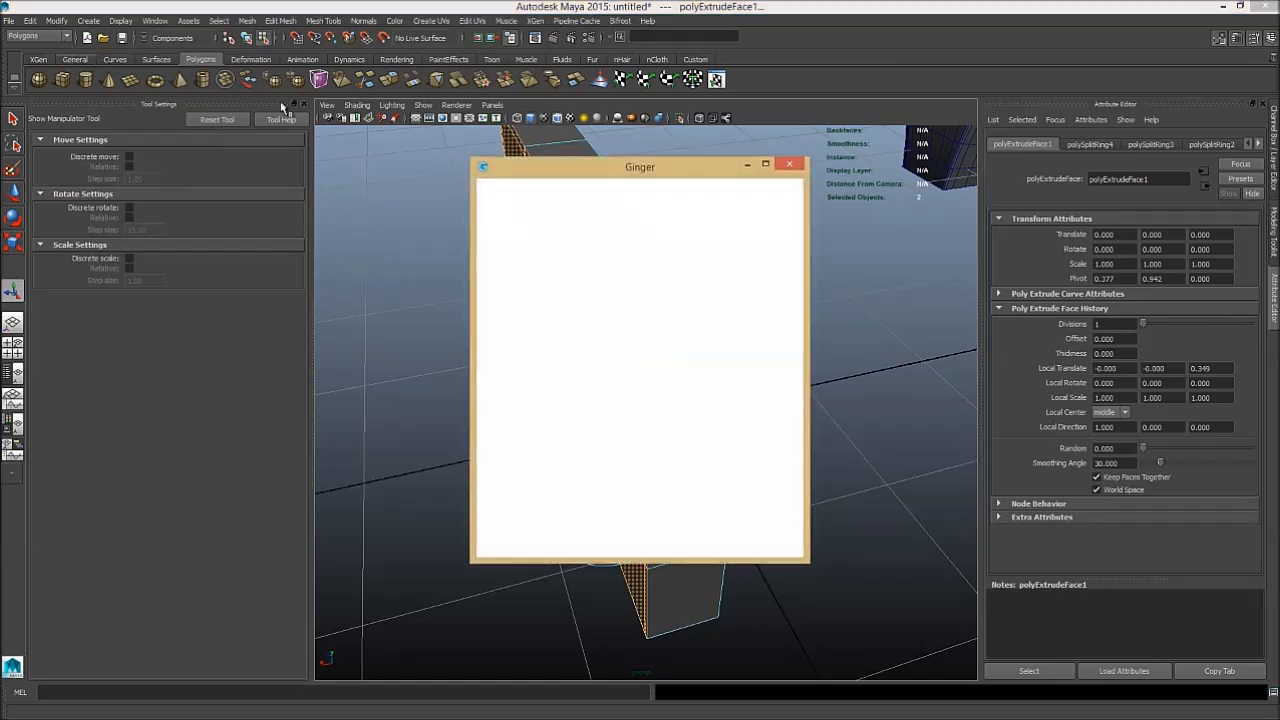
- Dismiss the pop-up and apply Edit Mesh > Extrude to thicken the arch faces
{"action": "left_click", "coordinate": [788, 164]}
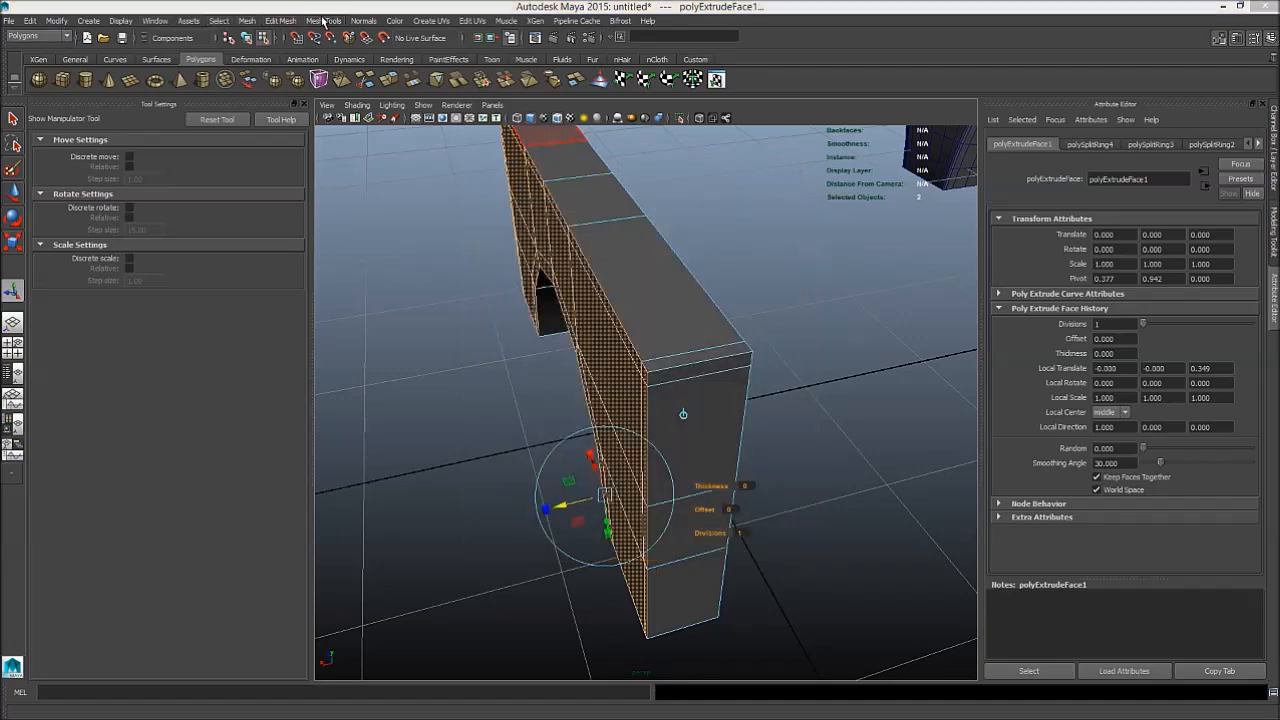
{"action": "left_click", "coordinate": [362, 20]}
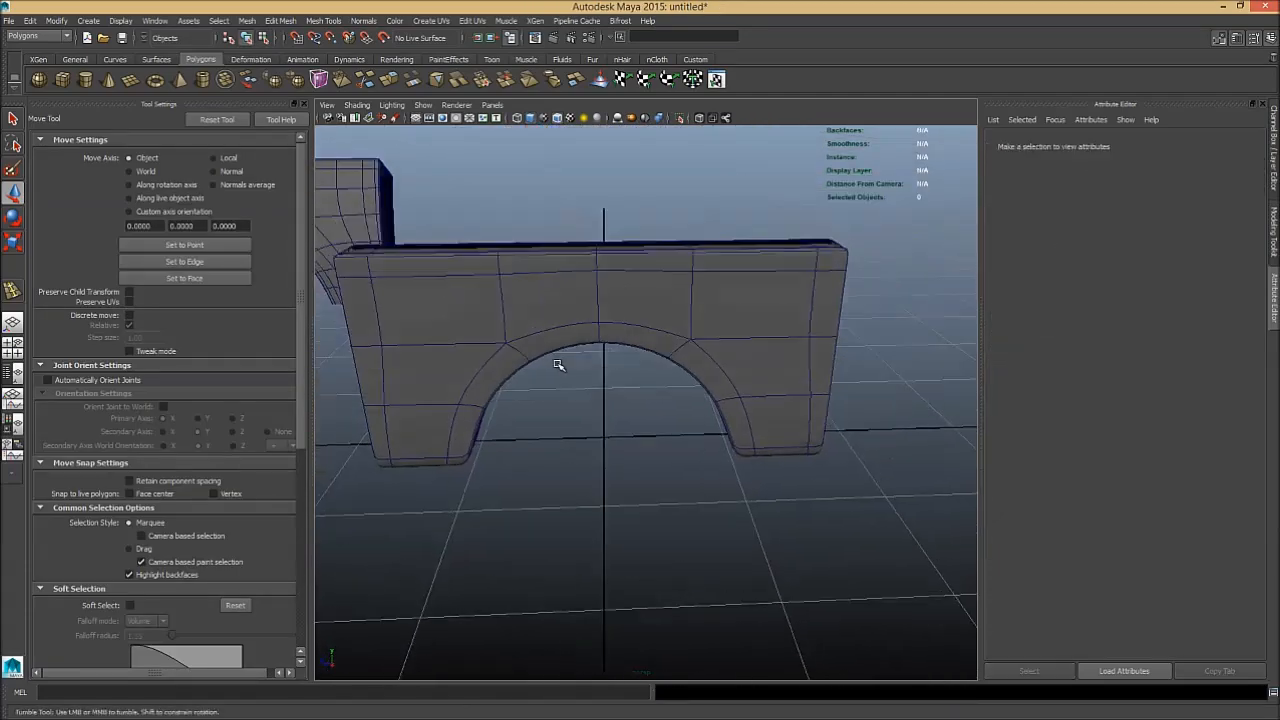
- Orbit the view to bring the thick arch block into frame for smoothing
{"action": "left_click_drag", "start_coordinate": [558, 364], "coordinate": [768, 222]}
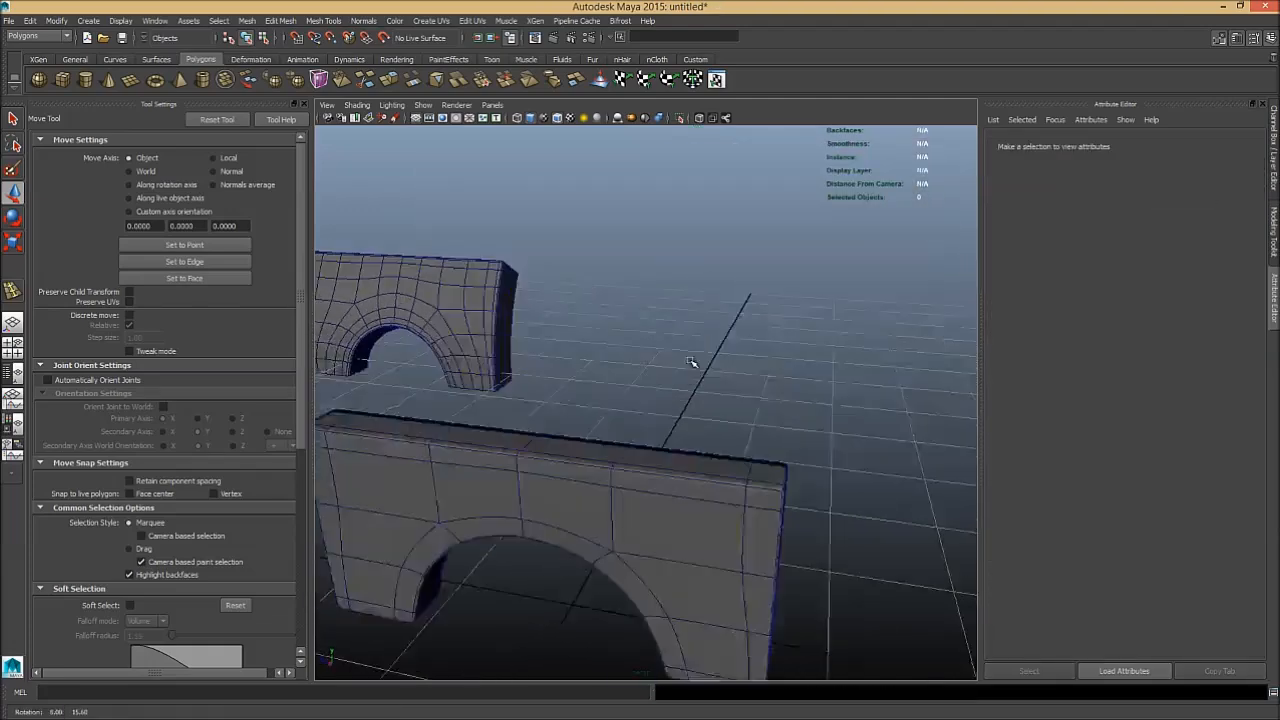
{"action": "left_click_drag", "start_coordinate": [690, 360], "coordinate": [704, 356]}
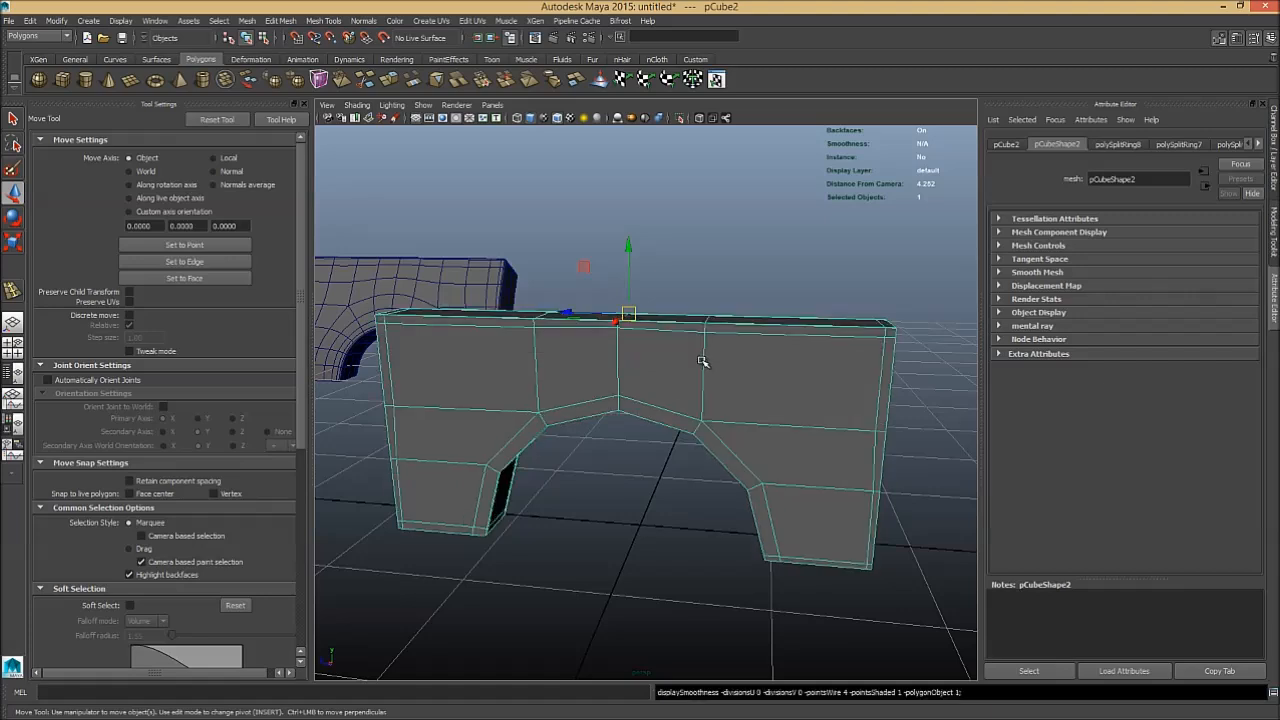
{"action": "mouse_move", "coordinate": [728, 360]}
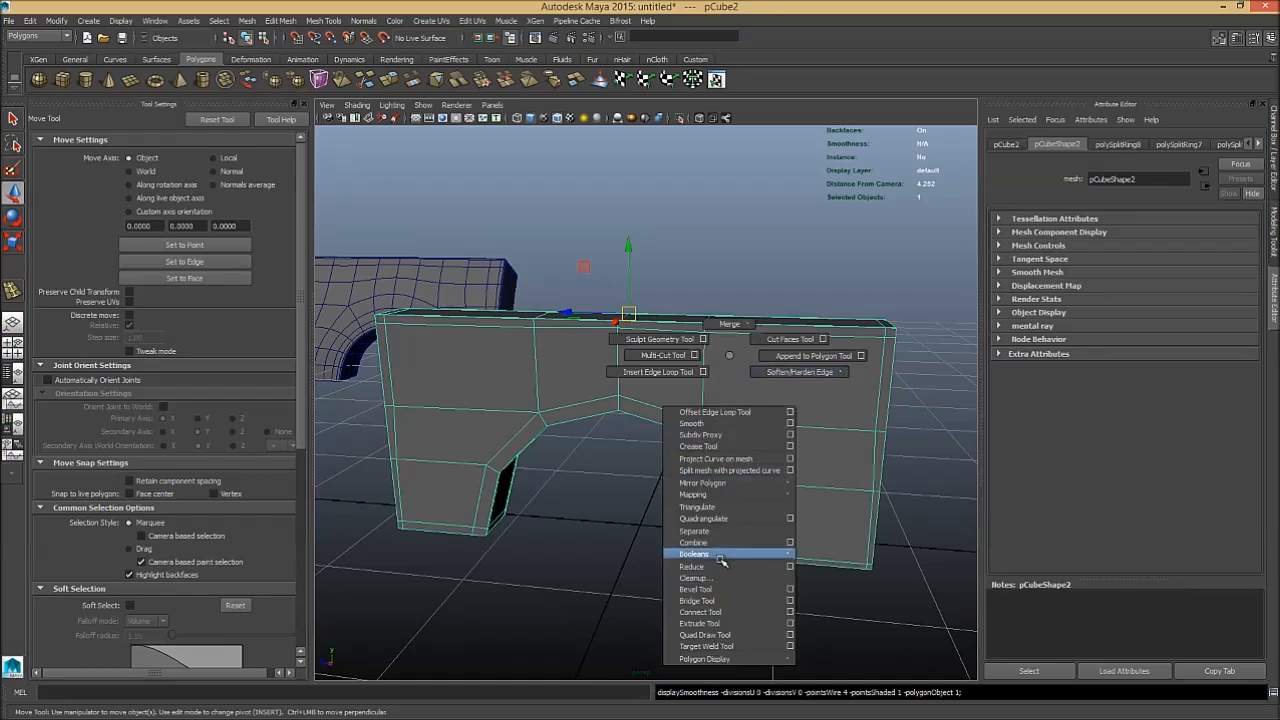
{"action": "mouse_move", "coordinate": [720, 600]}
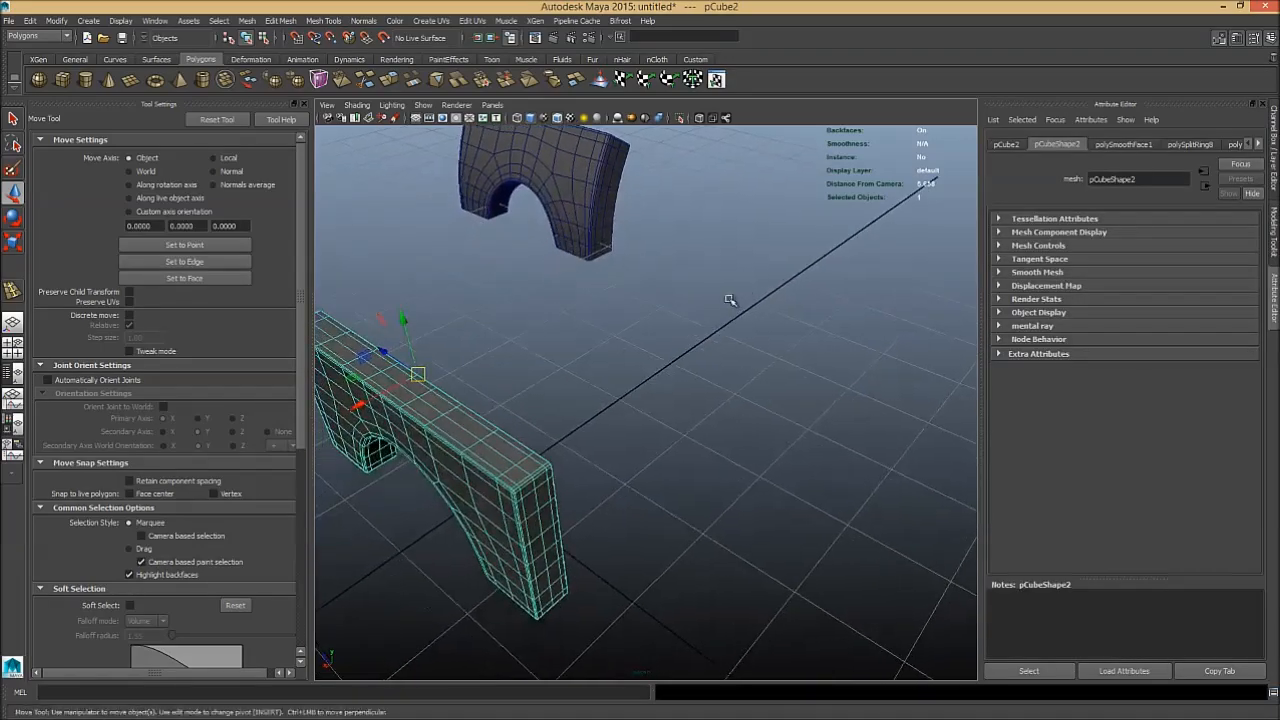
- From the Animation menu set, add a nonlinear Bend deformer to the smoothed arch
{"action": "left_click_drag", "start_coordinate": [730, 300], "coordinate": [708, 434]}
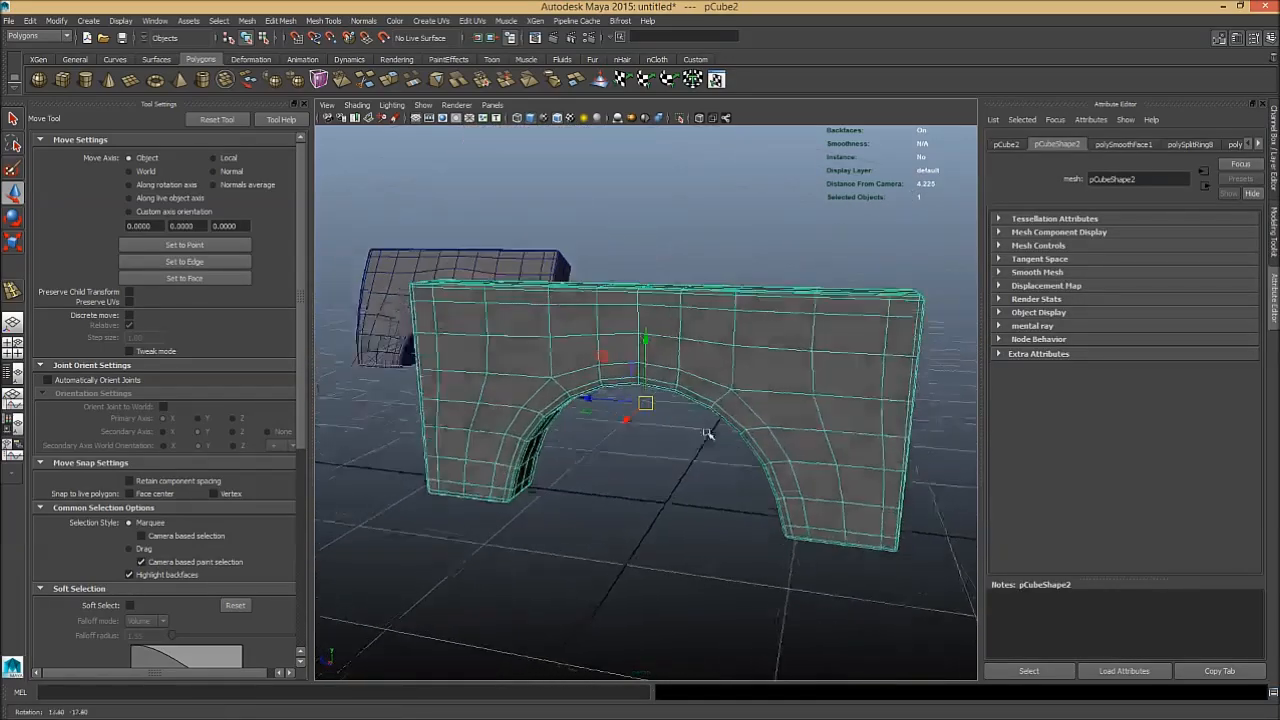
{"action": "left_click_drag", "start_coordinate": [708, 432], "coordinate": [648, 456]}
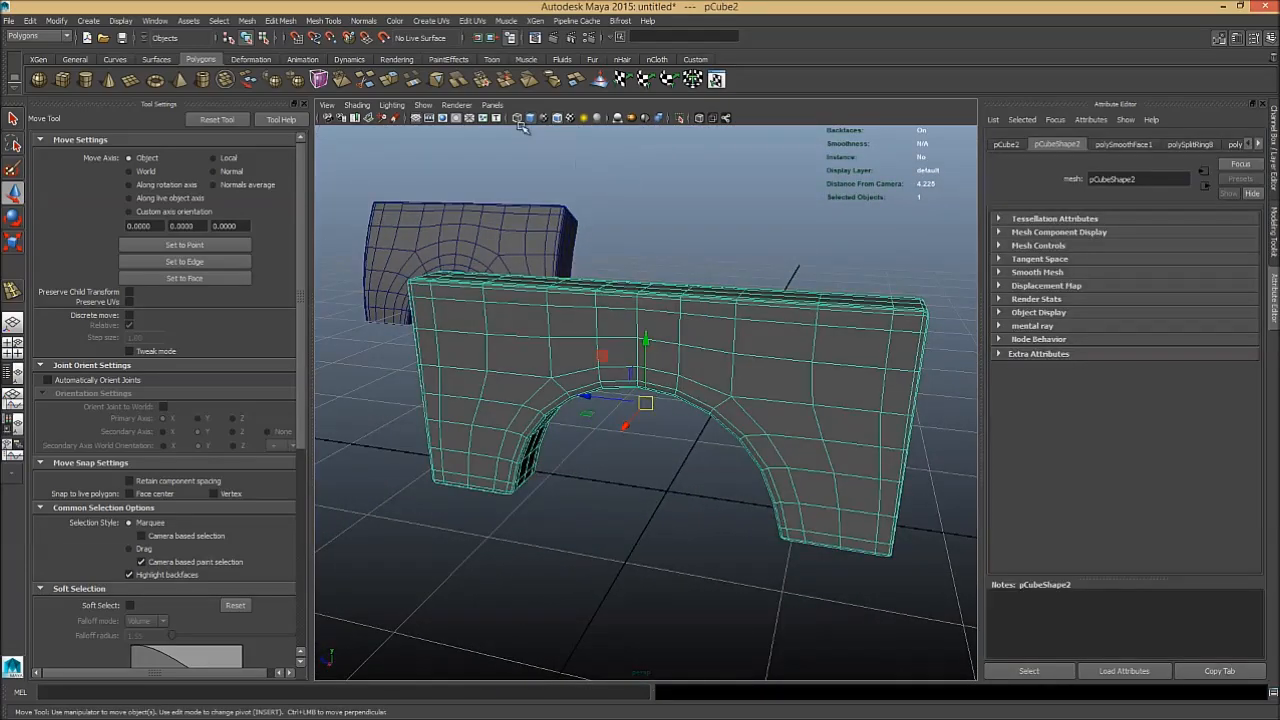
{"action": "left_click", "coordinate": [36, 36]}
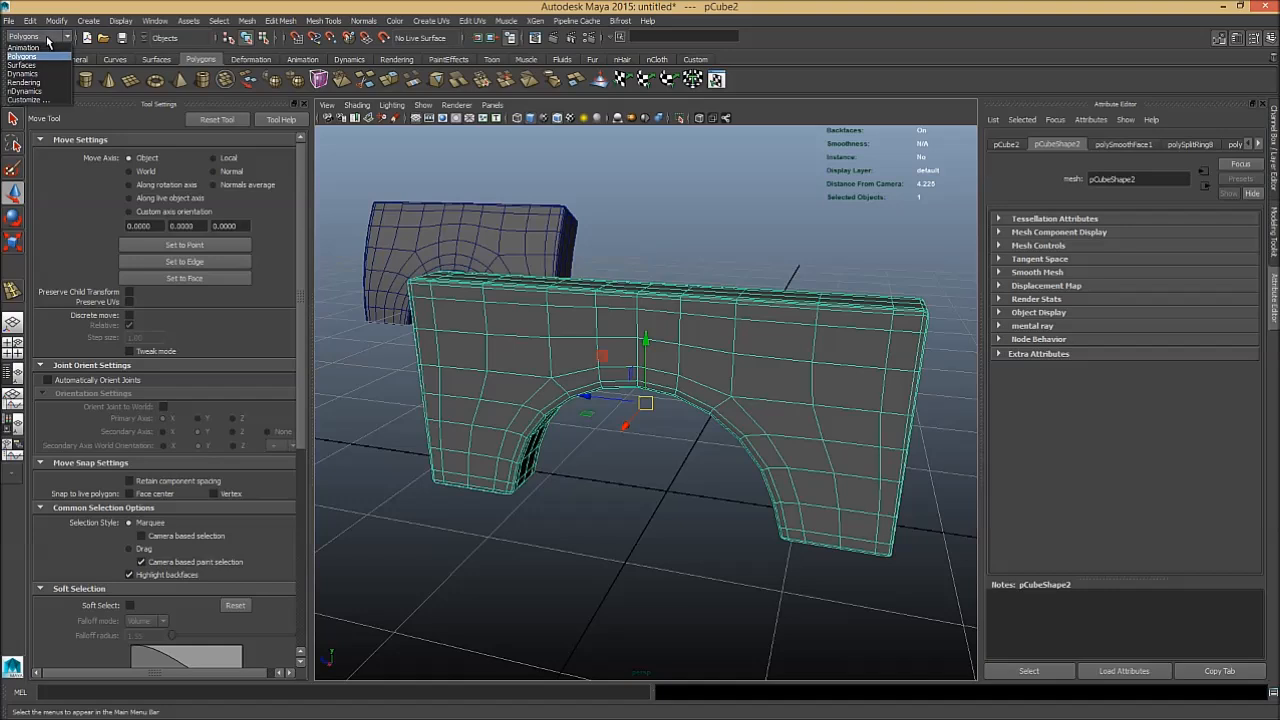
{"action": "mouse_move", "coordinate": [22, 48]}
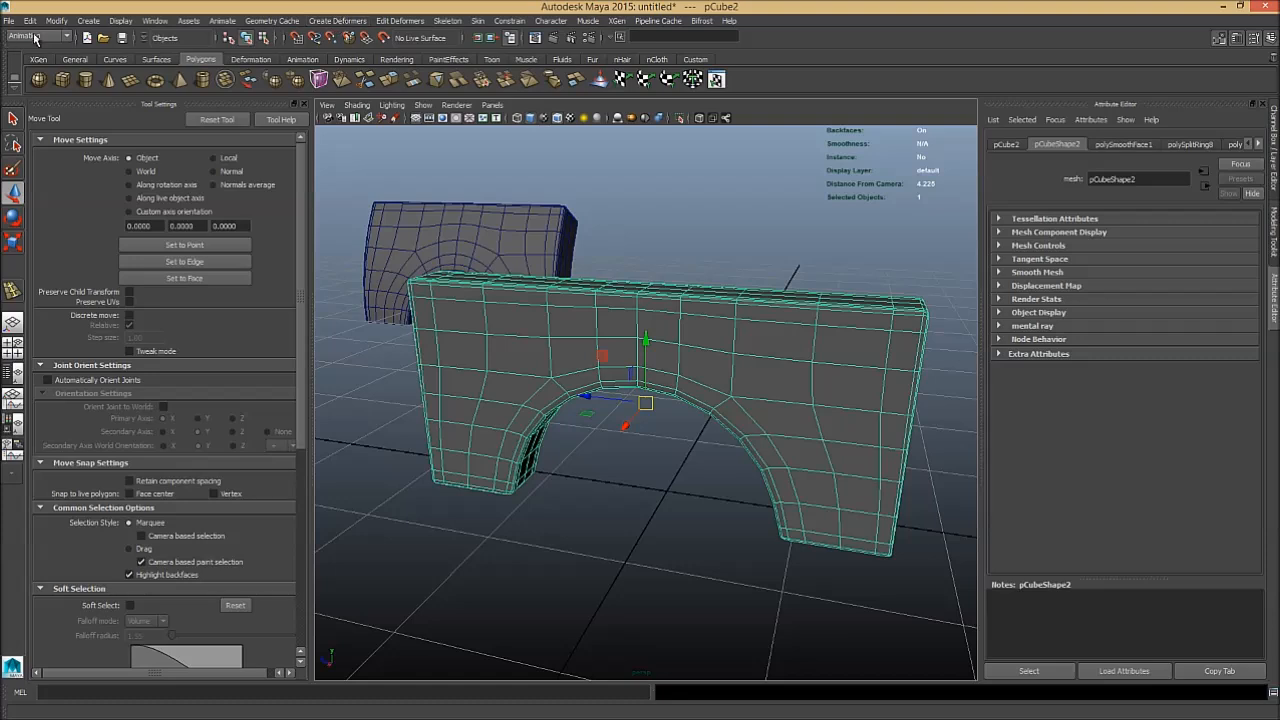
{"action": "left_click", "coordinate": [336, 20]}
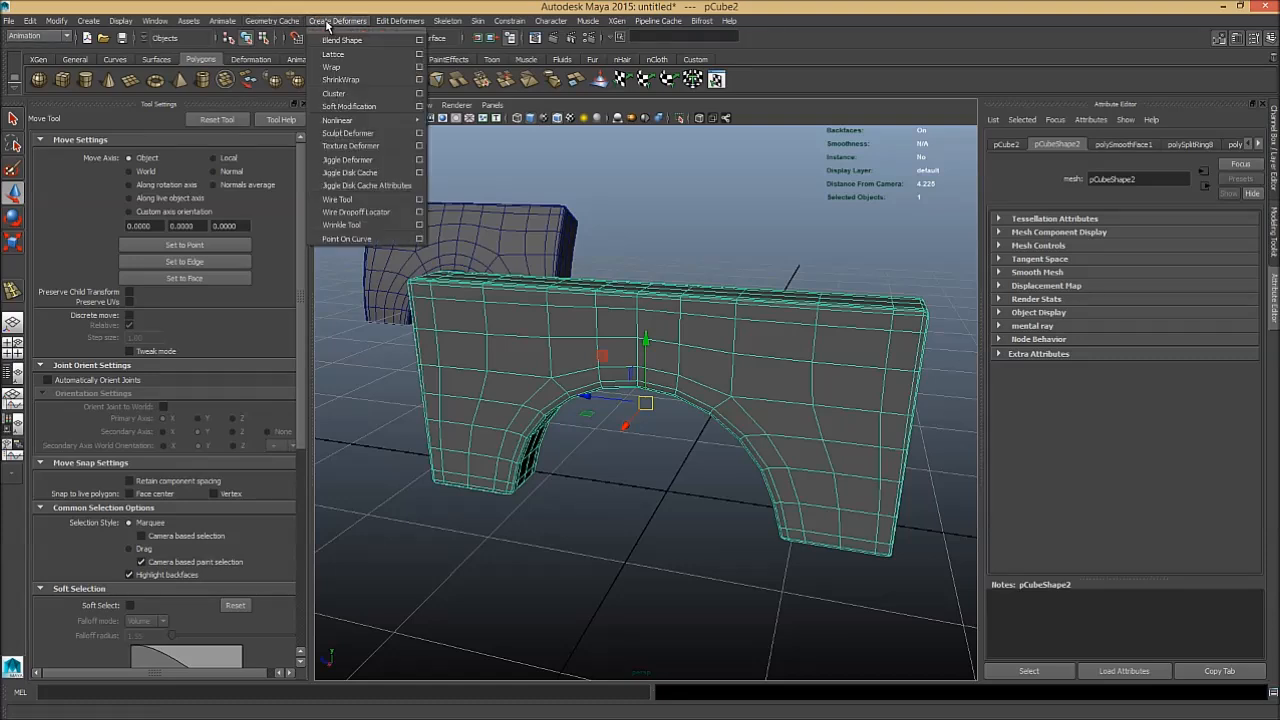
{"action": "mouse_move", "coordinate": [350, 132]}
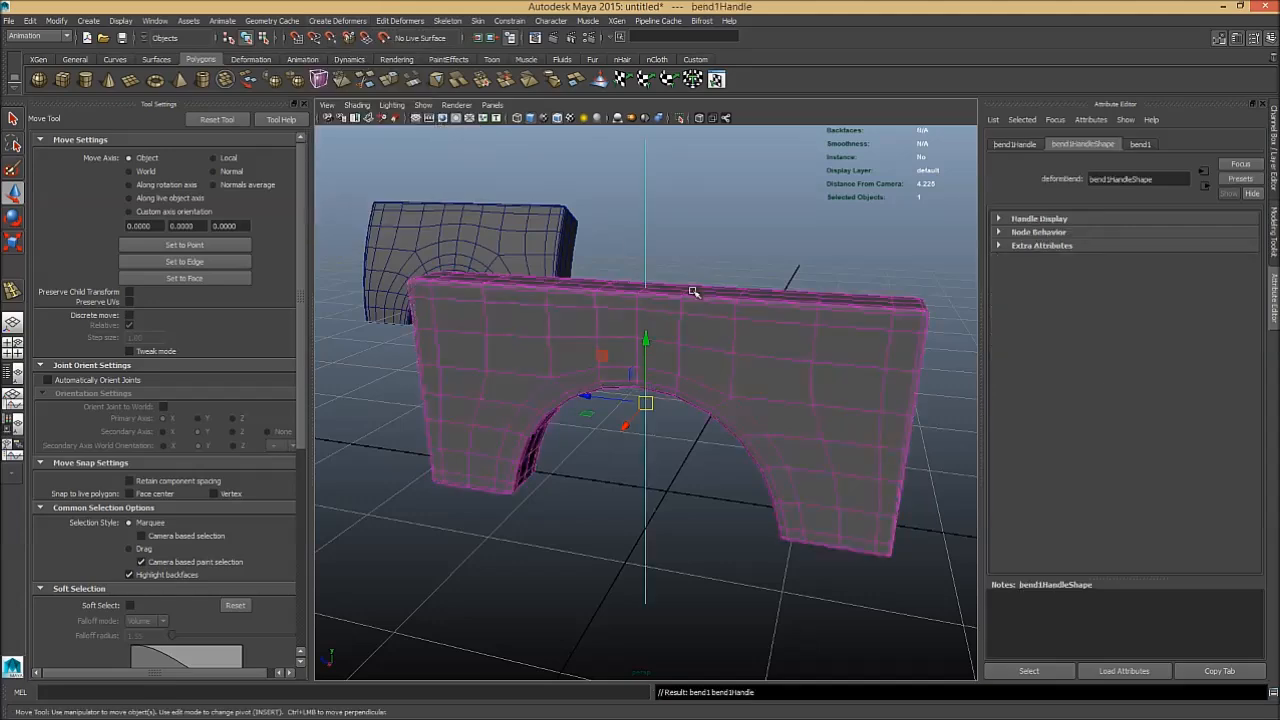
- Increase the bend curvature, inspect the result, then enter -45 in the Channel Box
{"action": "left_click_drag", "start_coordinate": [690, 290], "coordinate": [582, 346]}
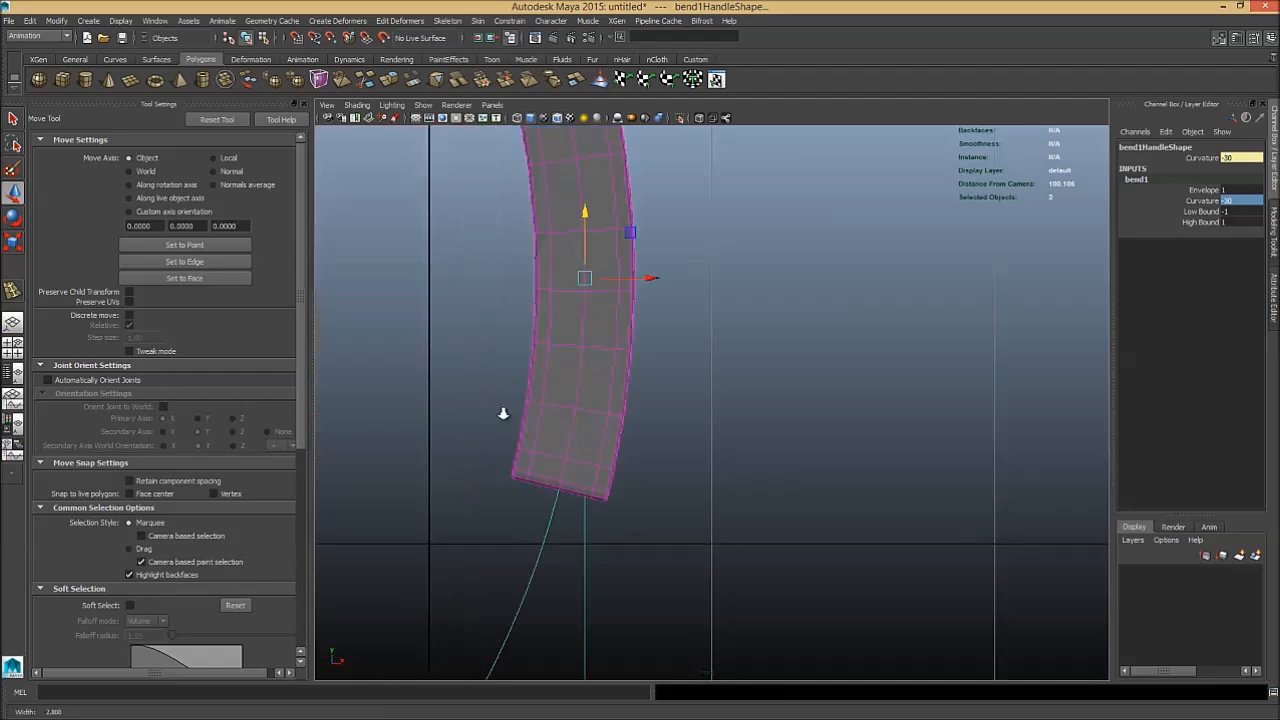
{"action": "left_click_drag", "start_coordinate": [584, 278], "coordinate": [628, 320]}
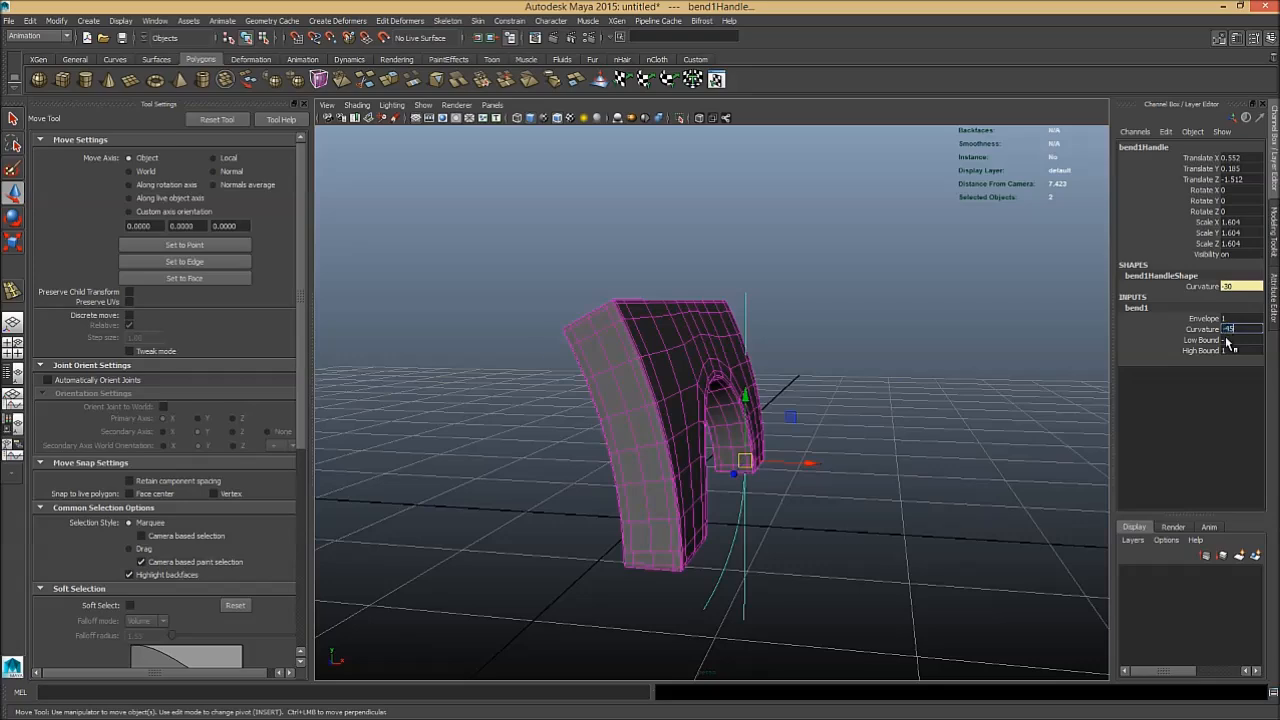
{"action": "type", "text": "-45"}
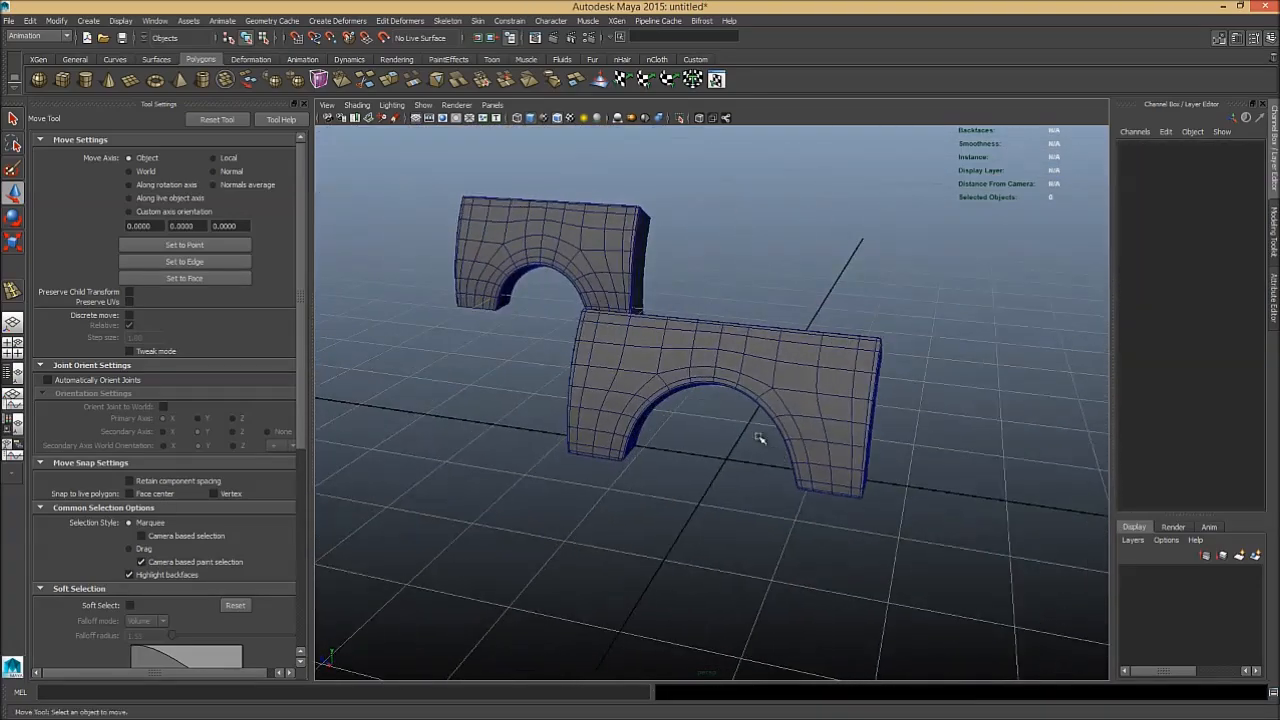
{"action": "left_click_drag", "start_coordinate": [760, 440], "coordinate": [718, 444]}
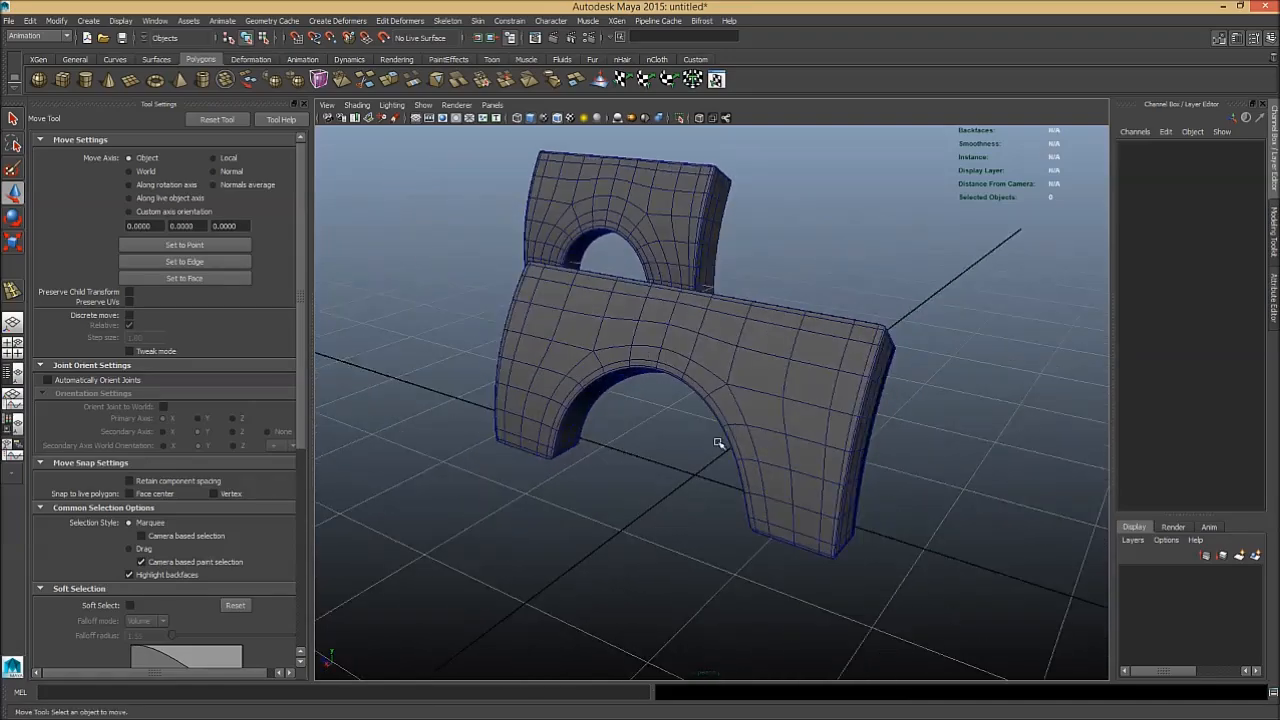
{"action": "left_click_drag", "start_coordinate": [718, 444], "coordinate": [730, 438]}
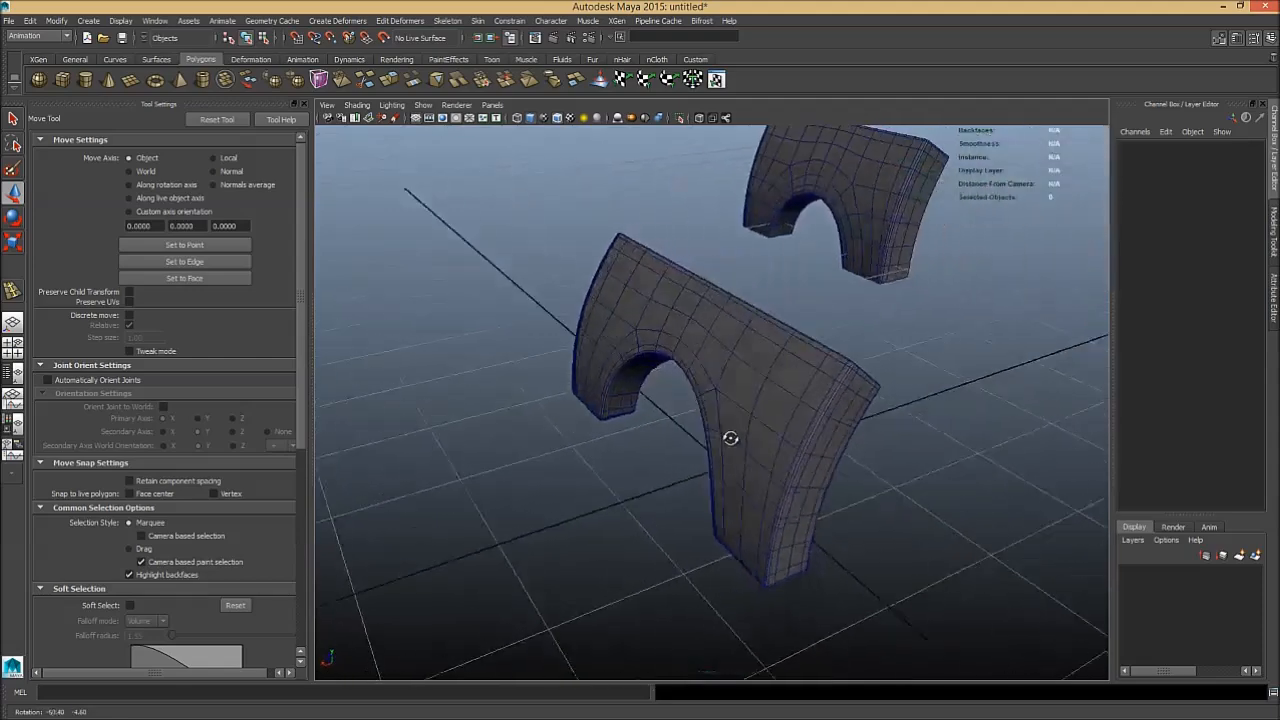
{"action": "left_click_drag", "start_coordinate": [730, 438], "coordinate": [804, 438]}
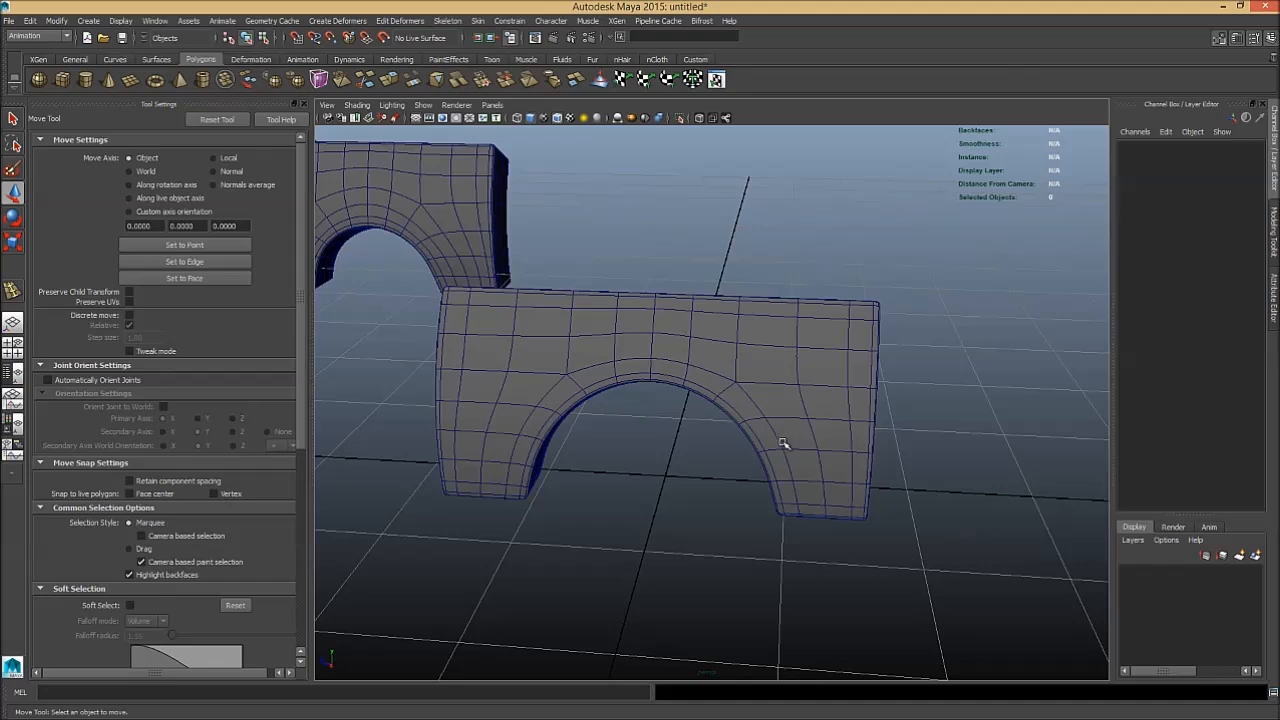
{"action": "mouse_move", "coordinate": [780, 444]}
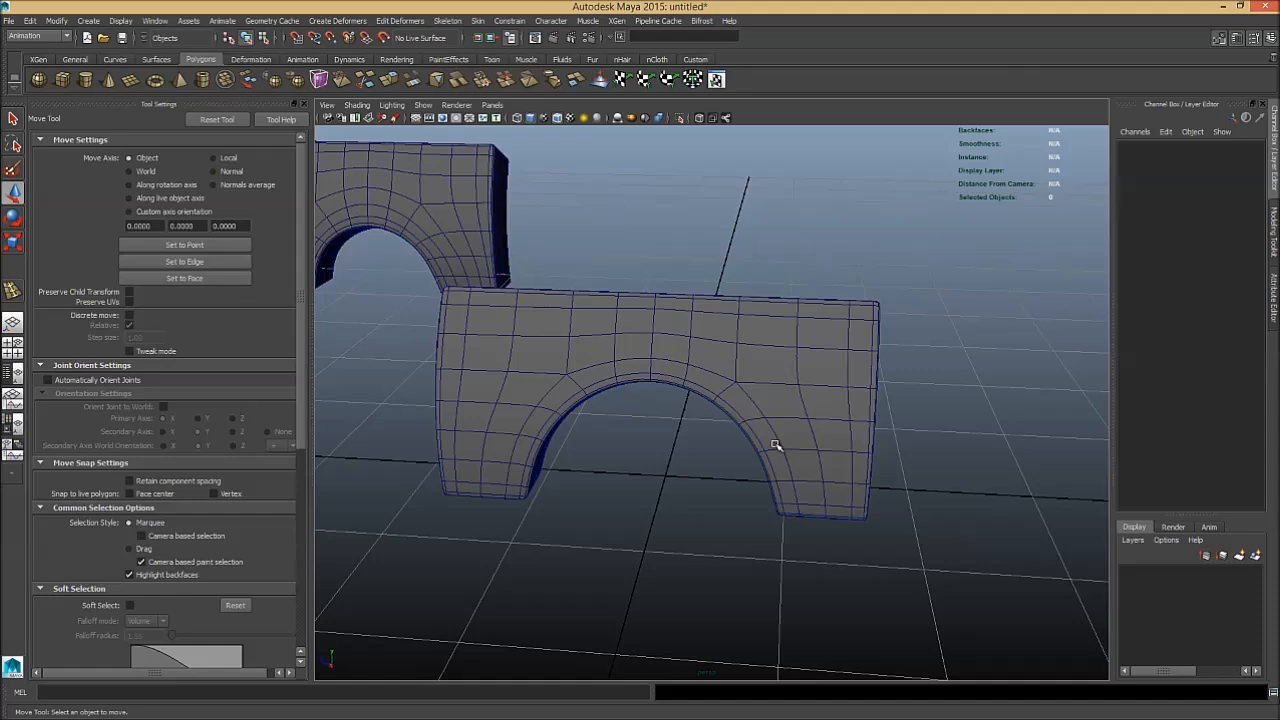
{"action": "mouse_move", "coordinate": [784, 408]}
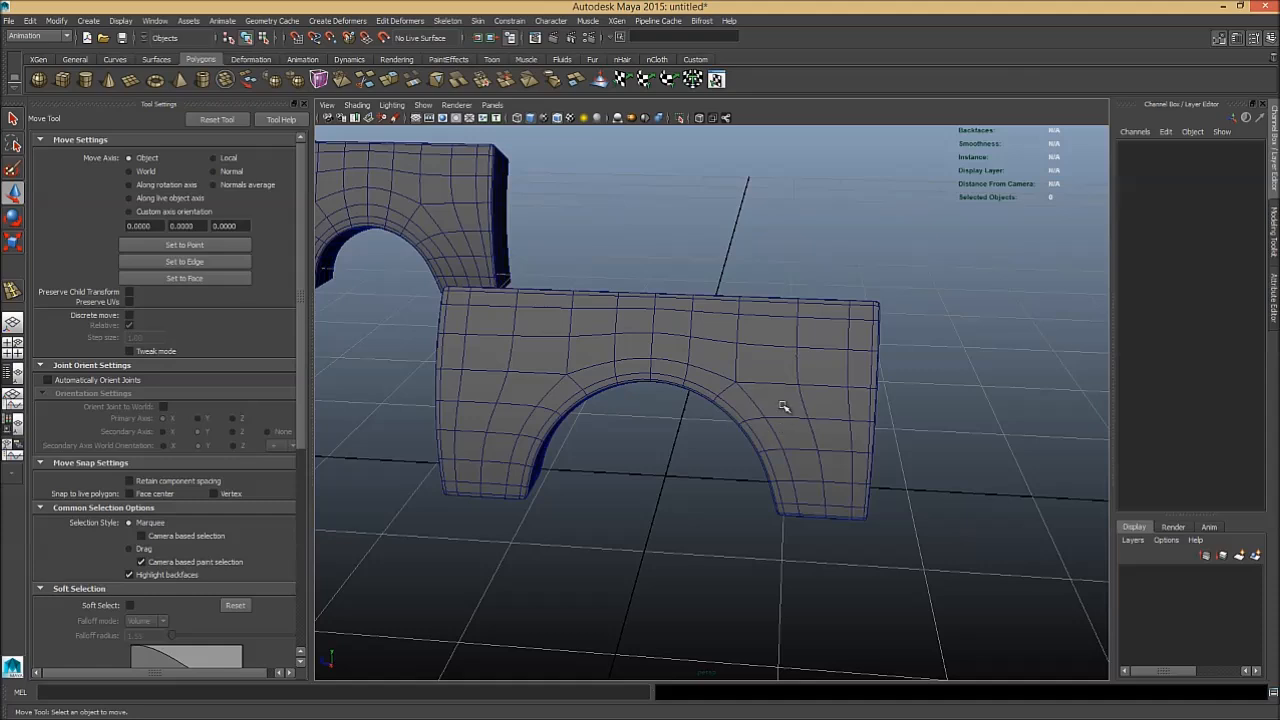
{"action": "mouse_move", "coordinate": [770, 344]}
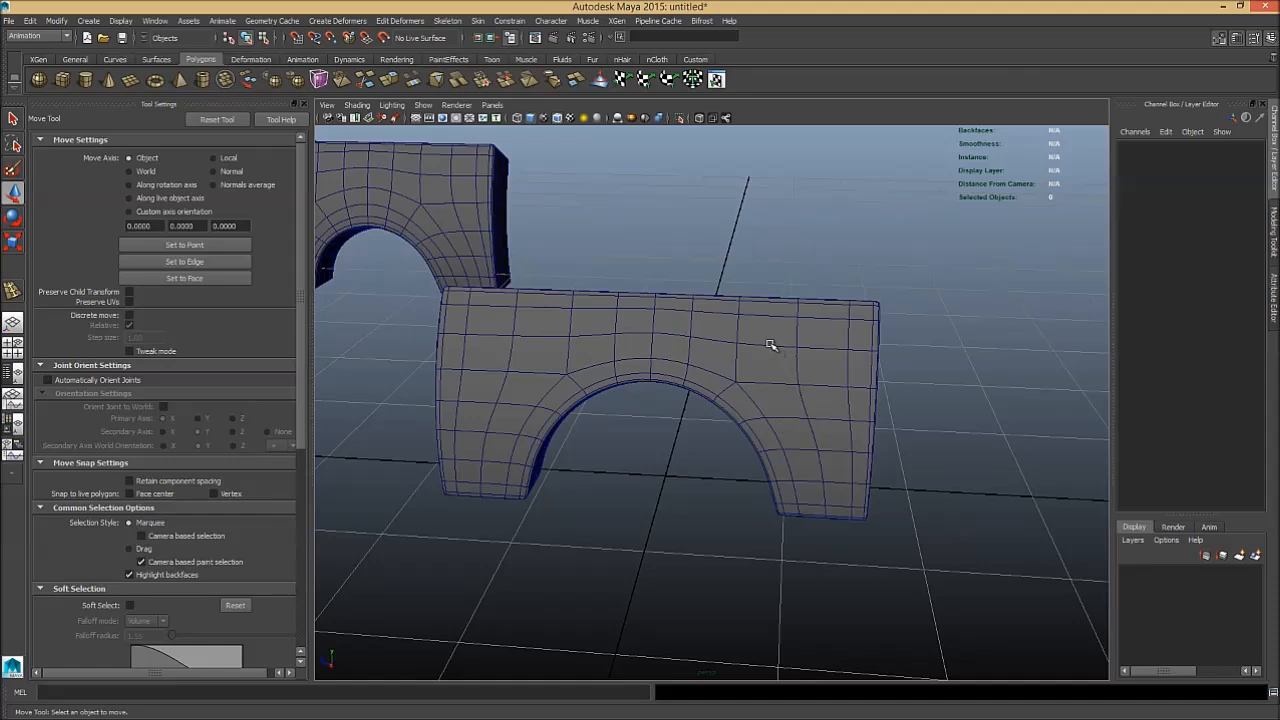